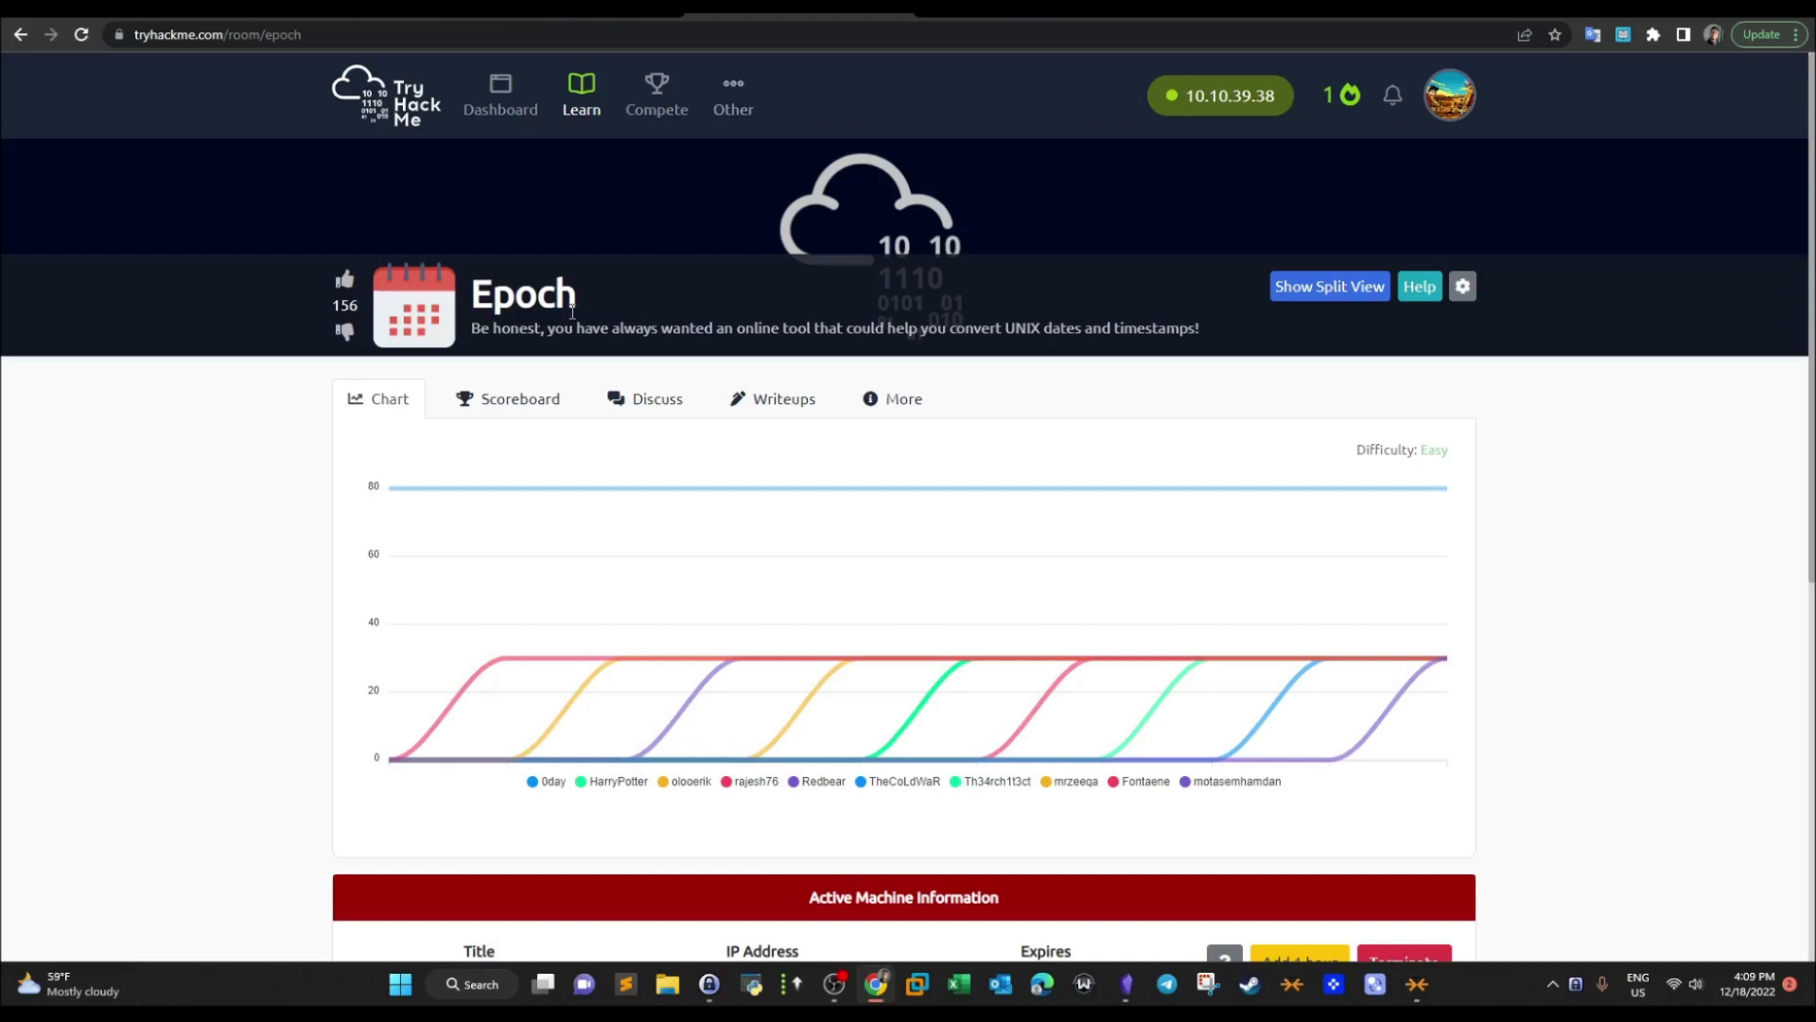
mouse_move(775, 307)
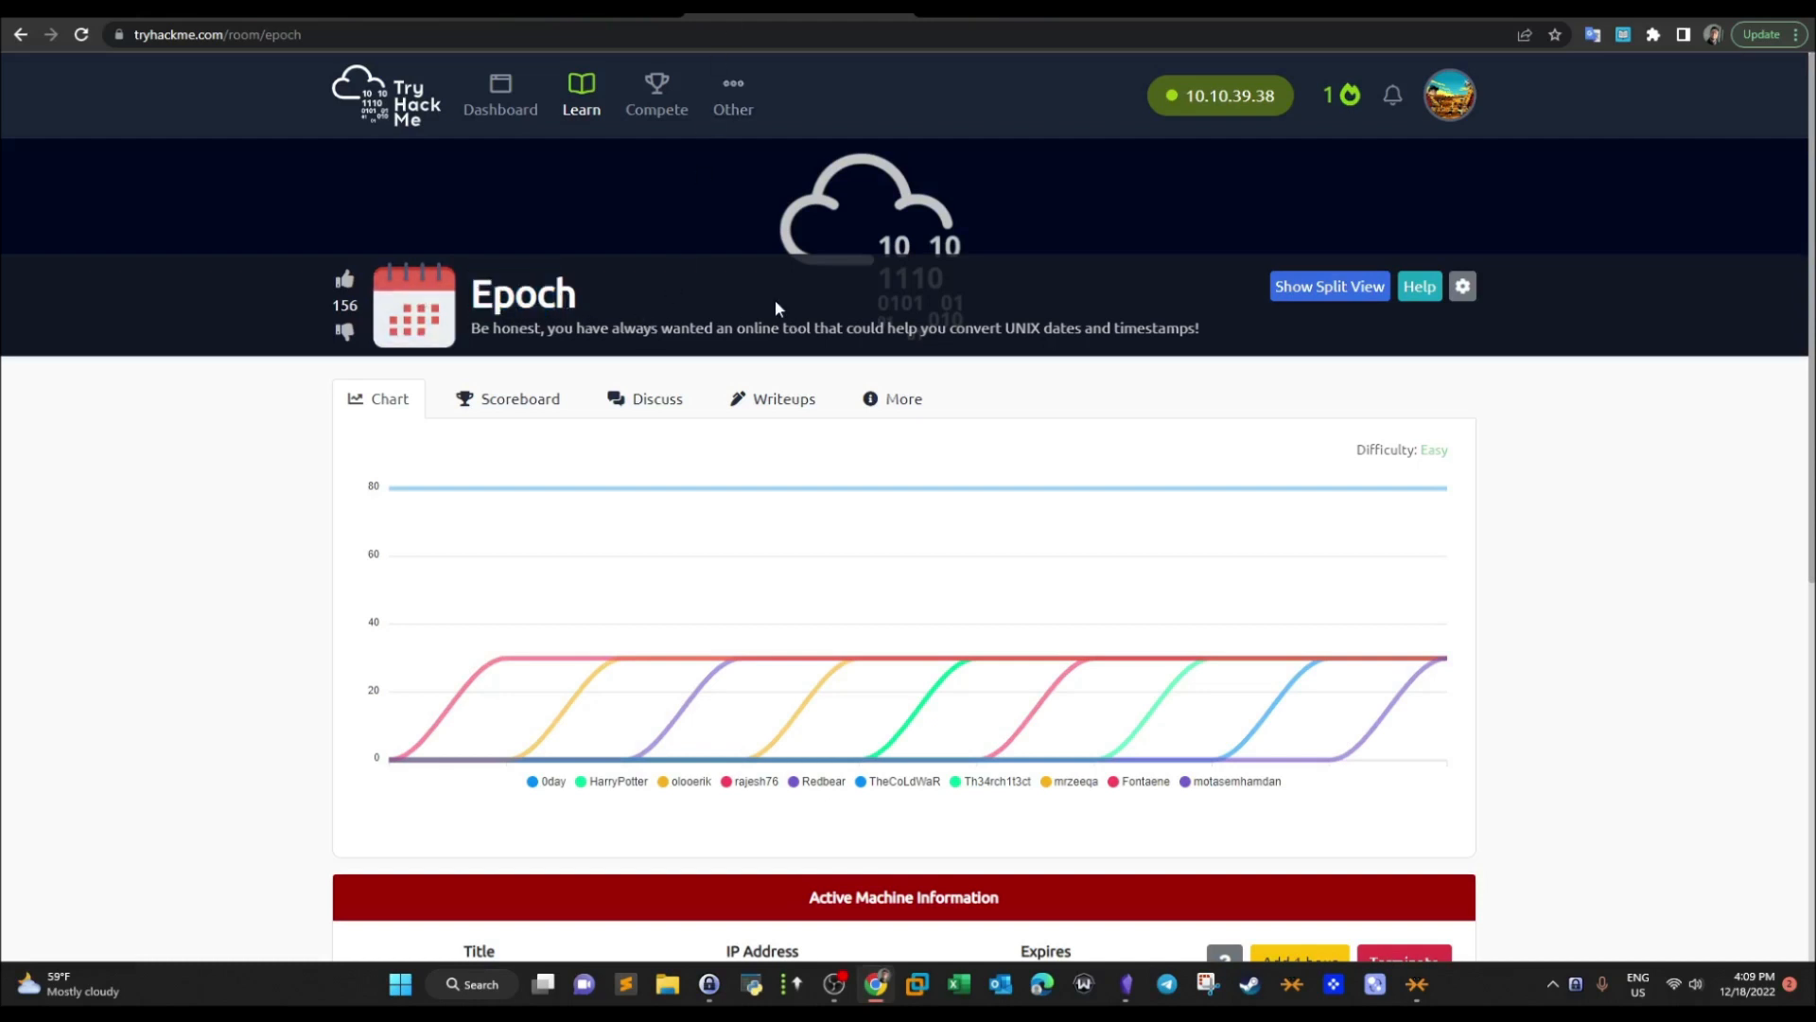
Look over the Epoch to UTC convertor page and its input field in the AttackBox Firefox
scroll(down, 3)
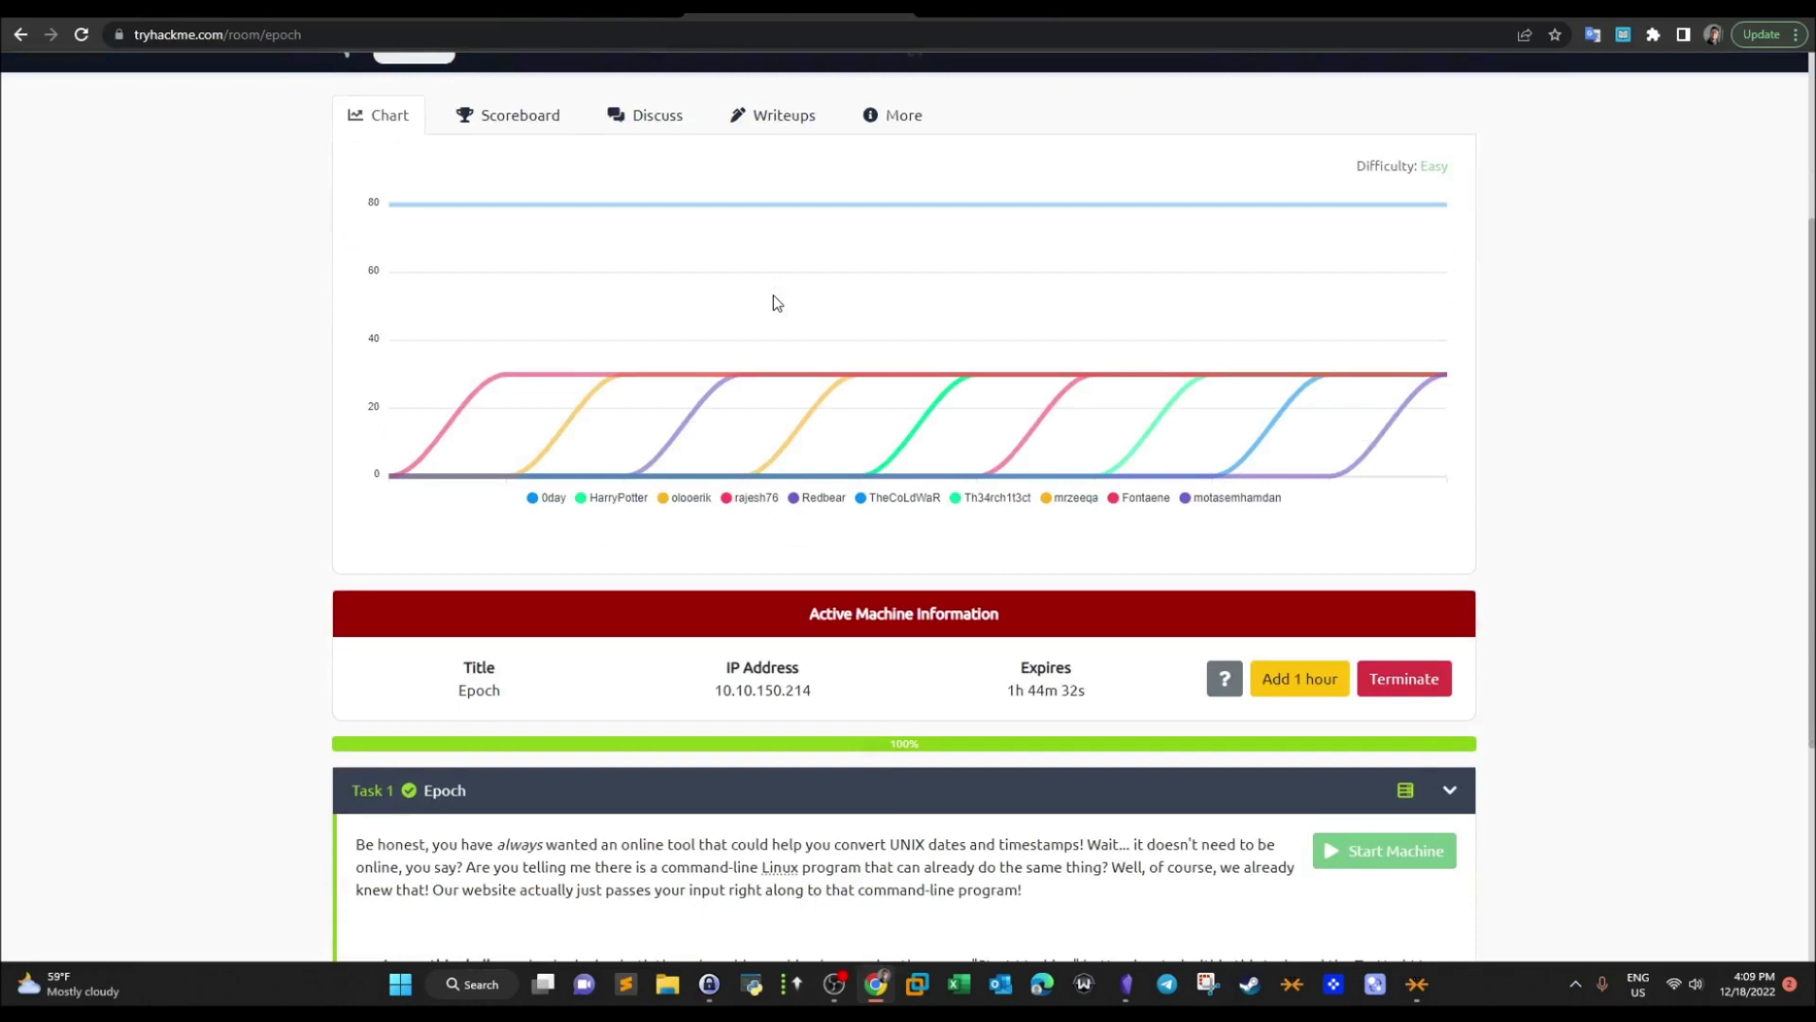
scroll(up, 3)
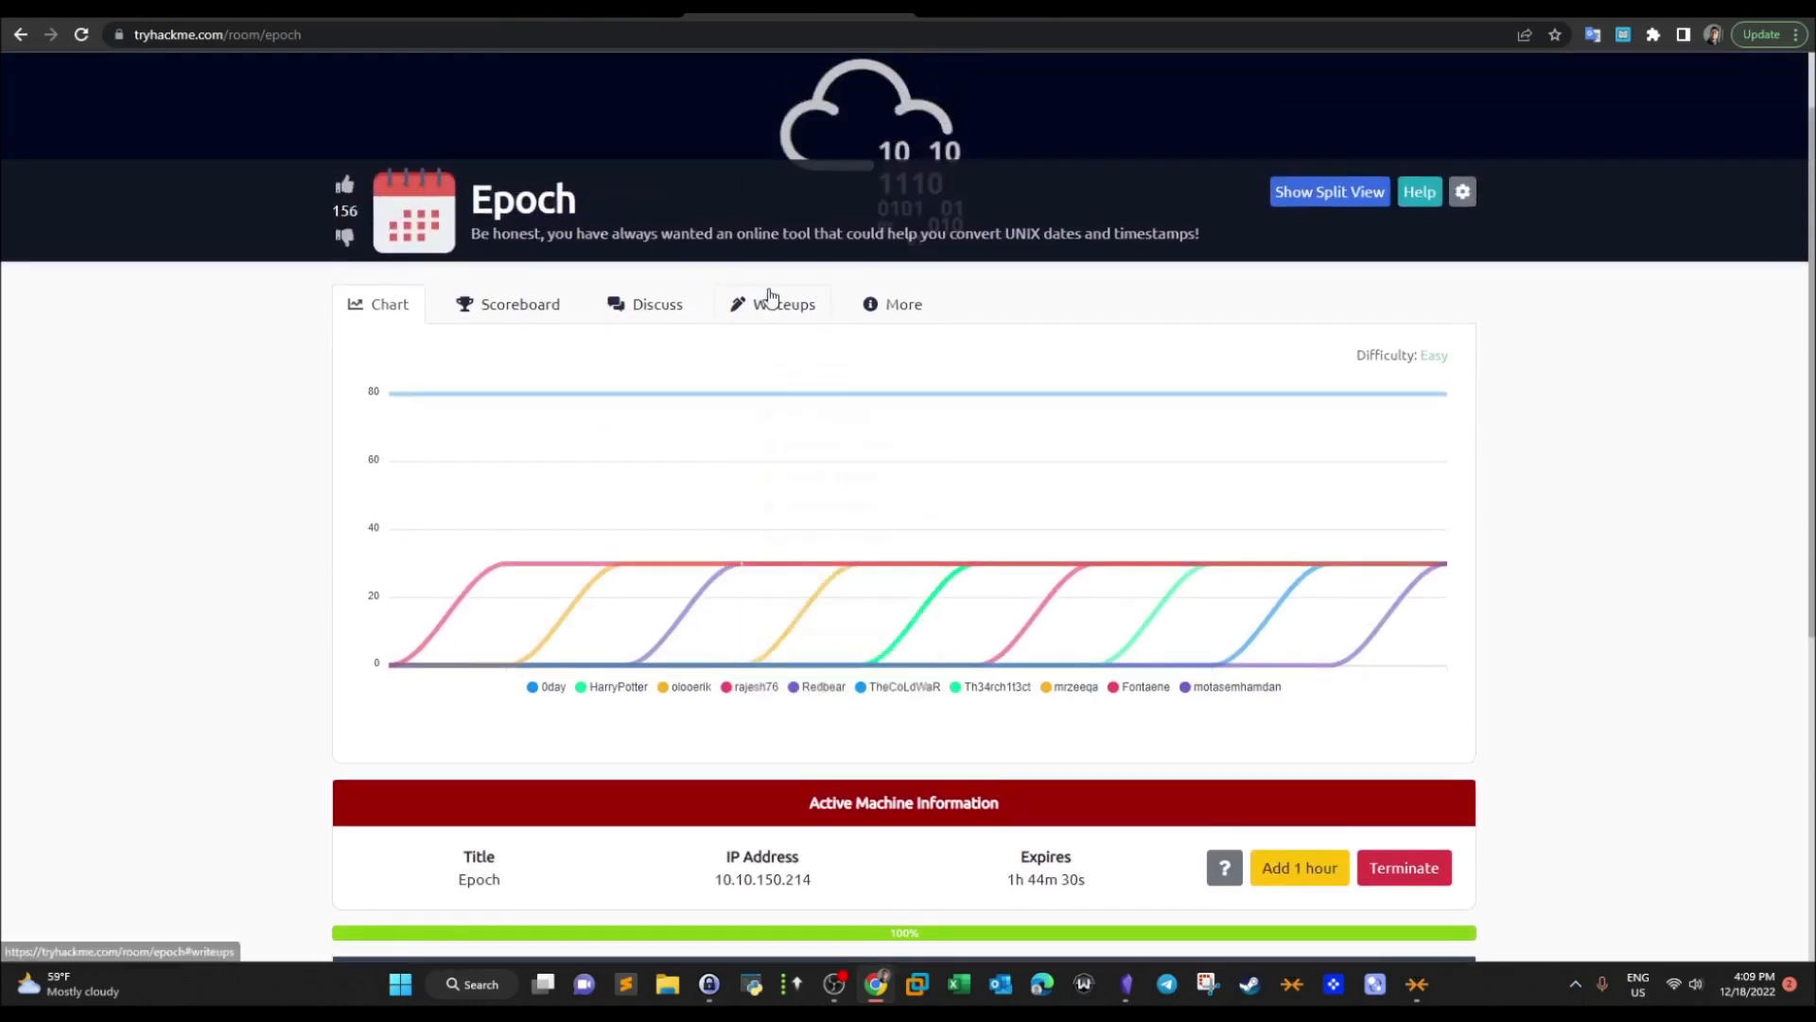
mouse_move(419, 244)
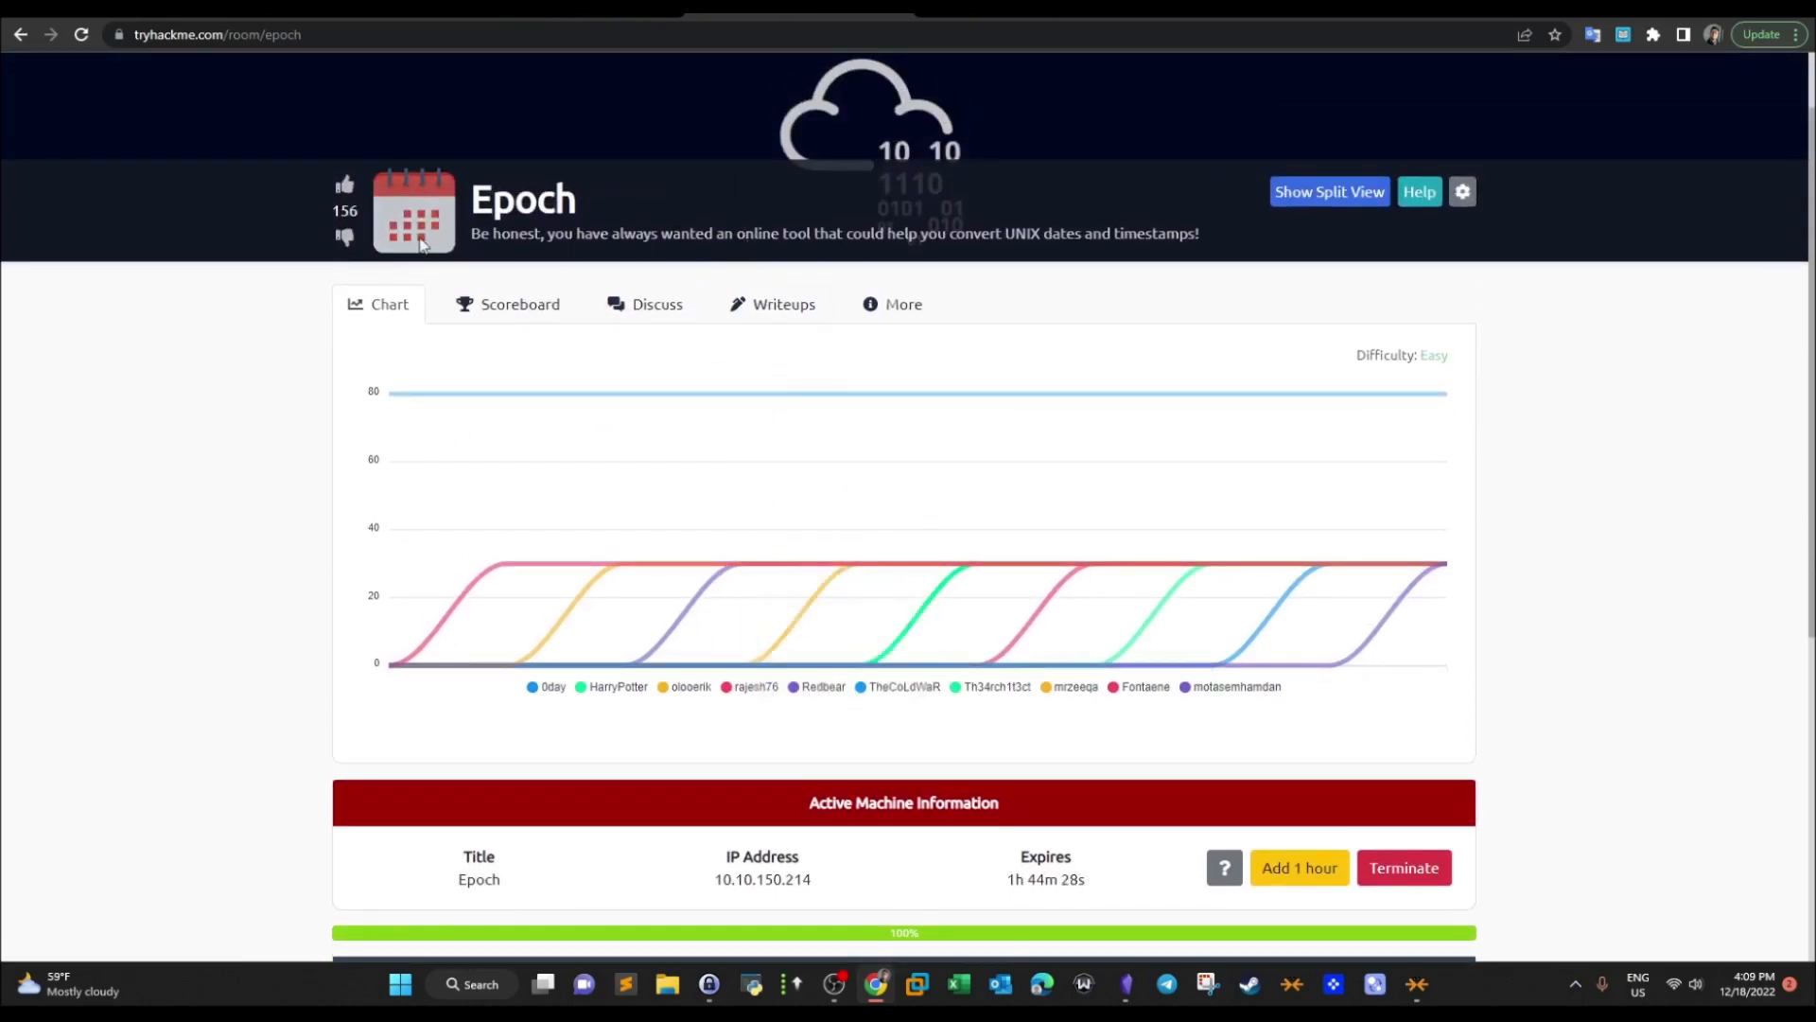
mouse_move(738, 252)
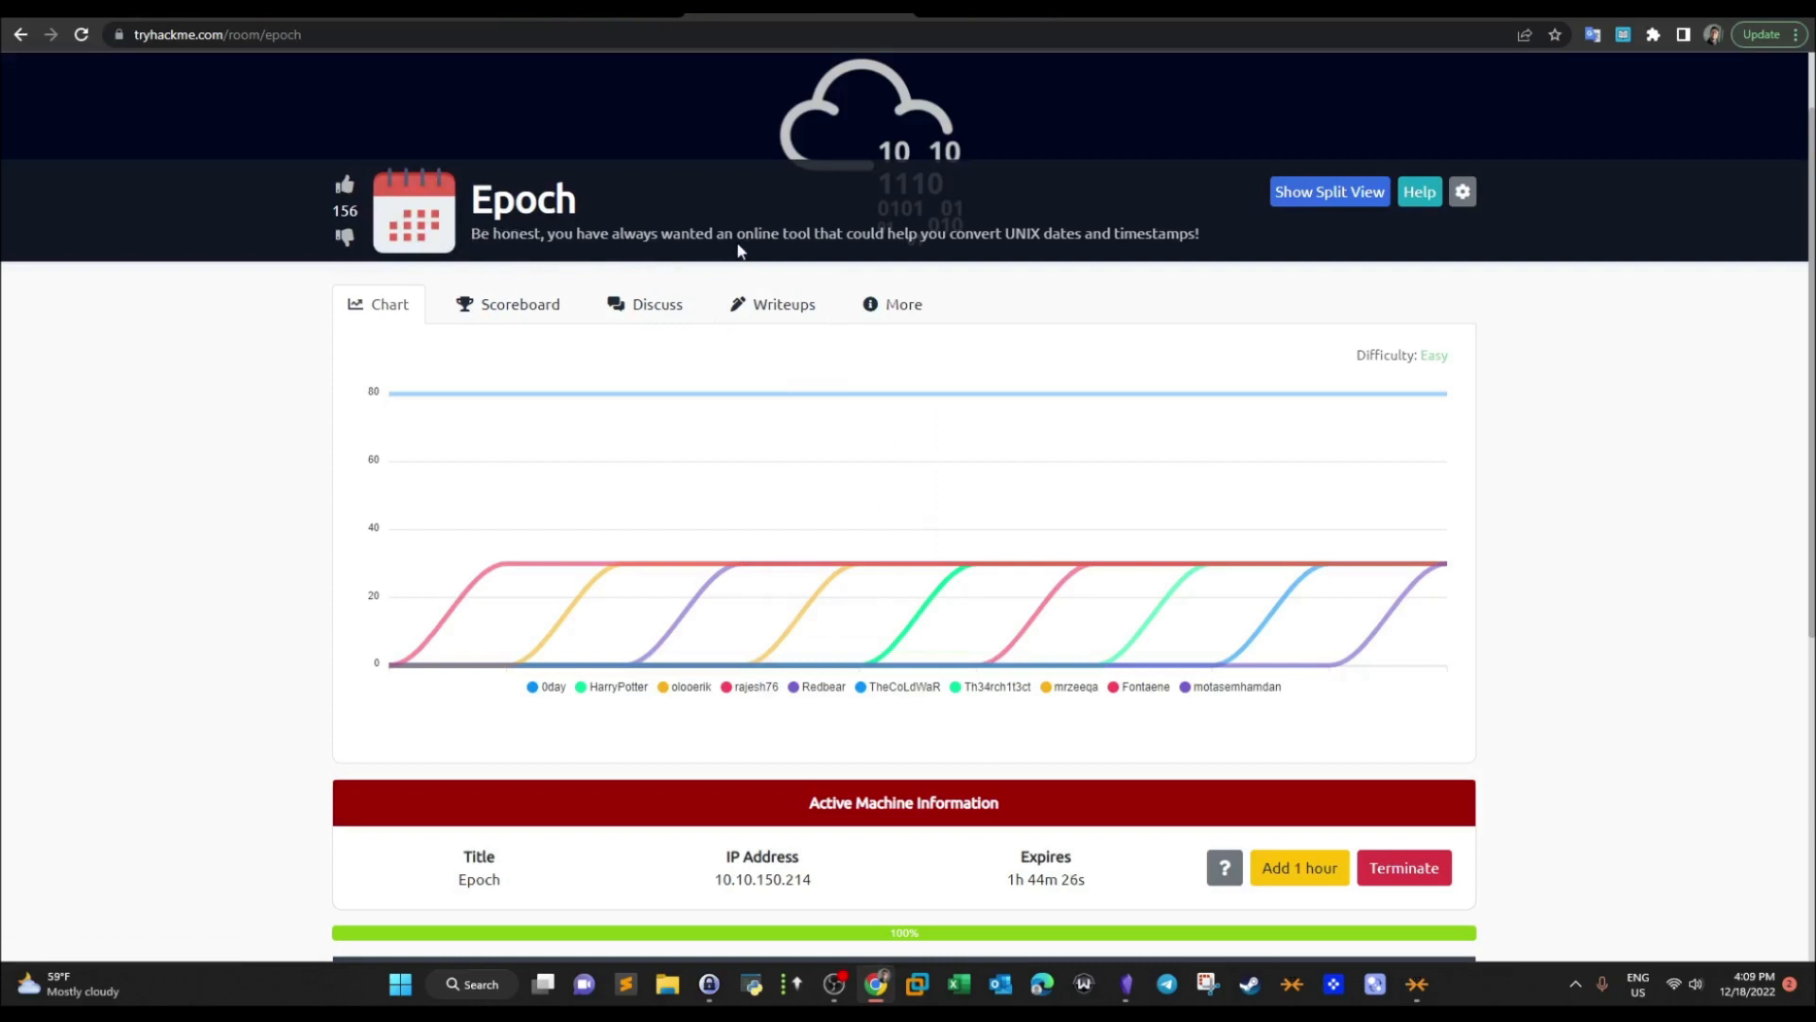
mouse_move(1020, 233)
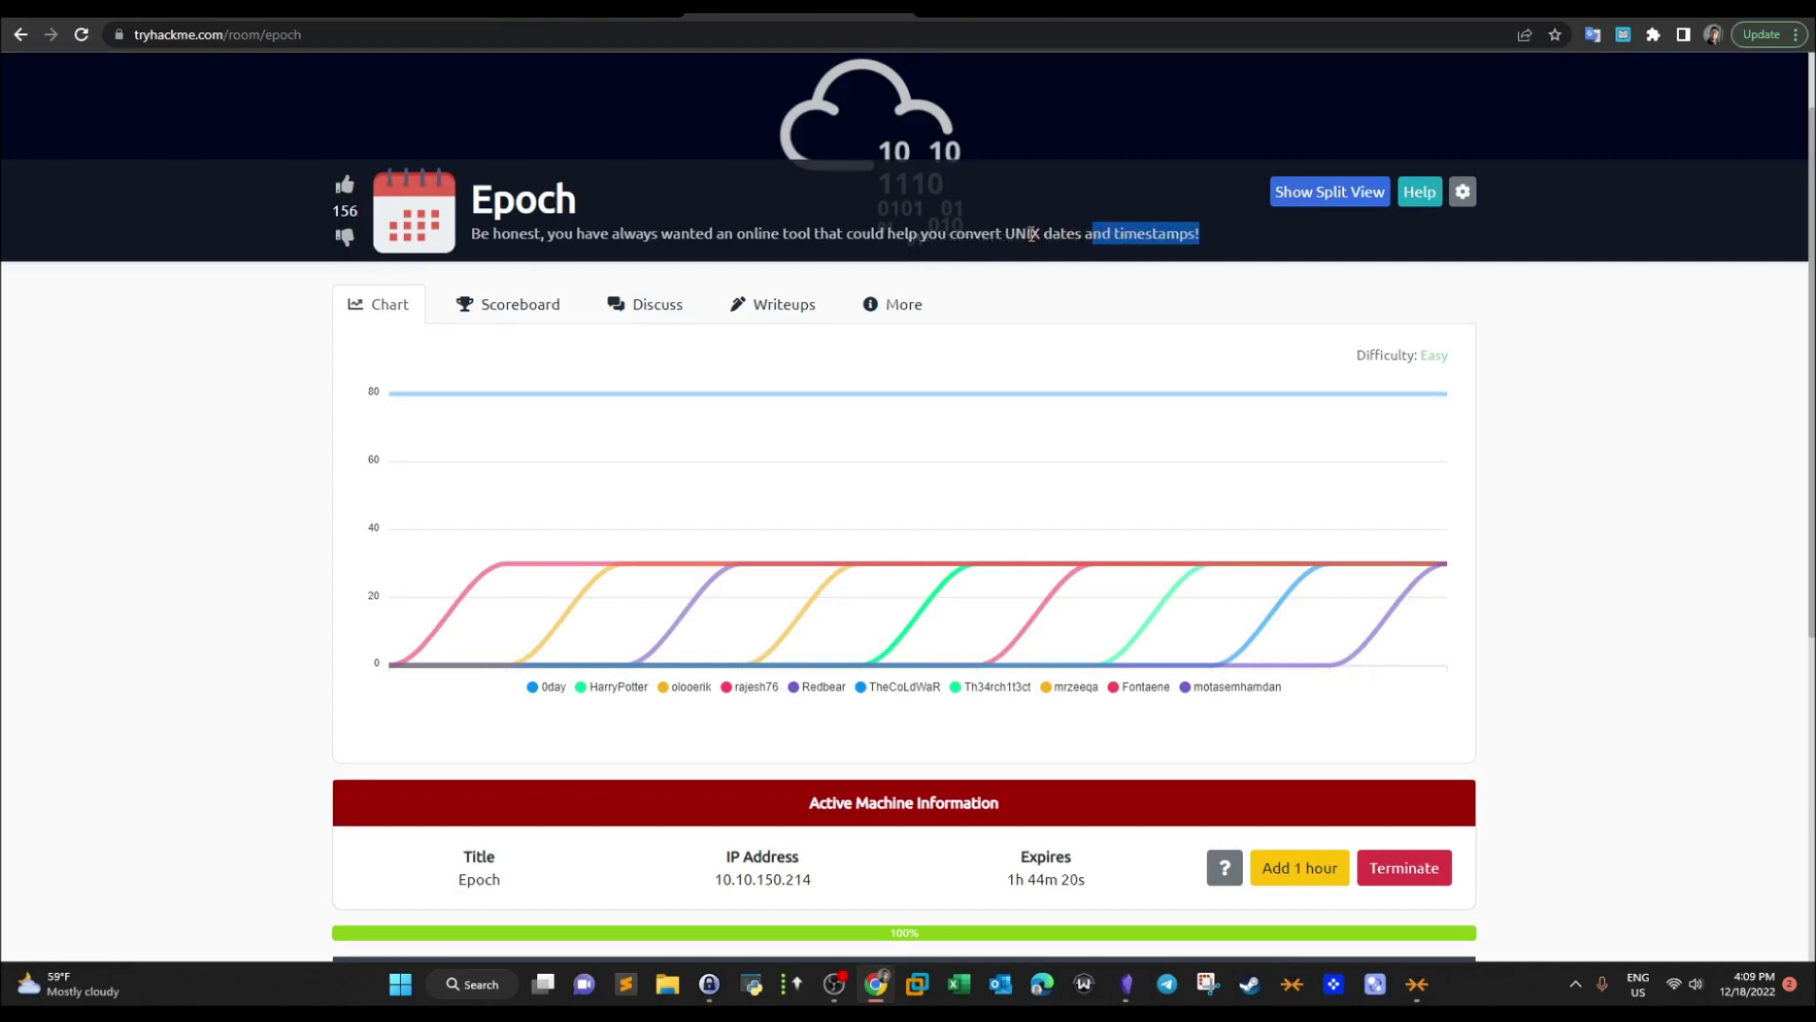
scroll(down, 3)
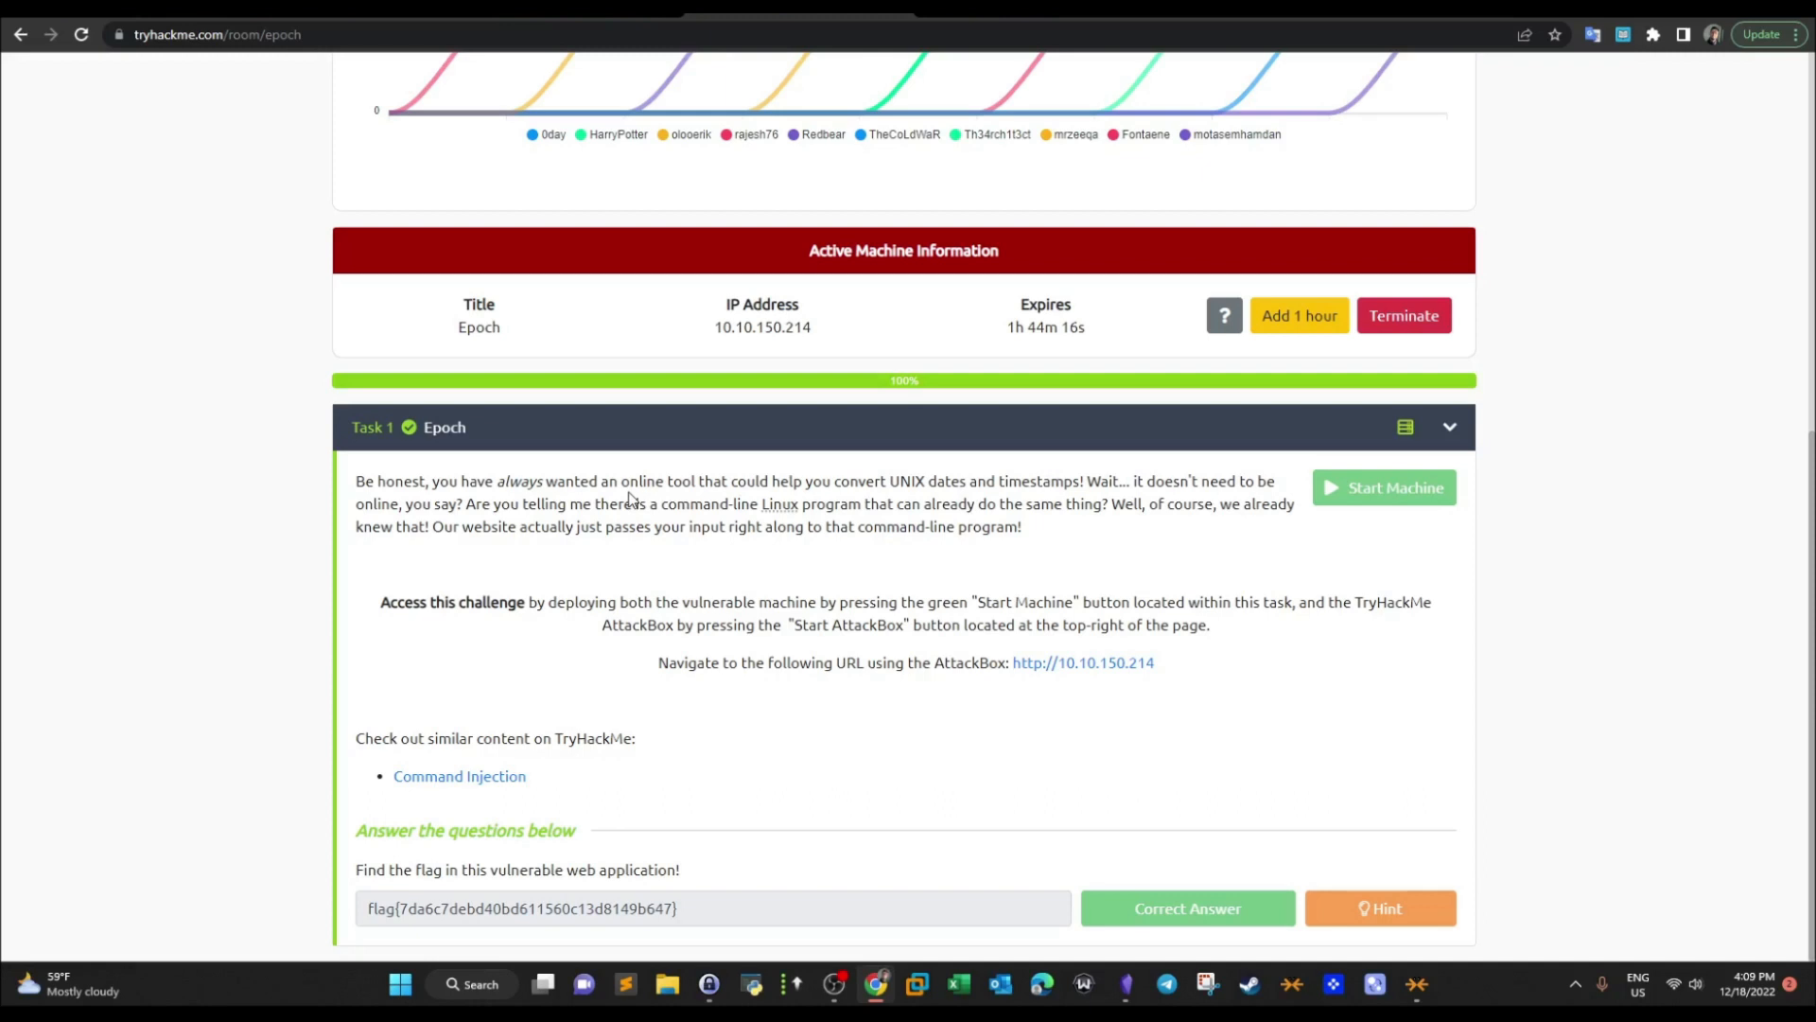
mouse_move(435, 500)
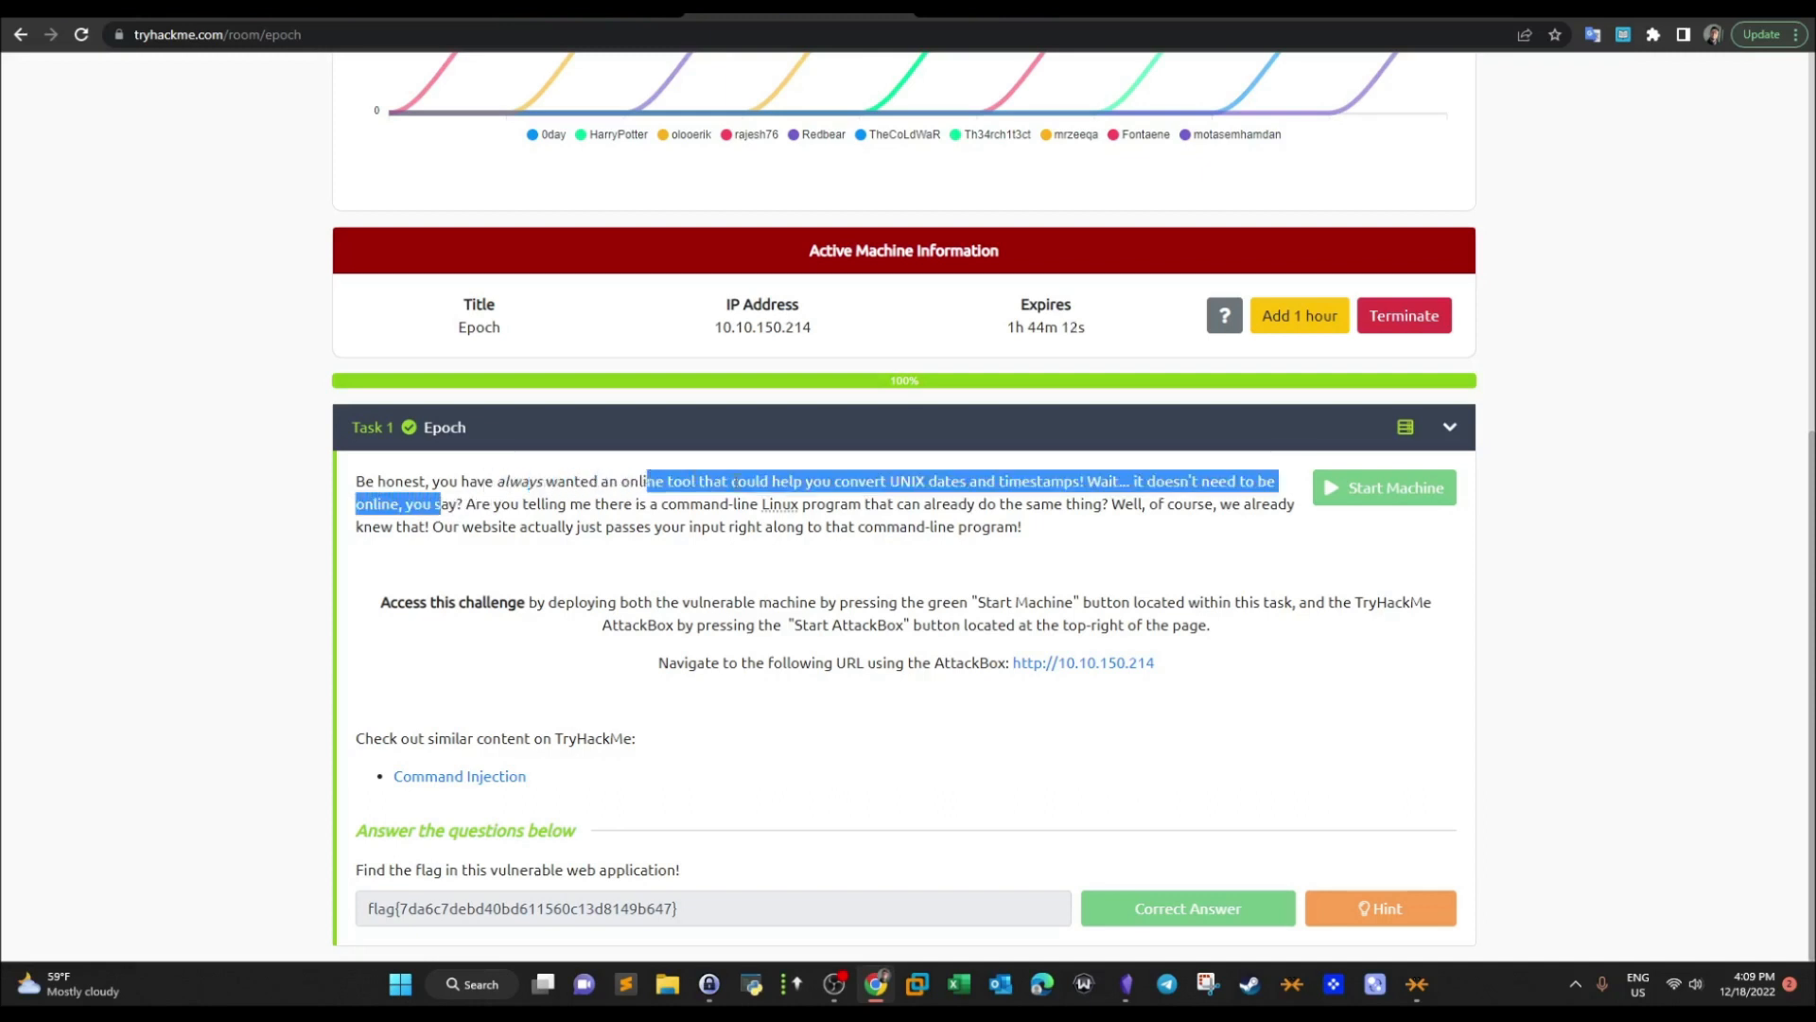
click(927, 479)
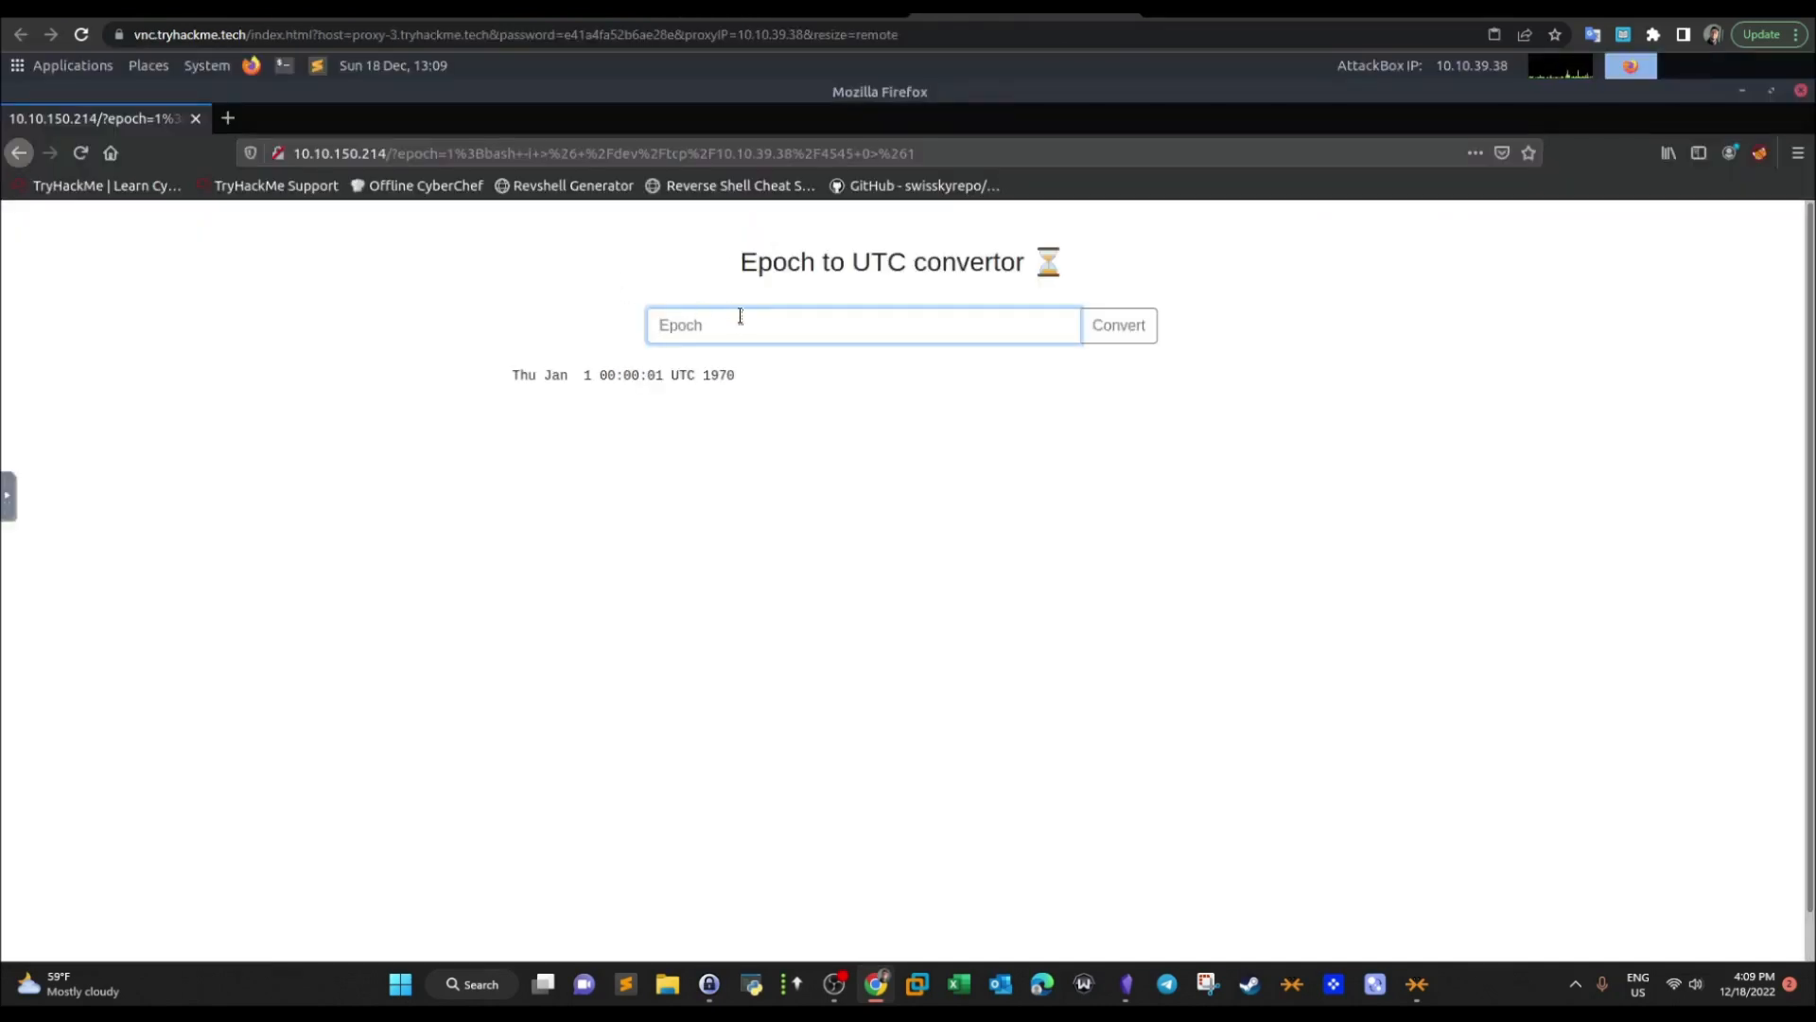
click(1116, 323)
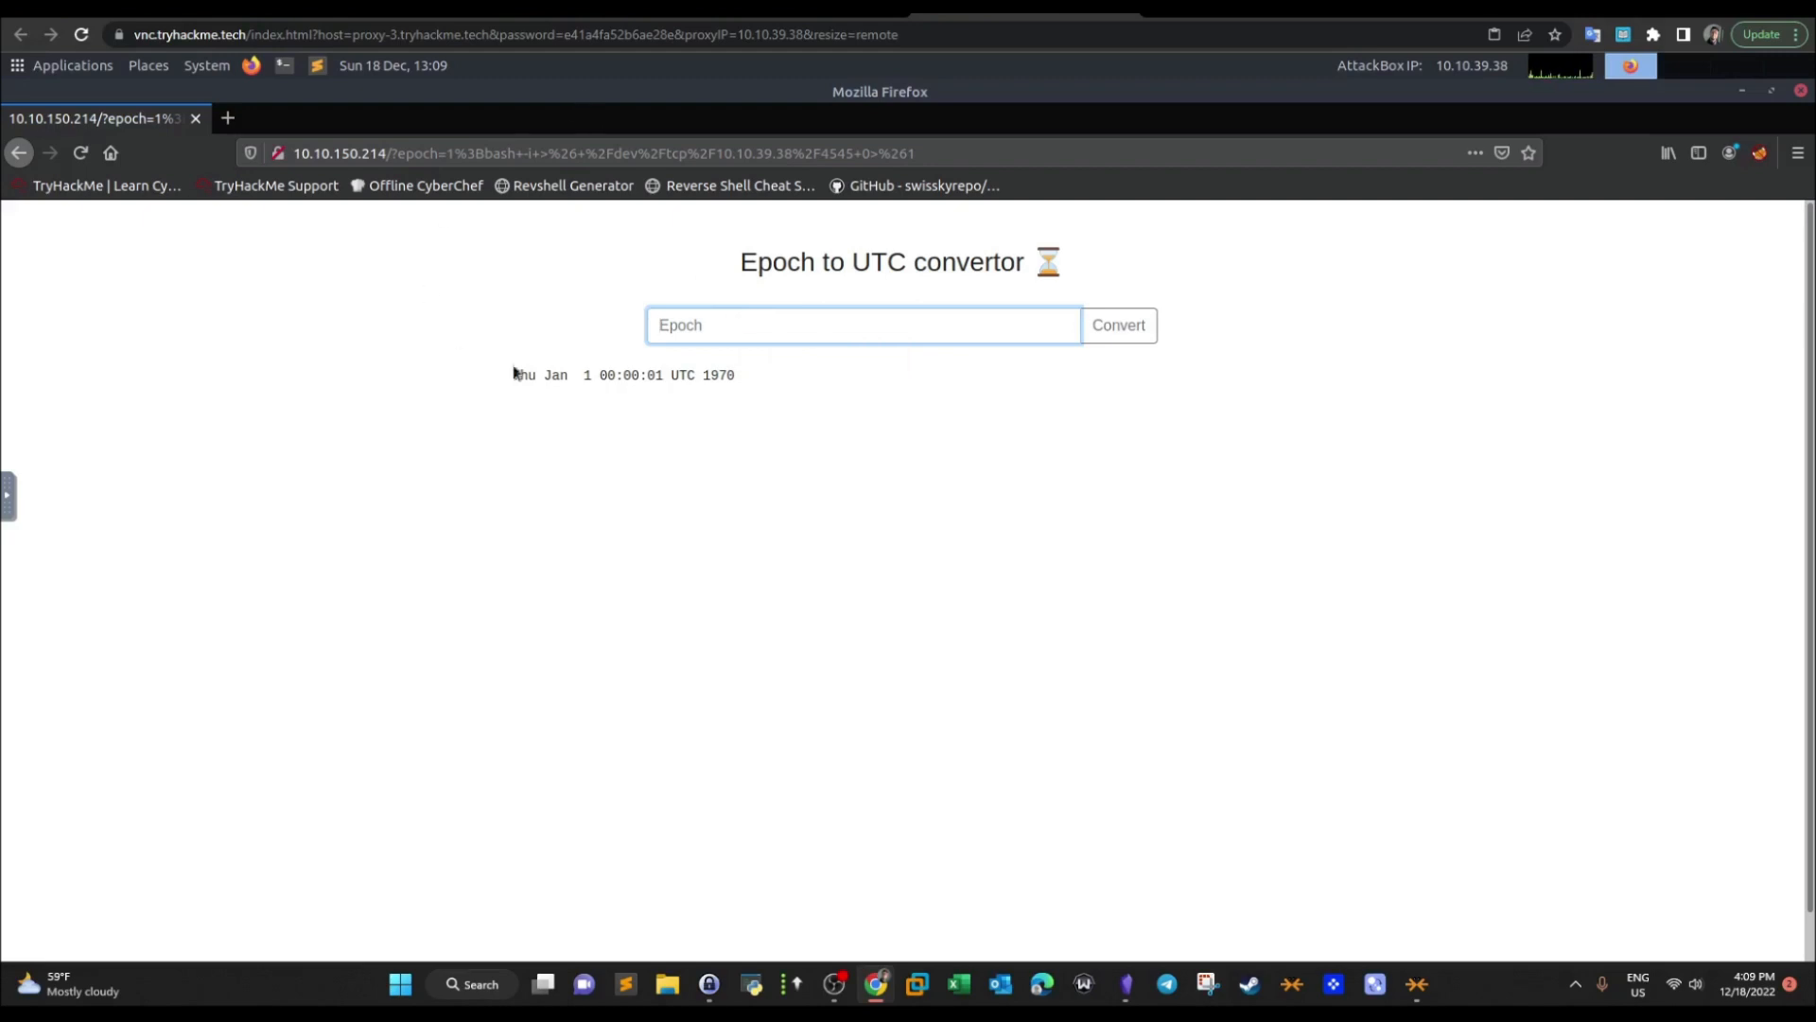
click(863, 323)
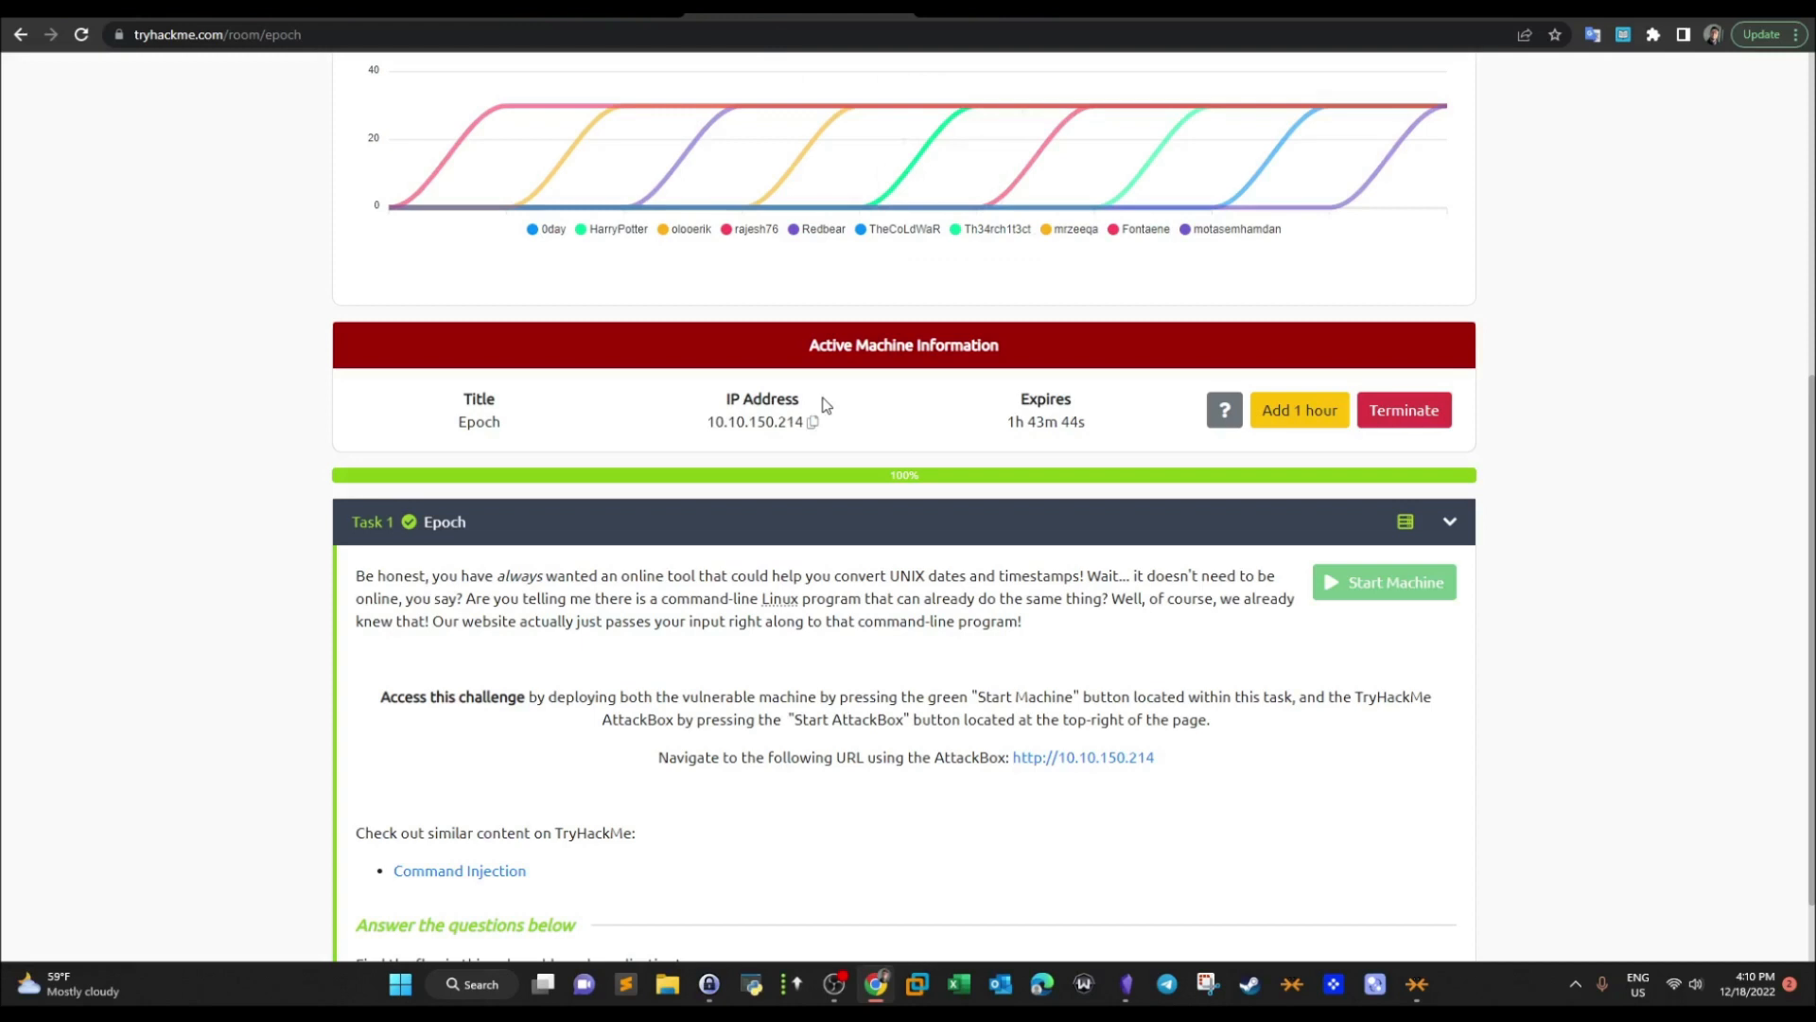
scroll(down, 3)
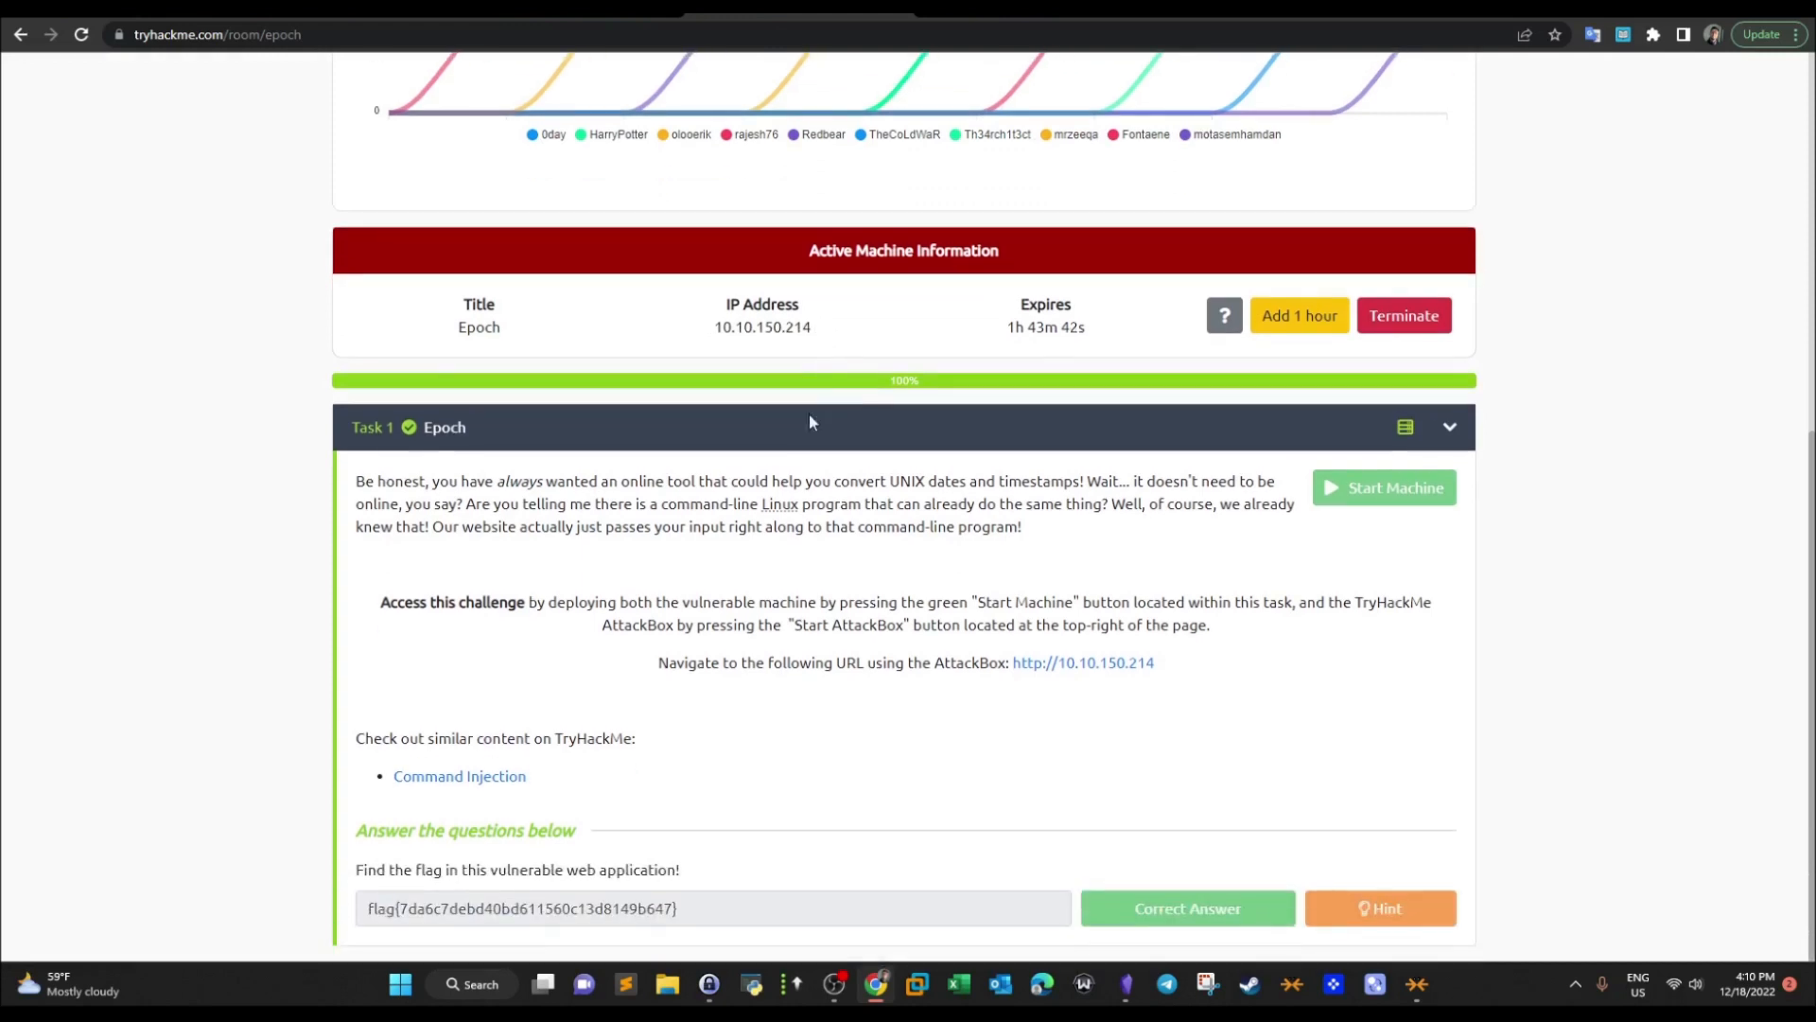
mouse_move(458, 776)
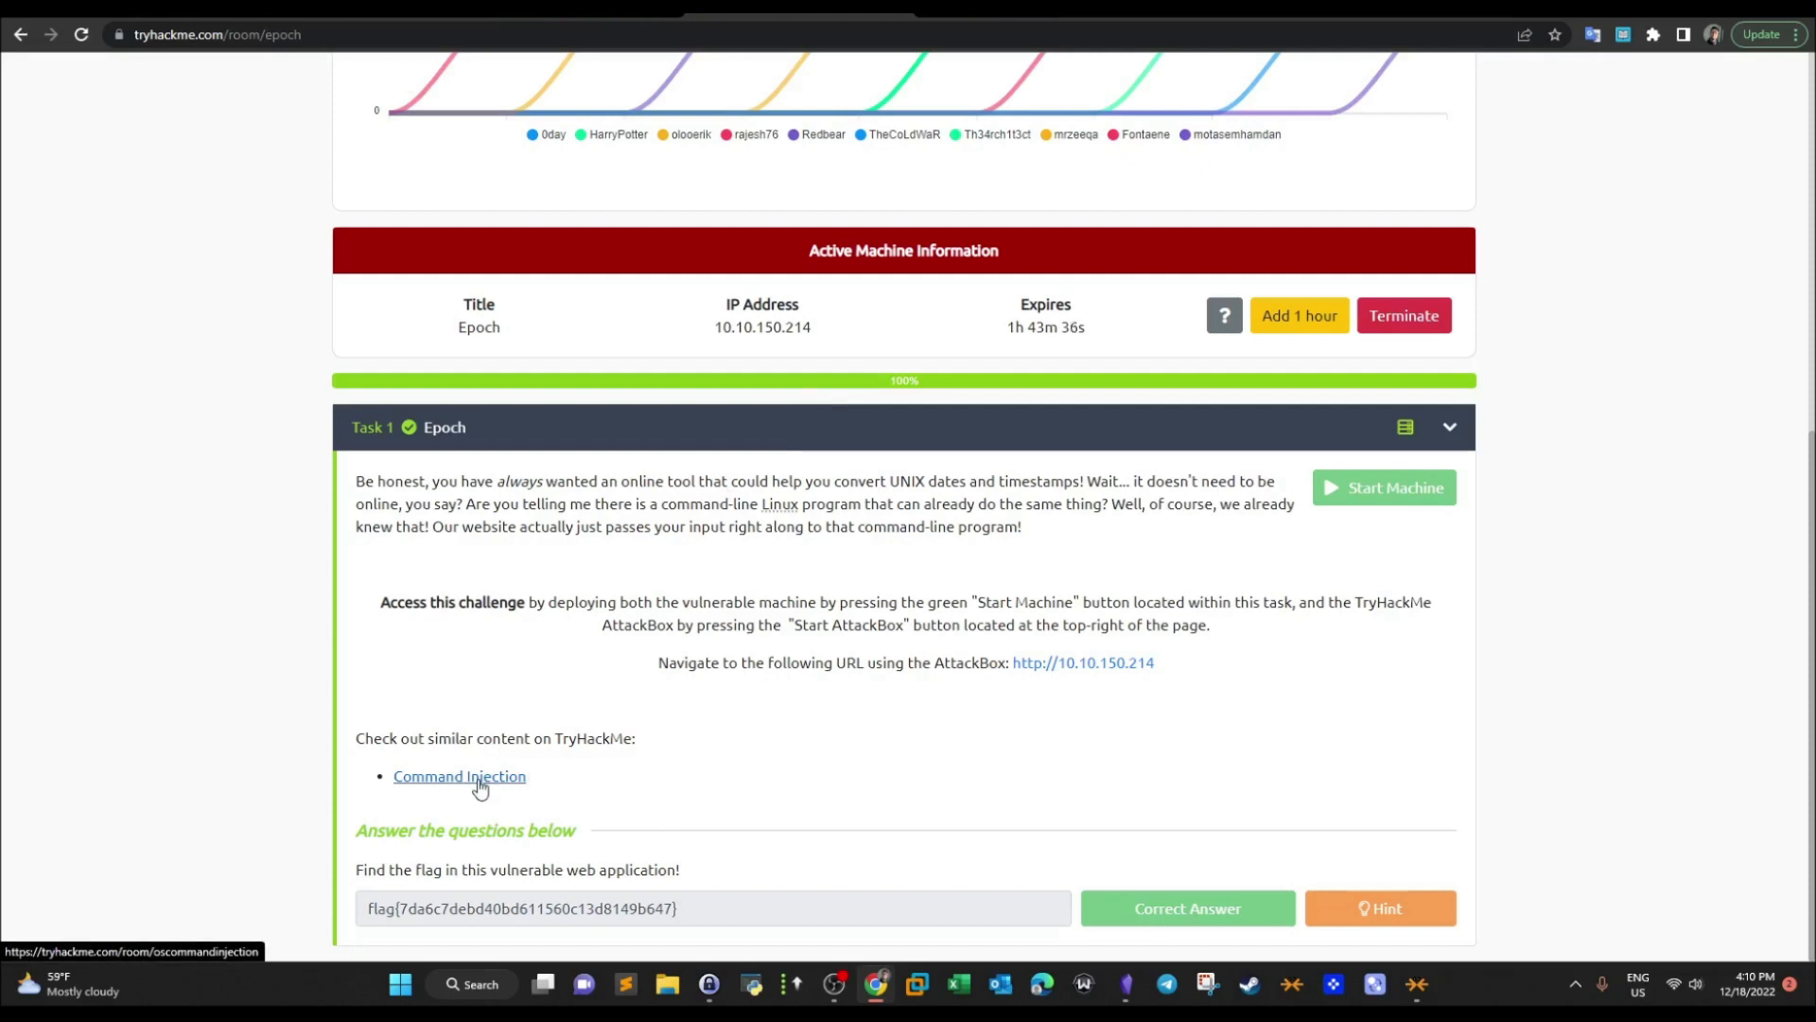
mouse_move(585, 692)
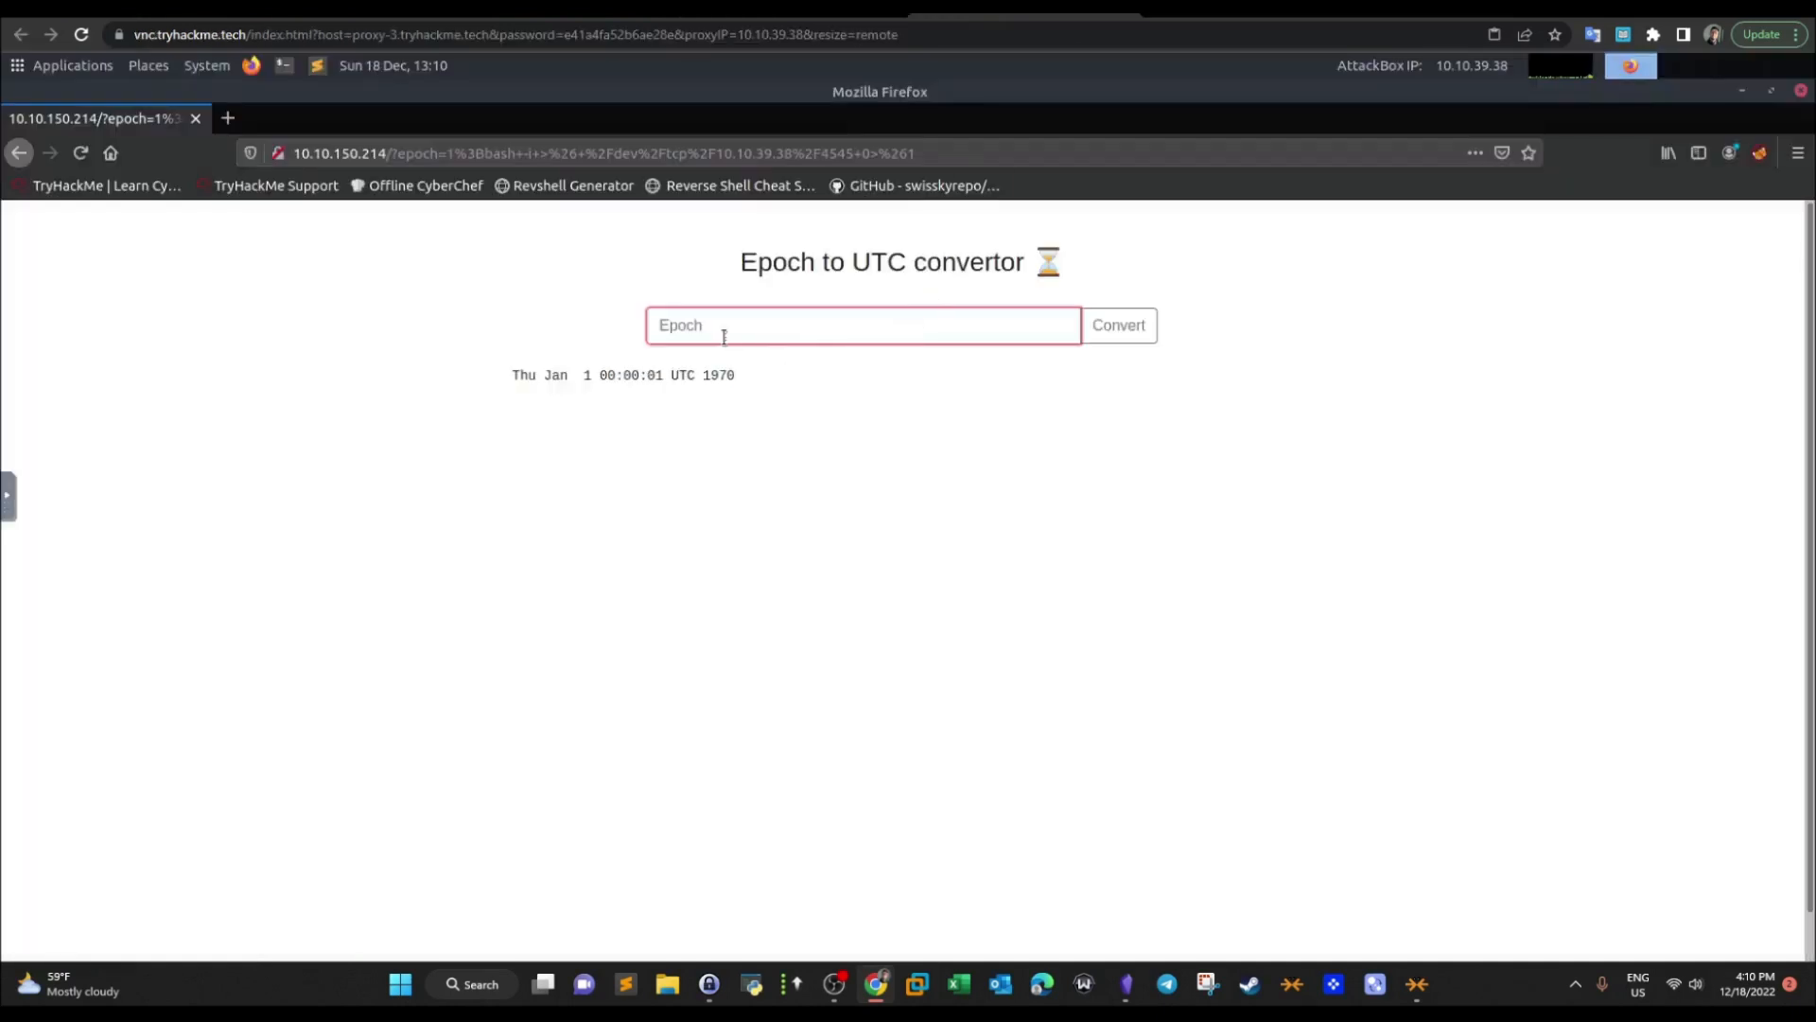
Grab the word Epoch from the page title and search Google for its definition
click(1116, 324)
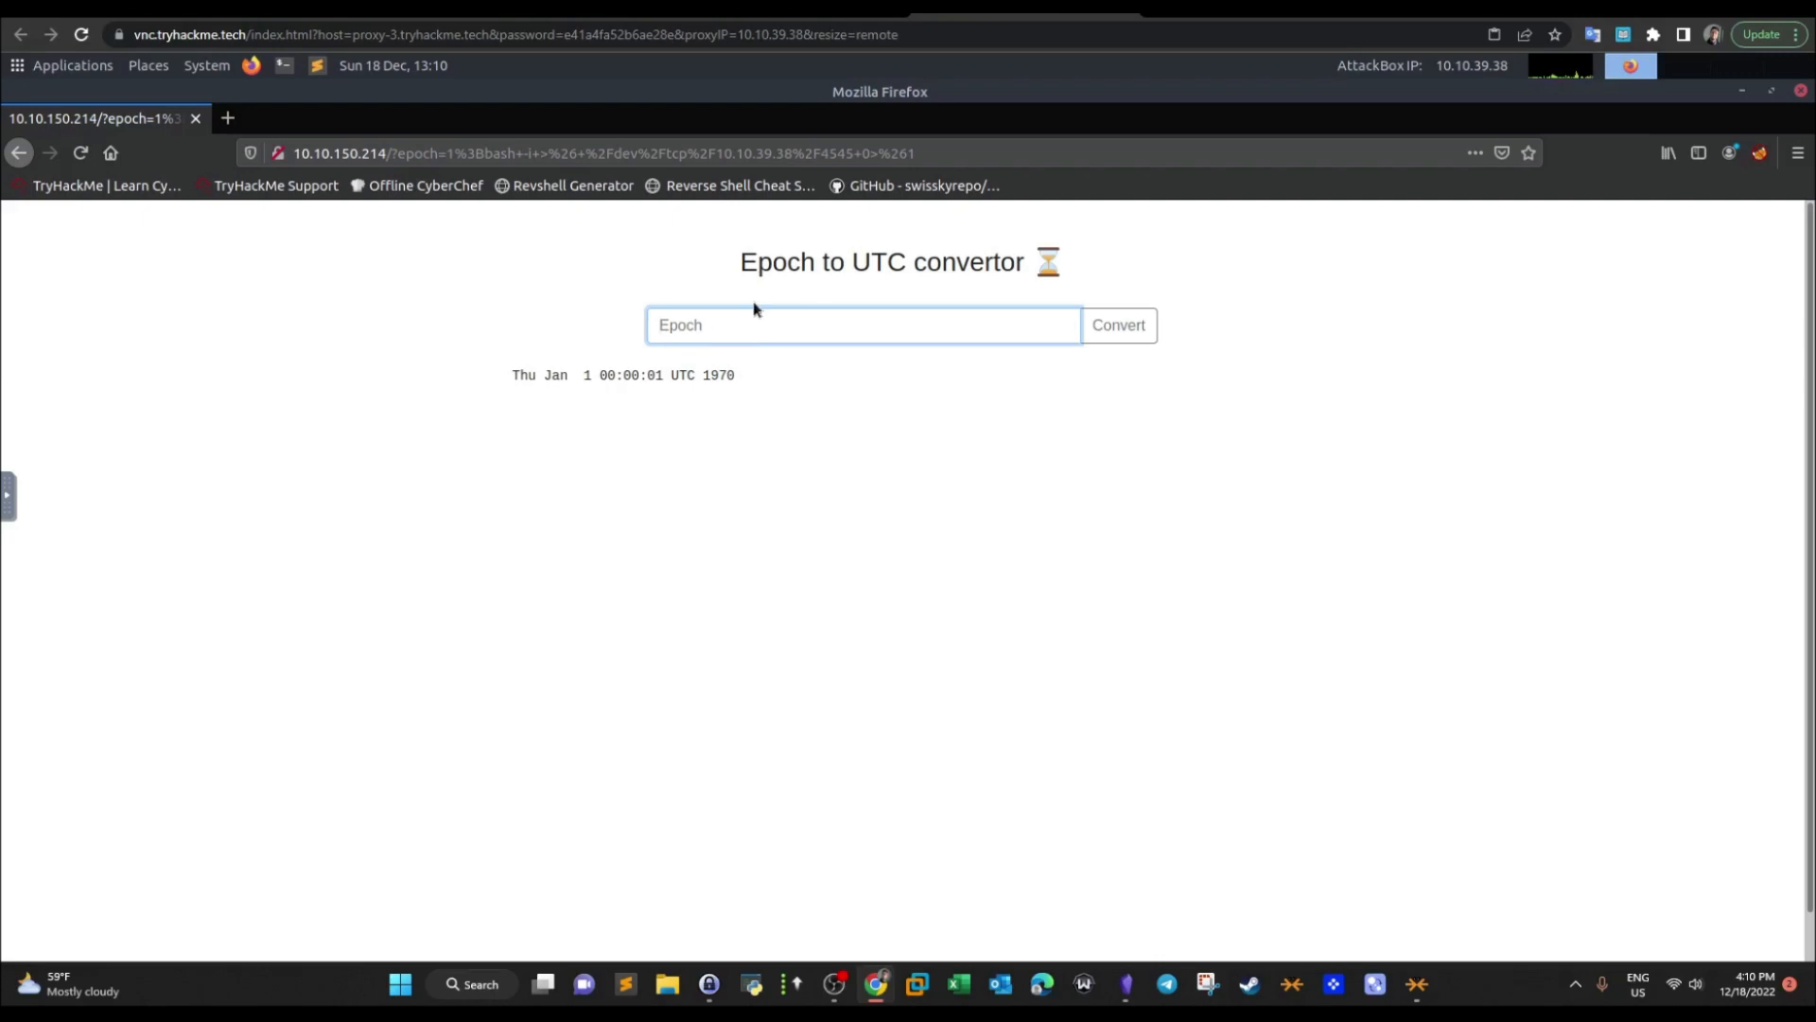
mouse_move(740, 279)
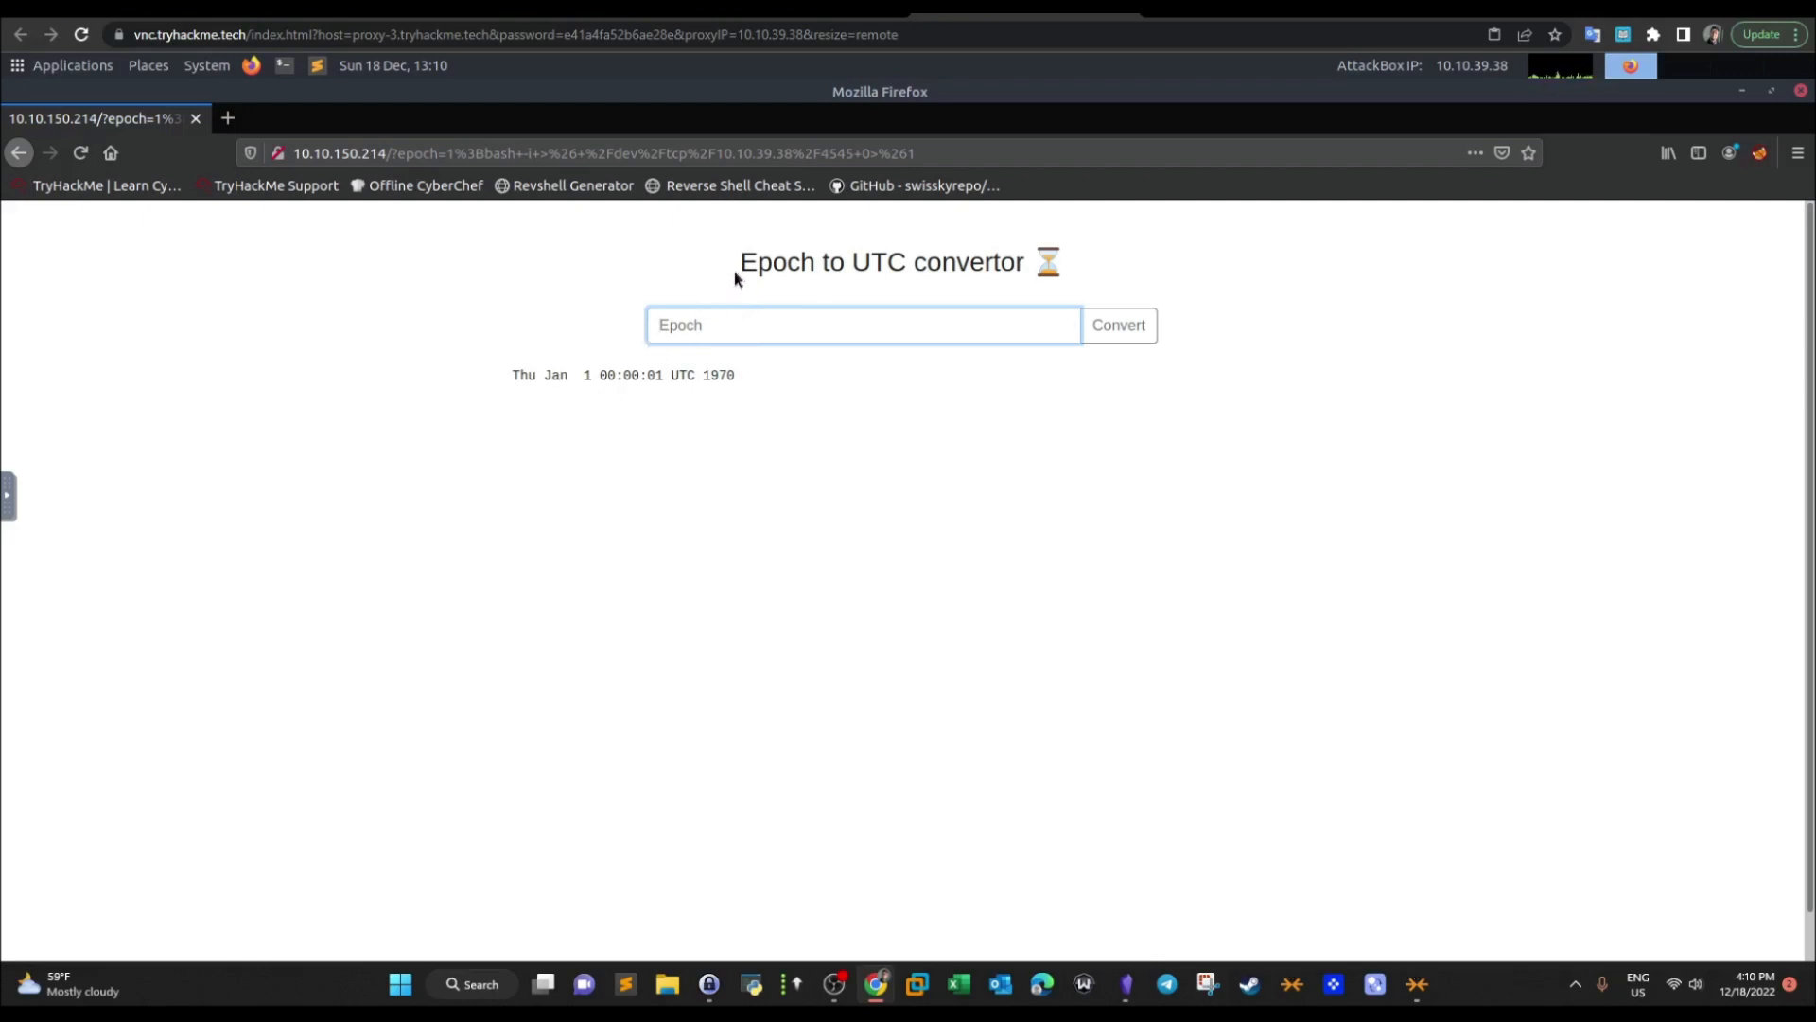
double_click(778, 261)
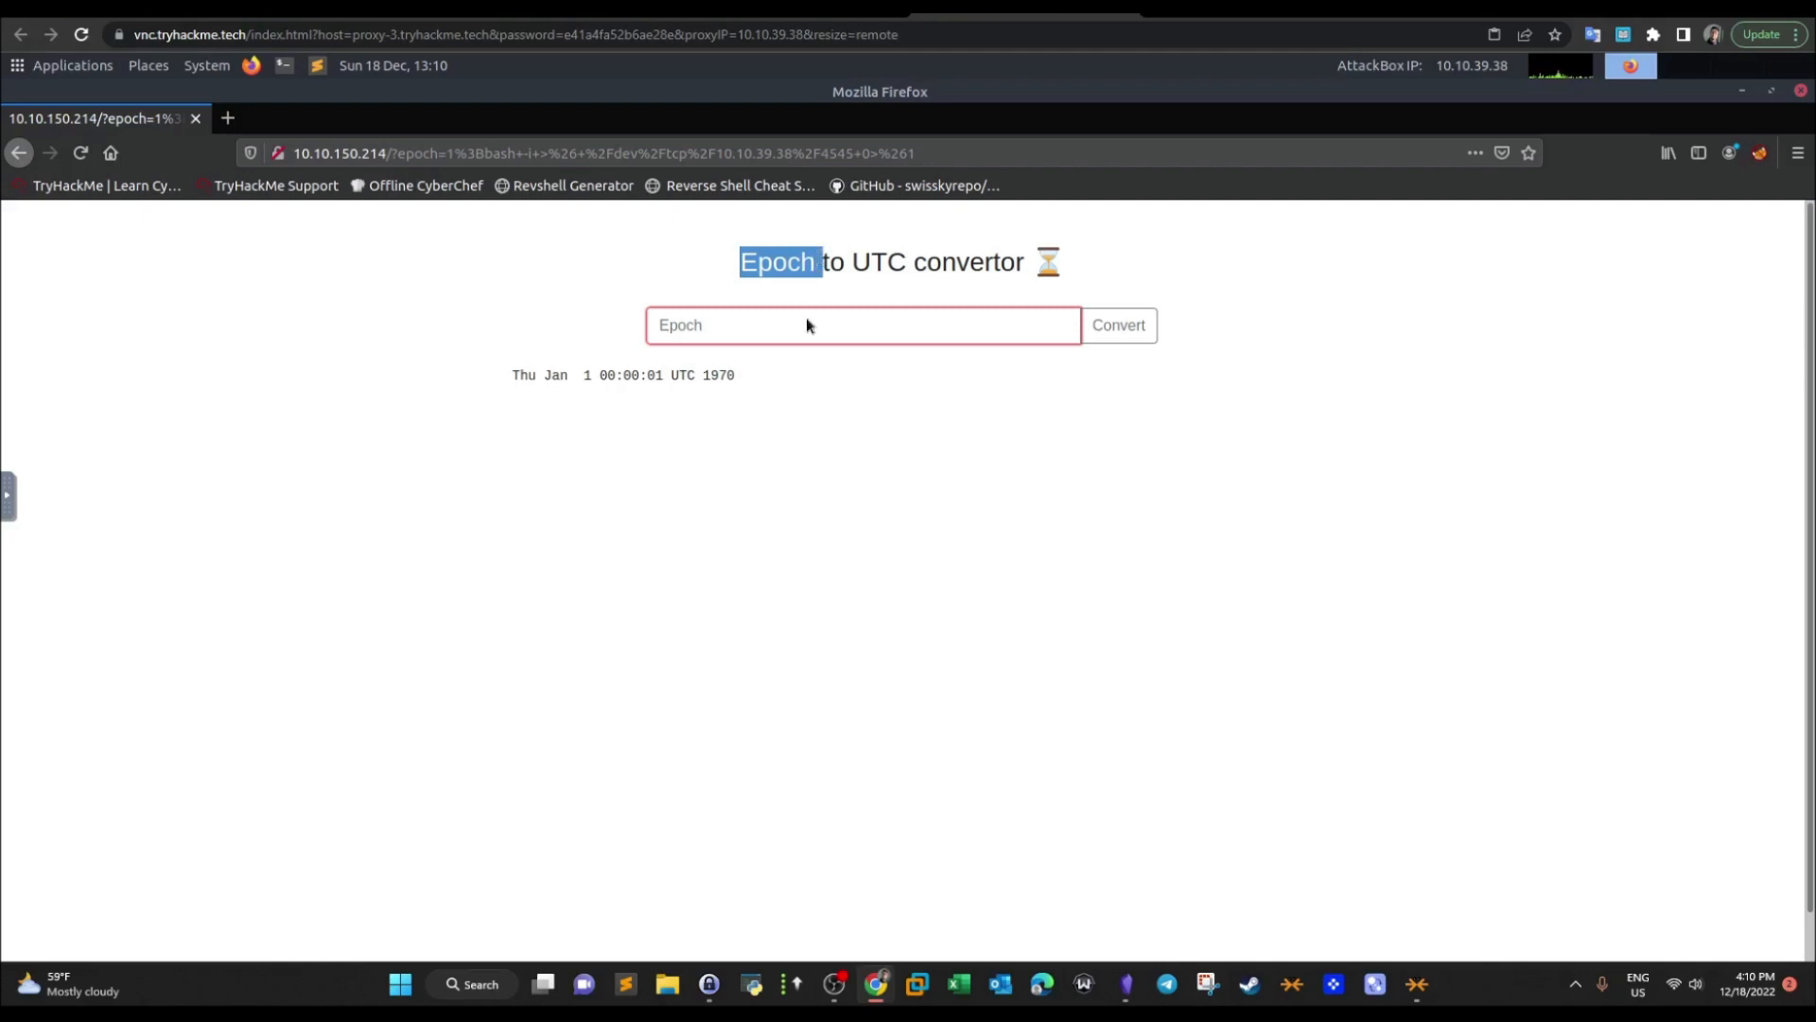
click(1116, 324)
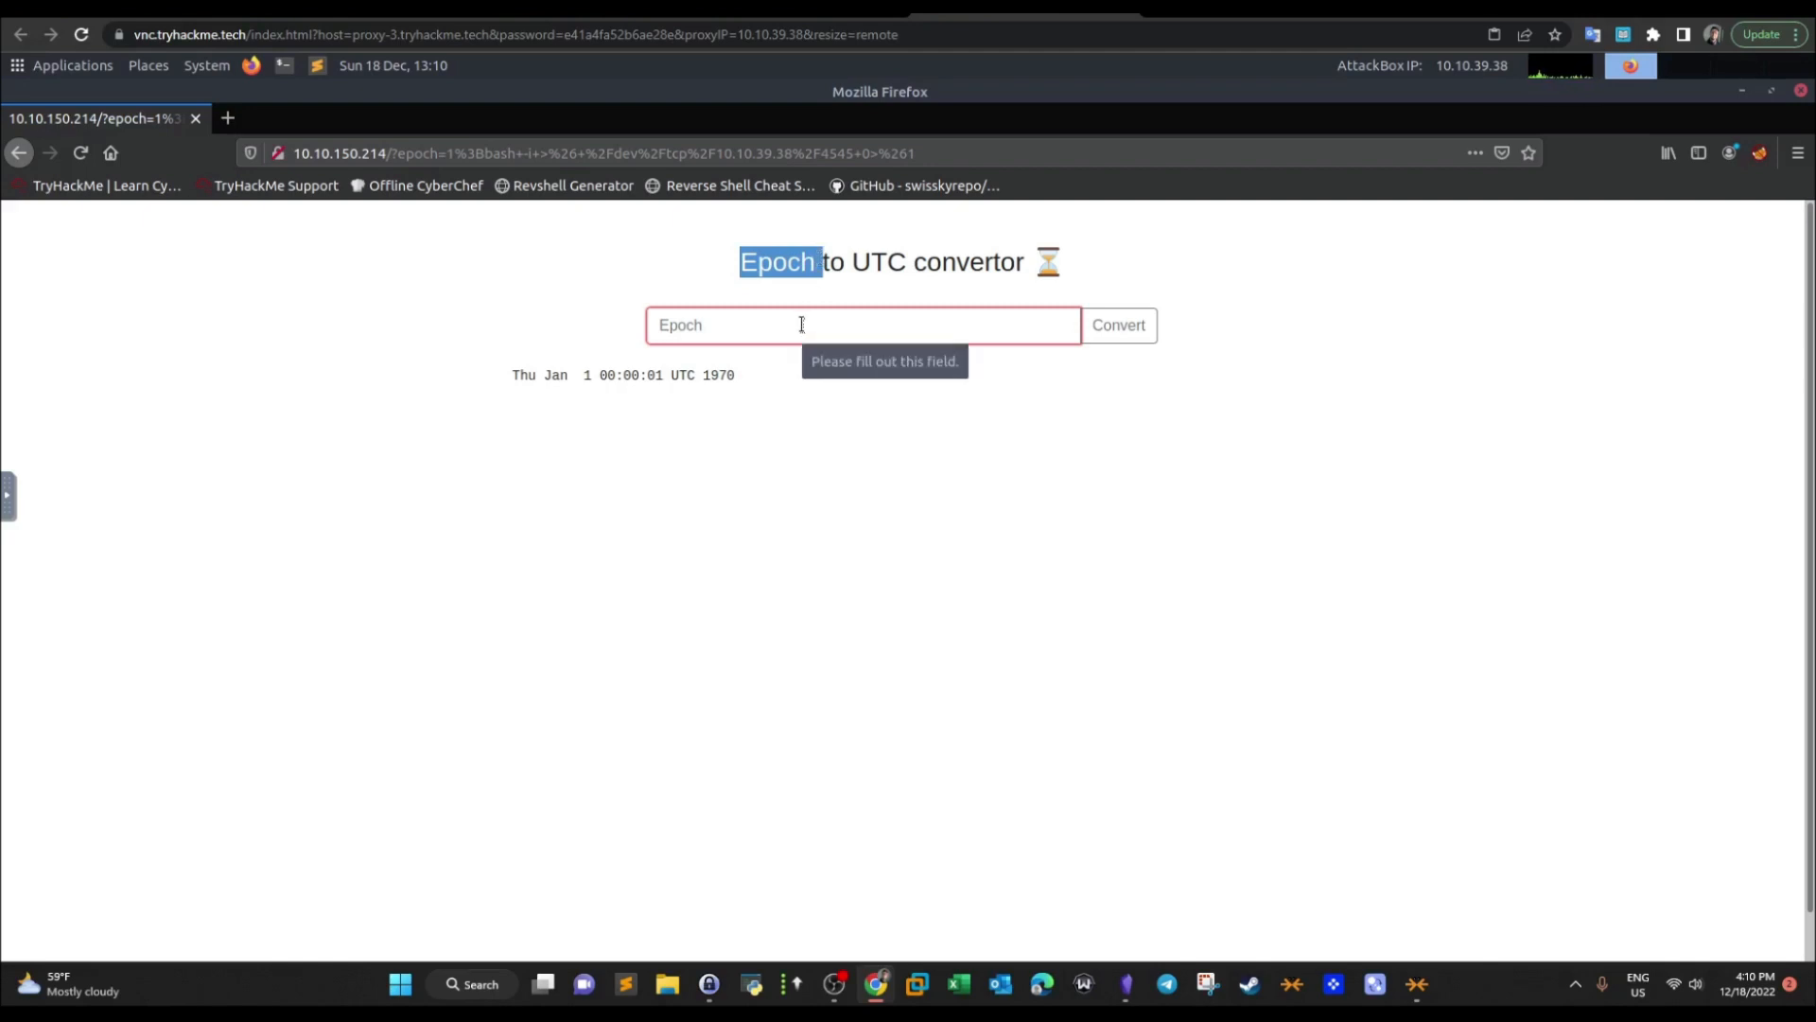
mouse_move(1216, 619)
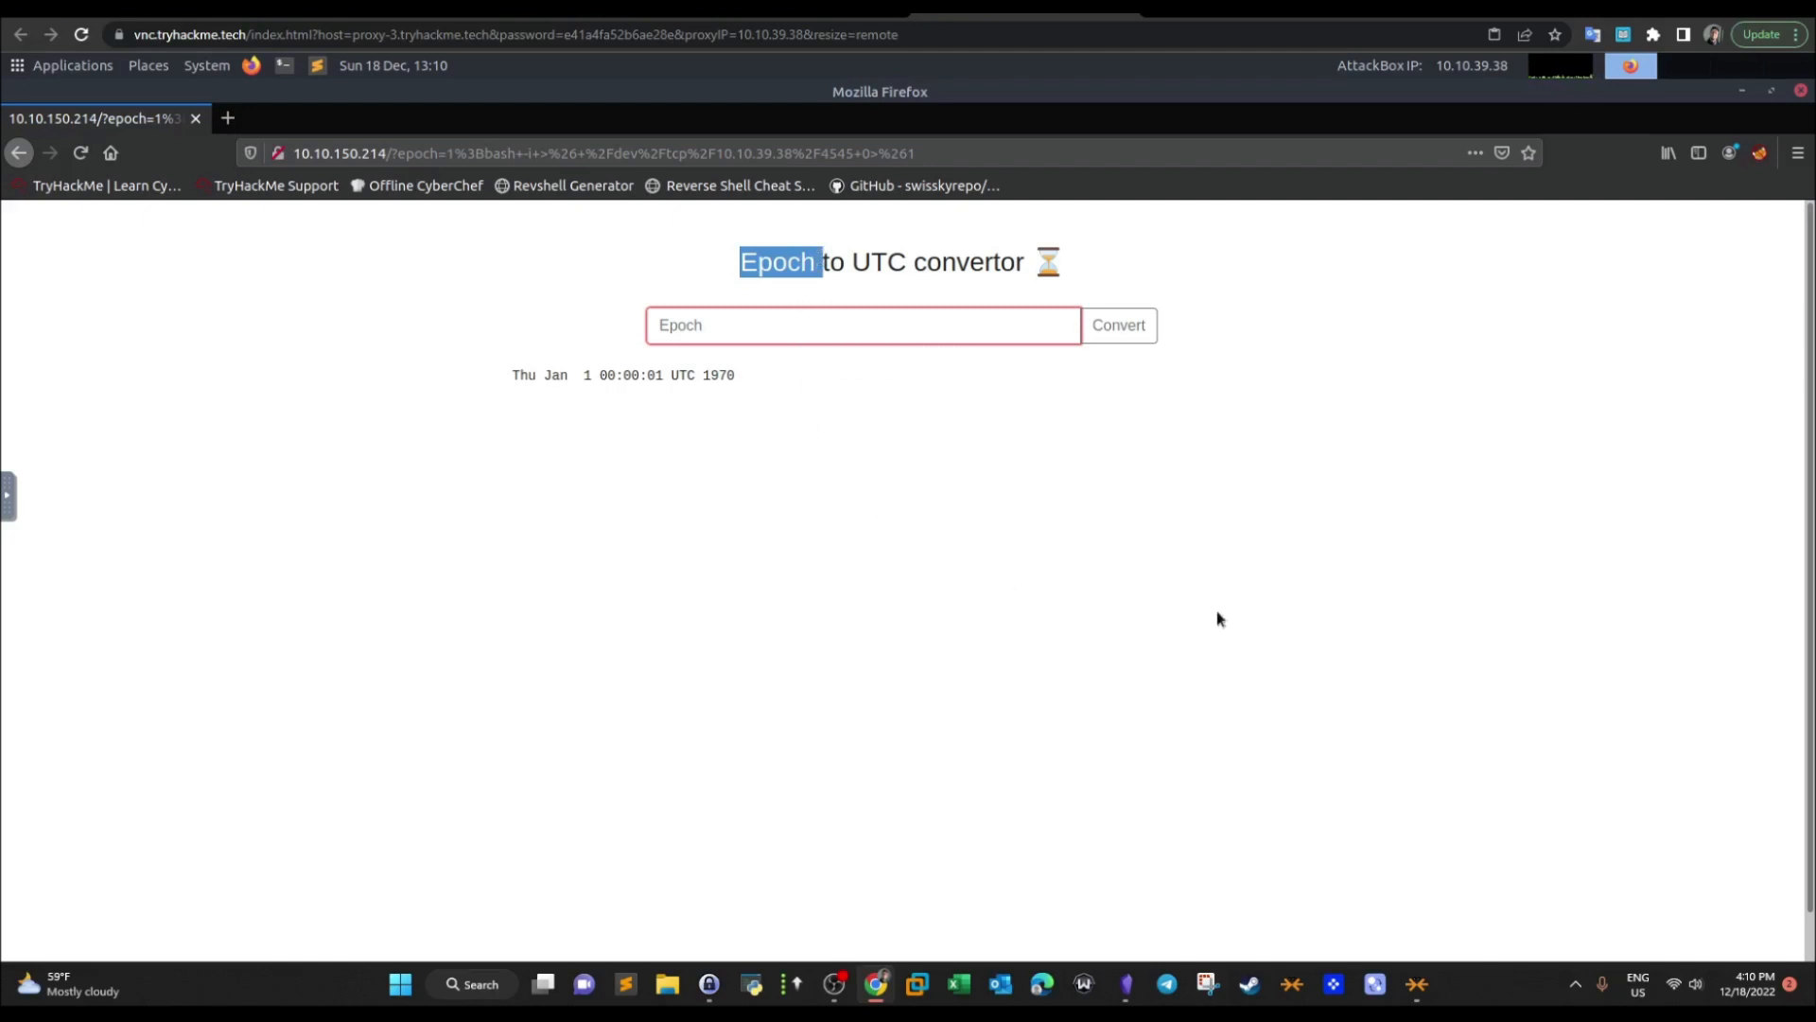
click(1117, 324)
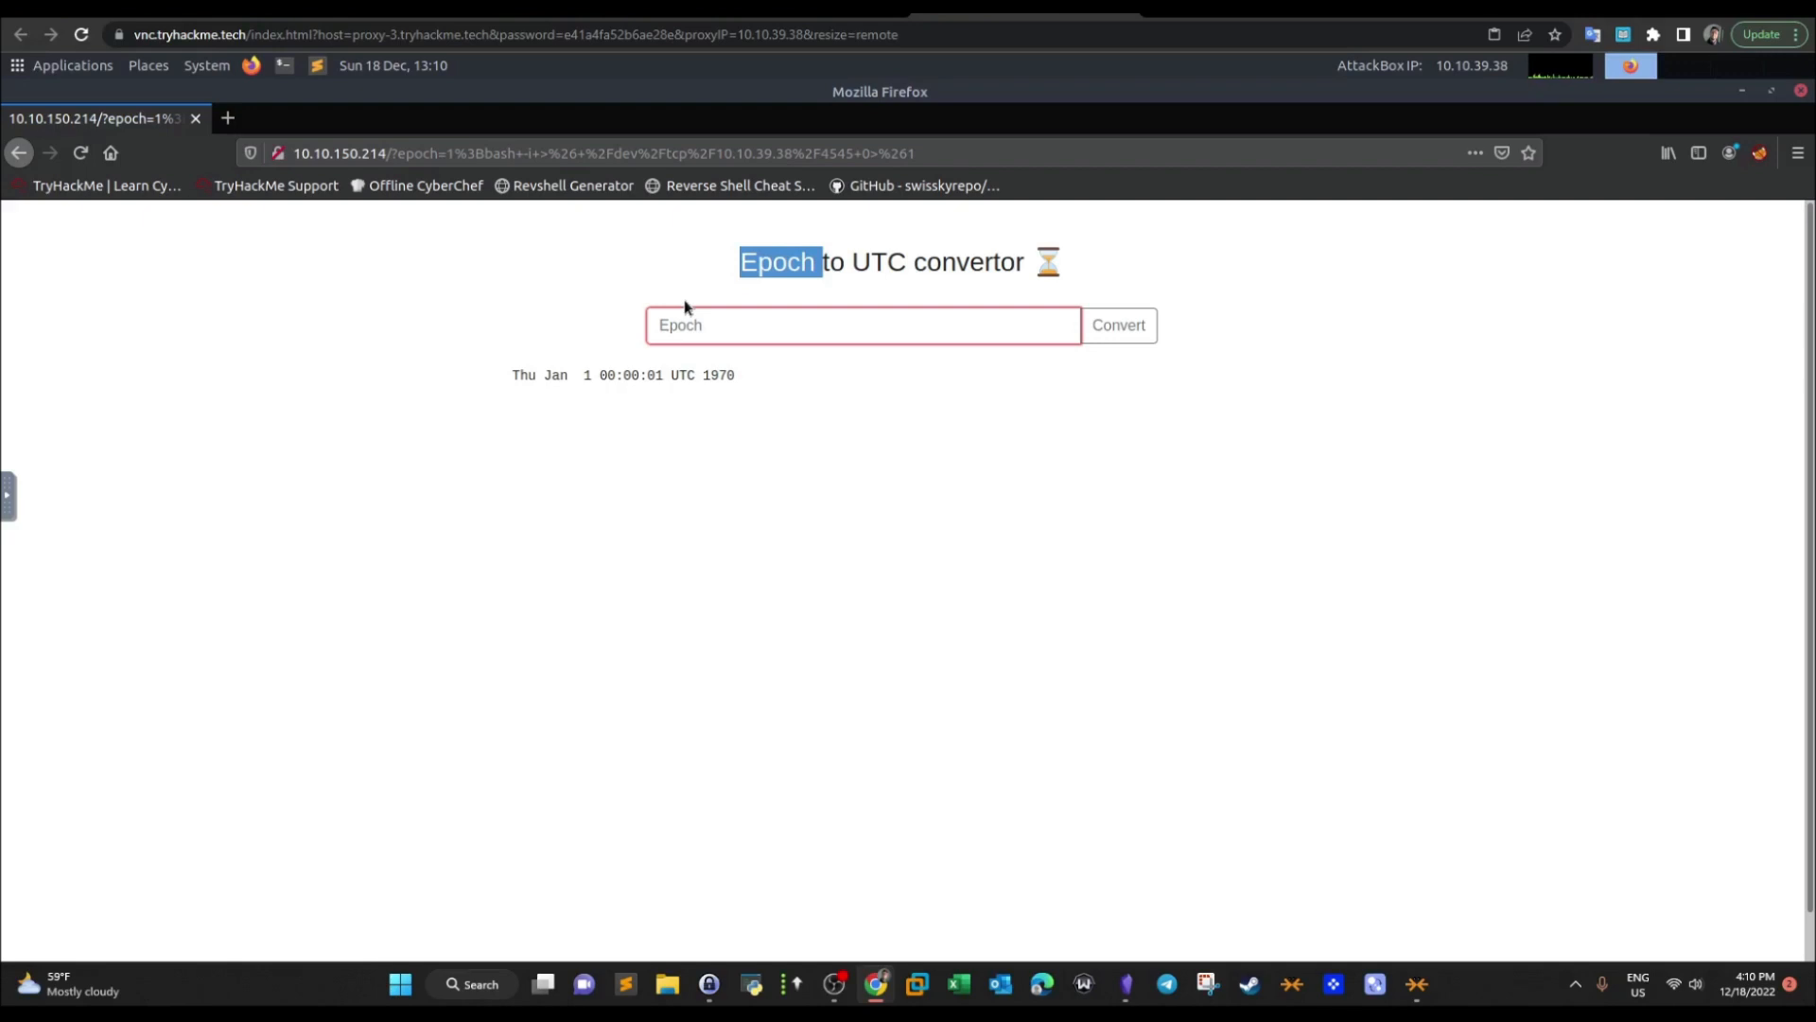
mouse_move(312, 162)
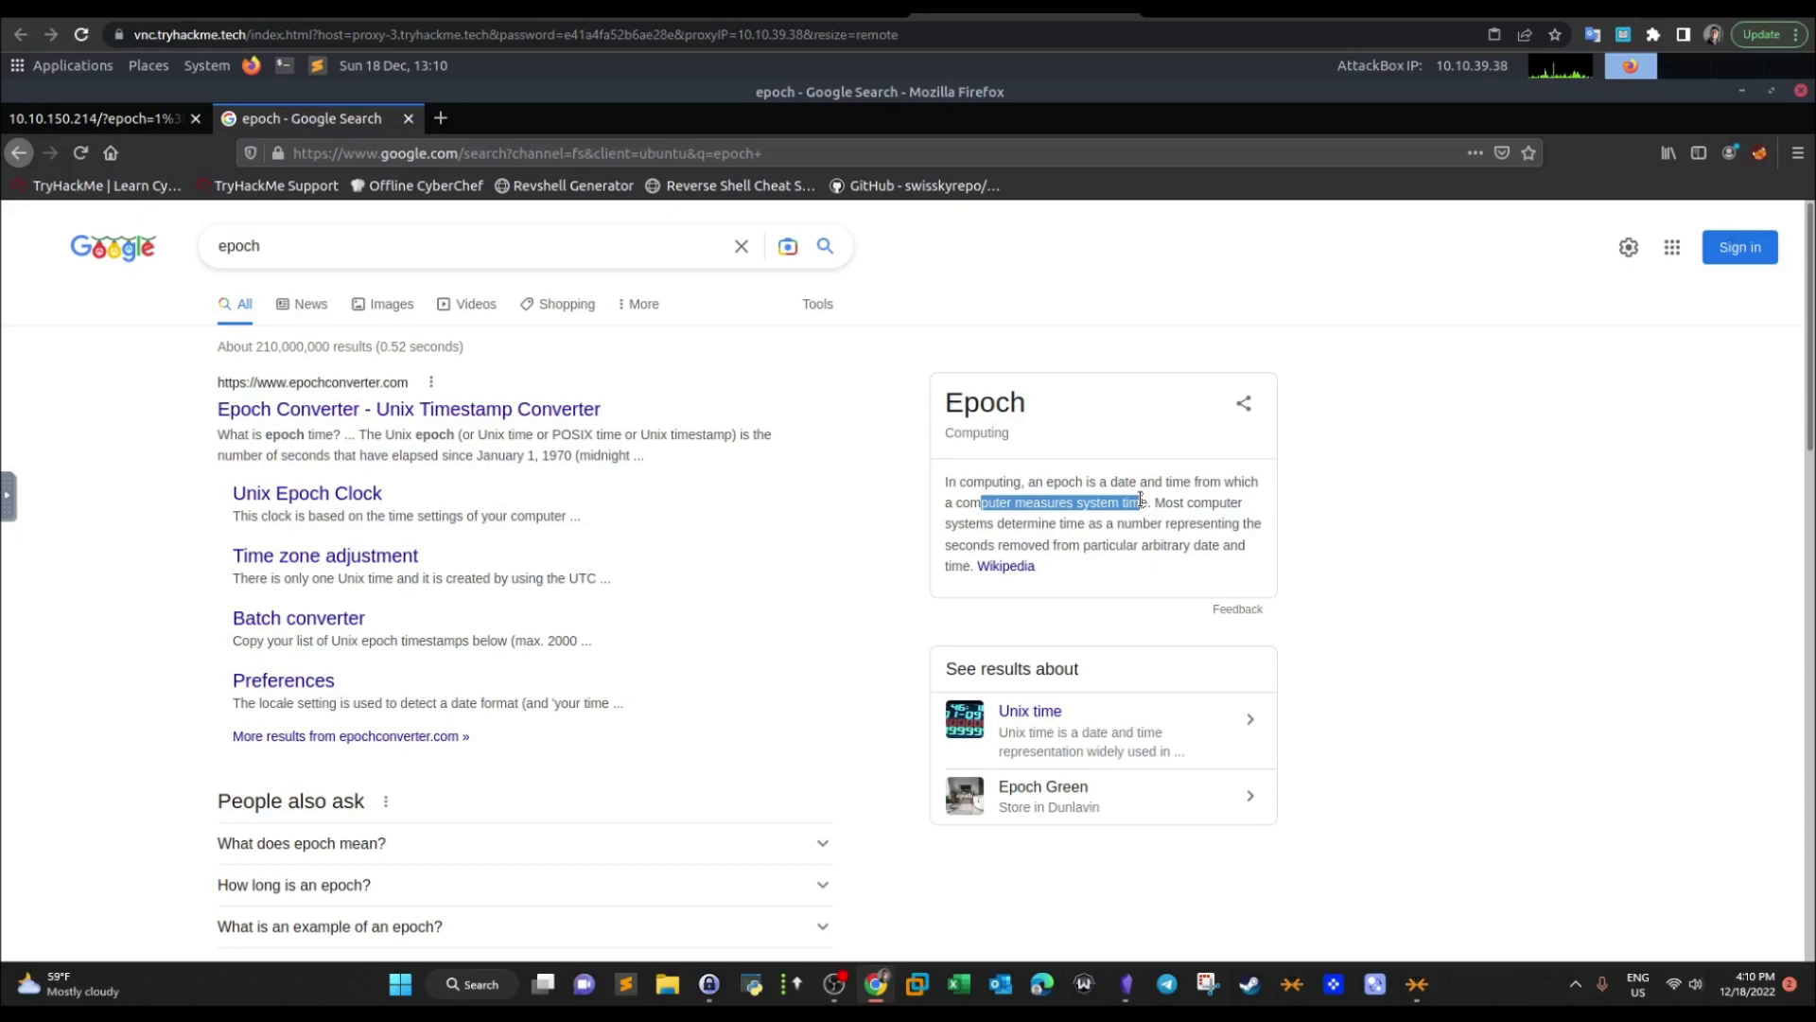
mouse_move(1174, 780)
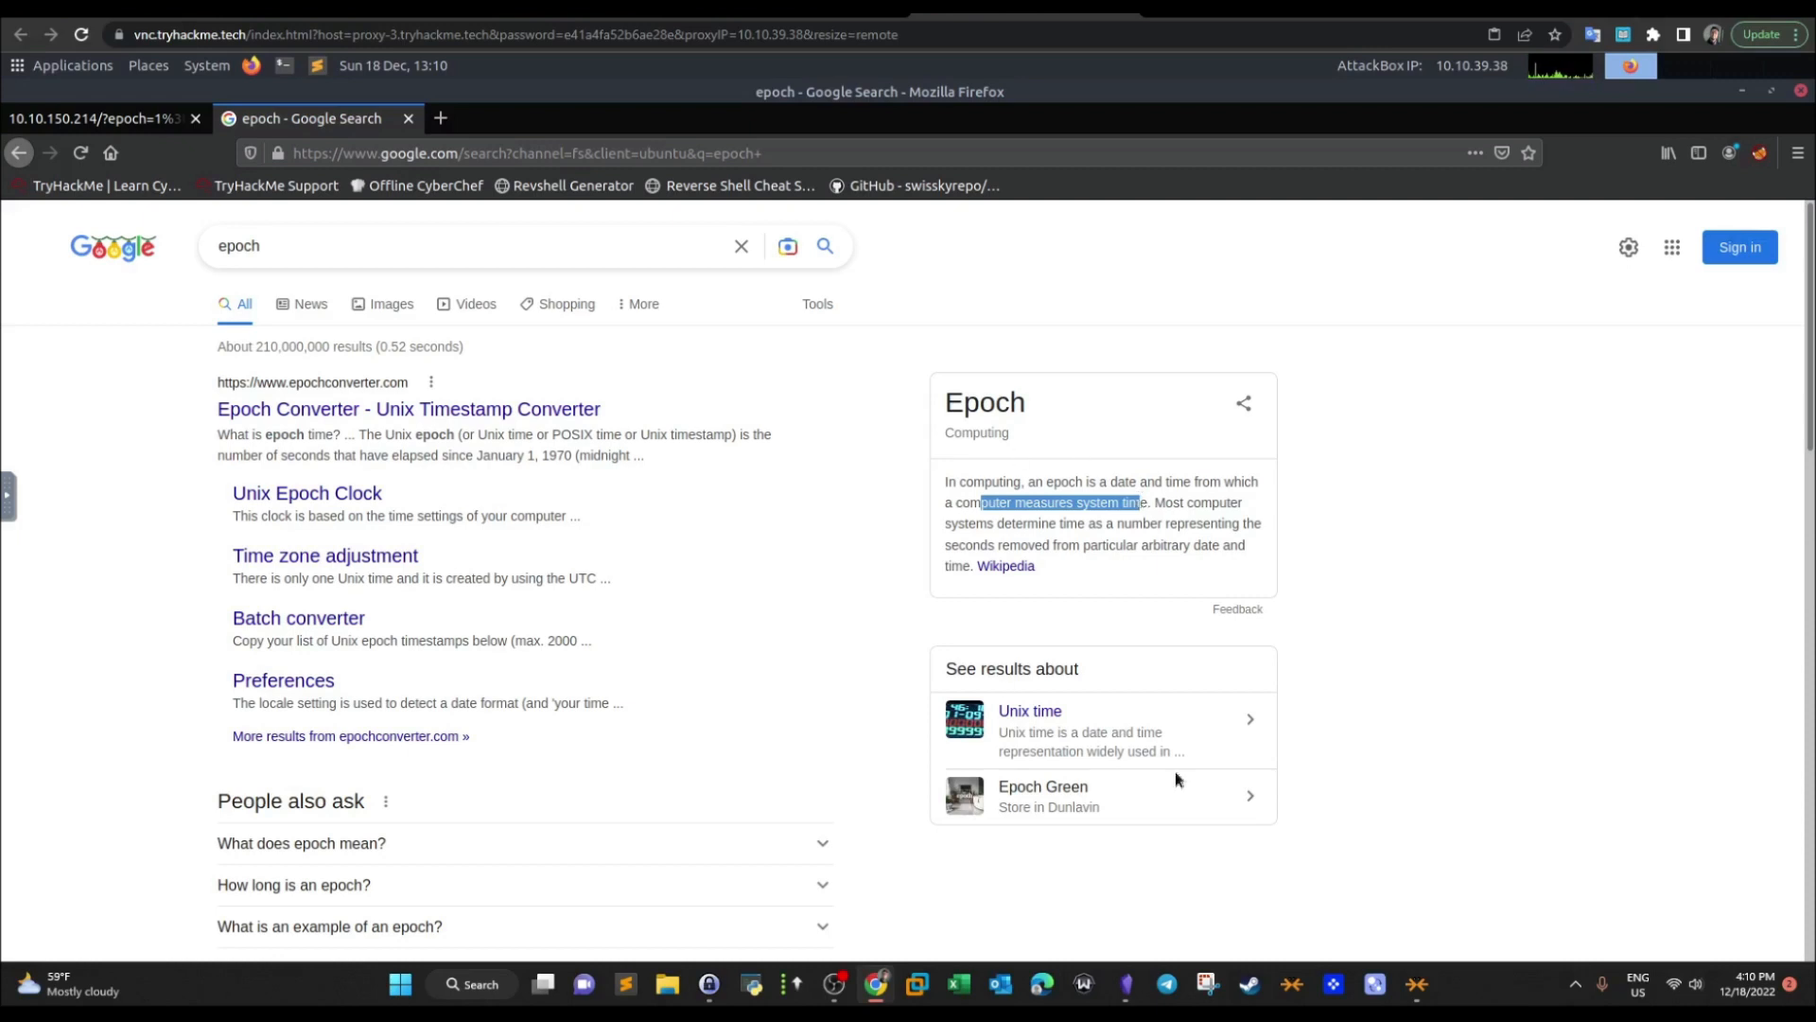
mouse_move(1311, 491)
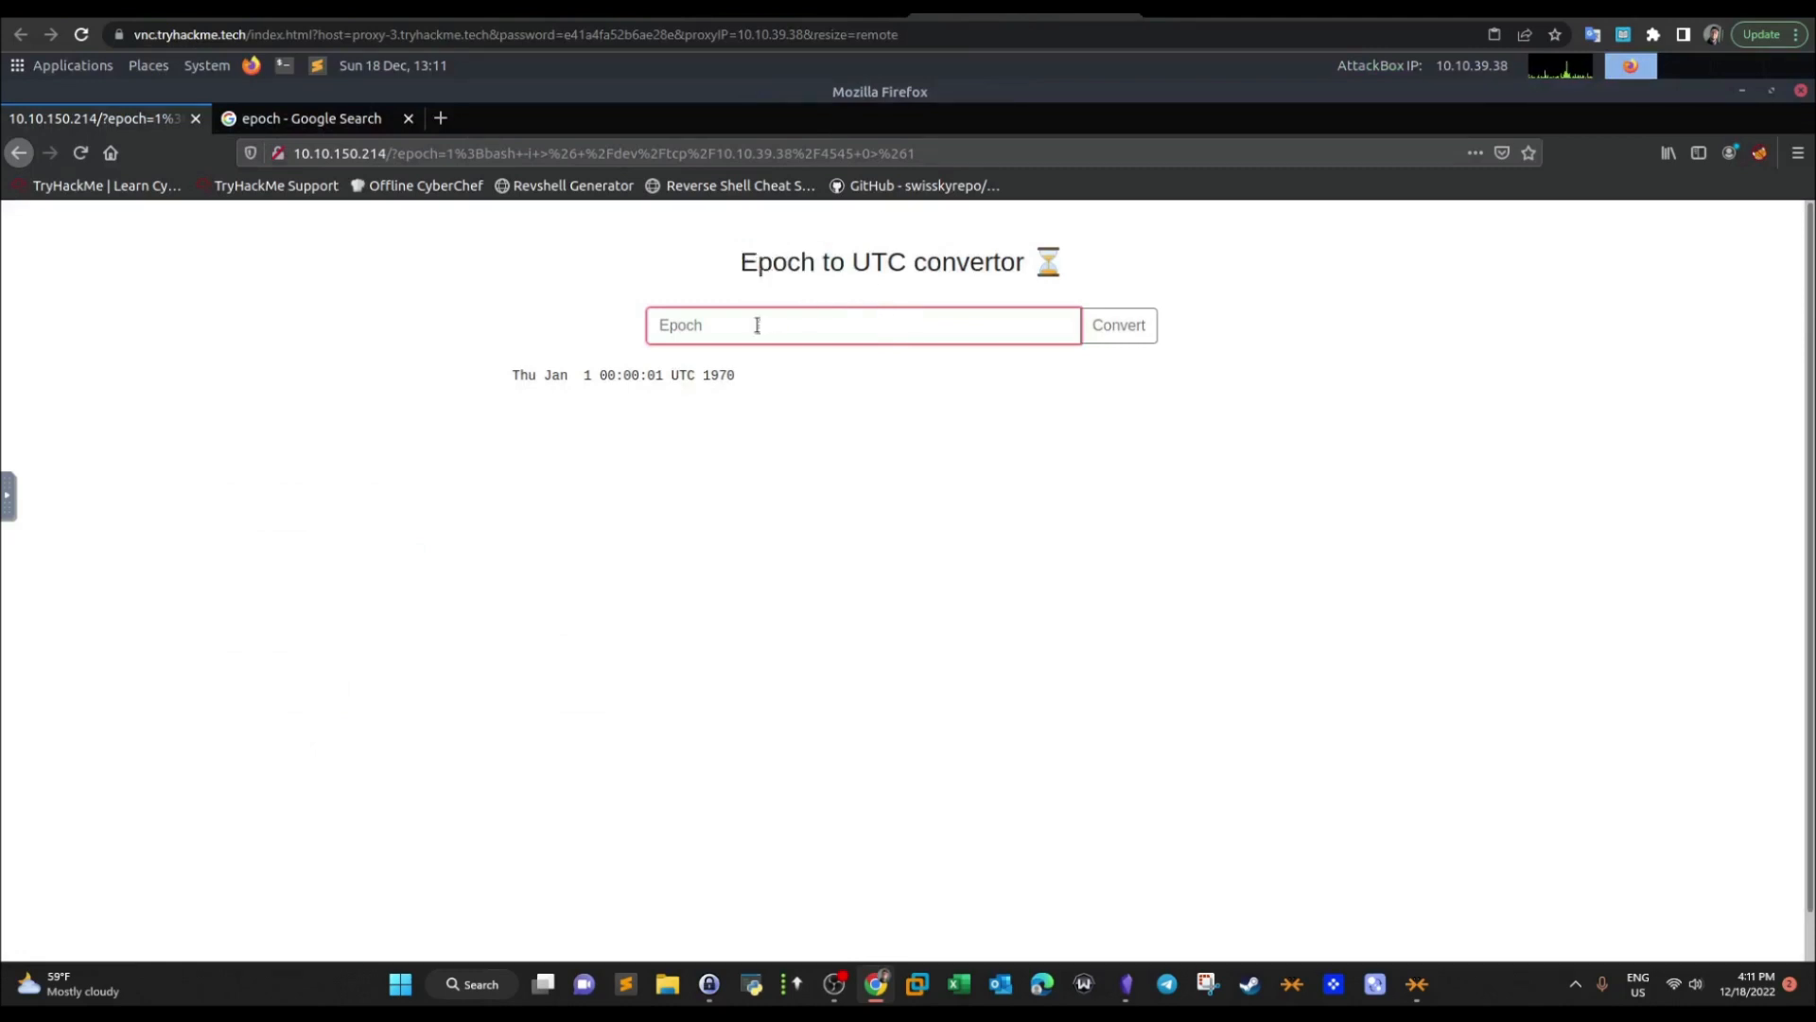
Enter epoch 15052022 and convert it to Wed Jun 24 05:07:02 UTC 1970
click(1116, 324)
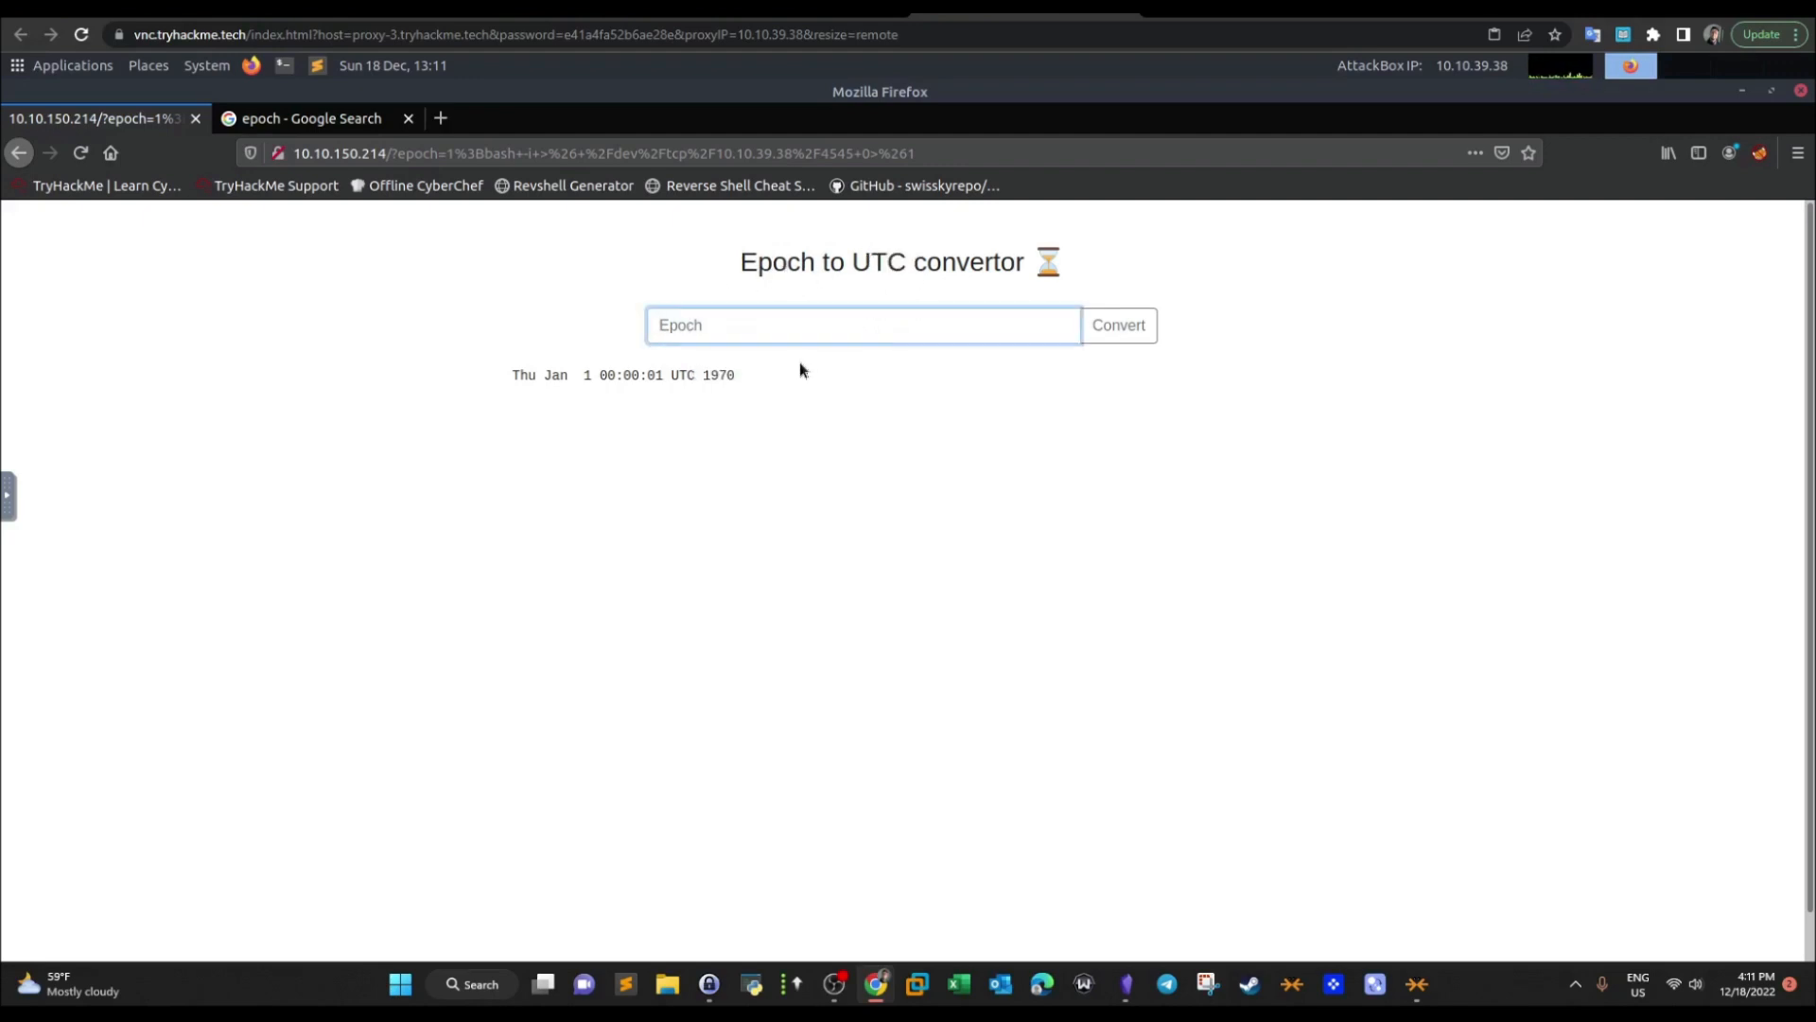
text(1)
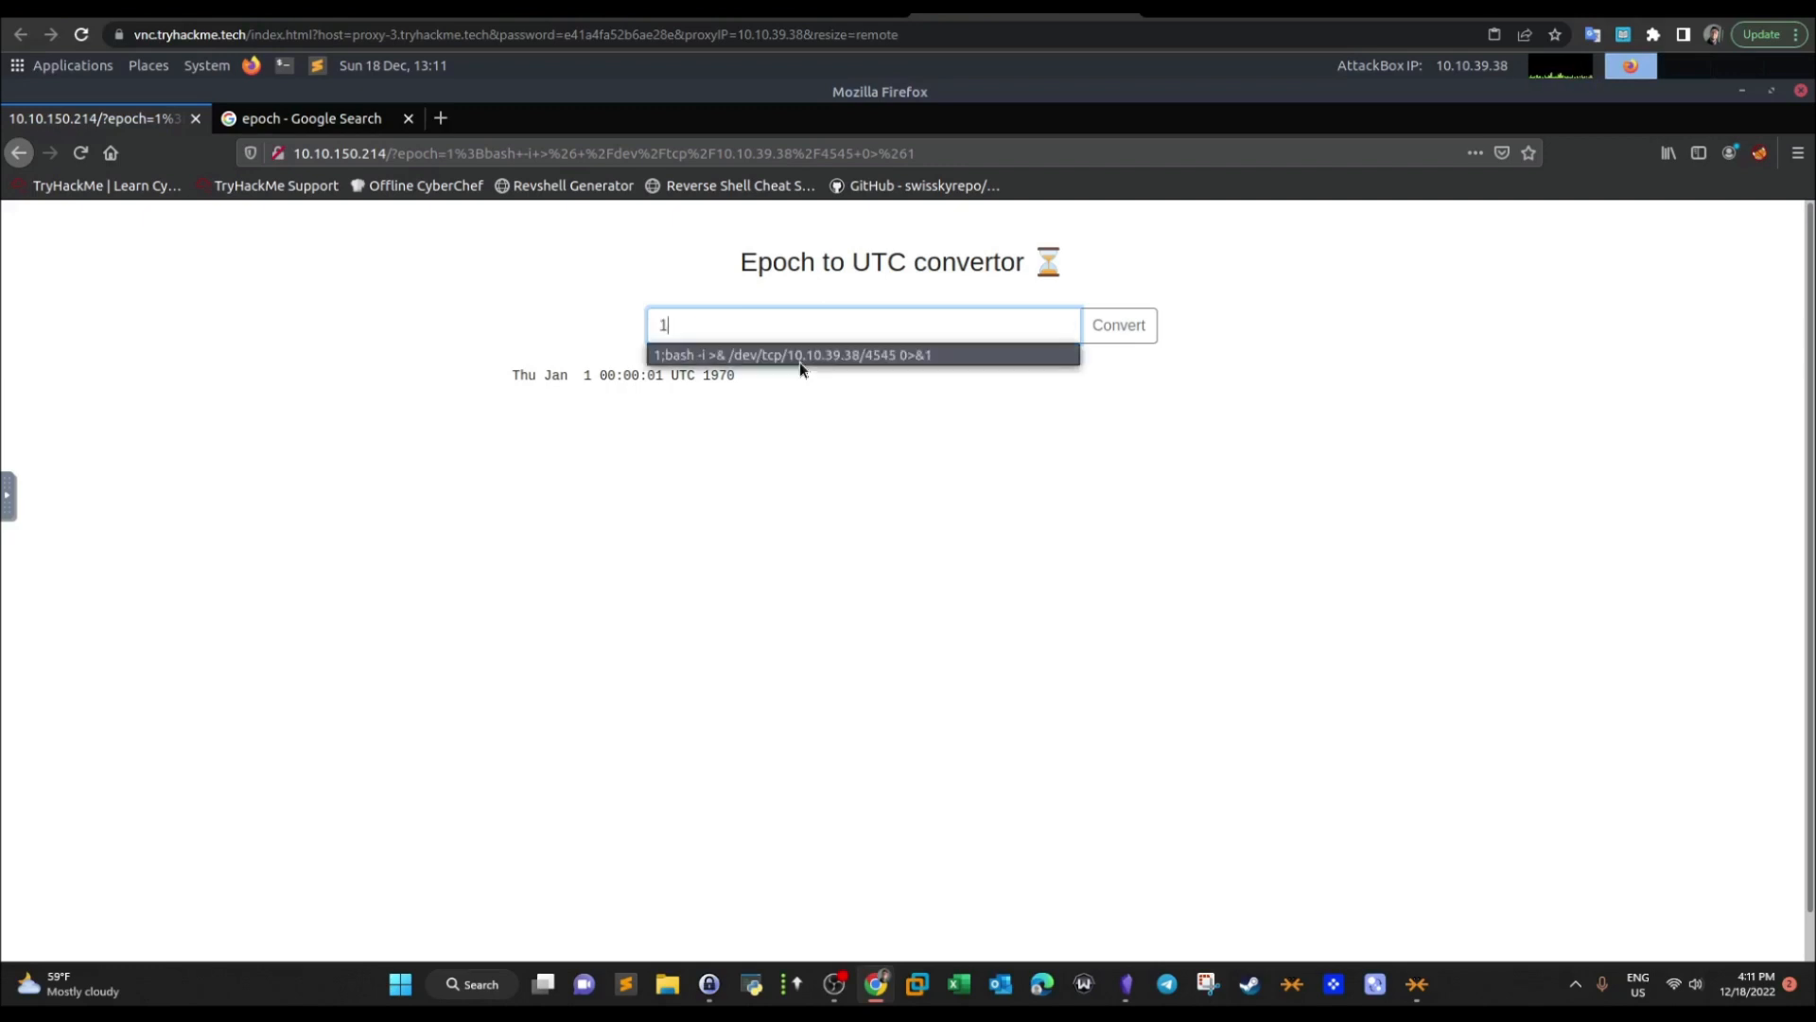
text(505)
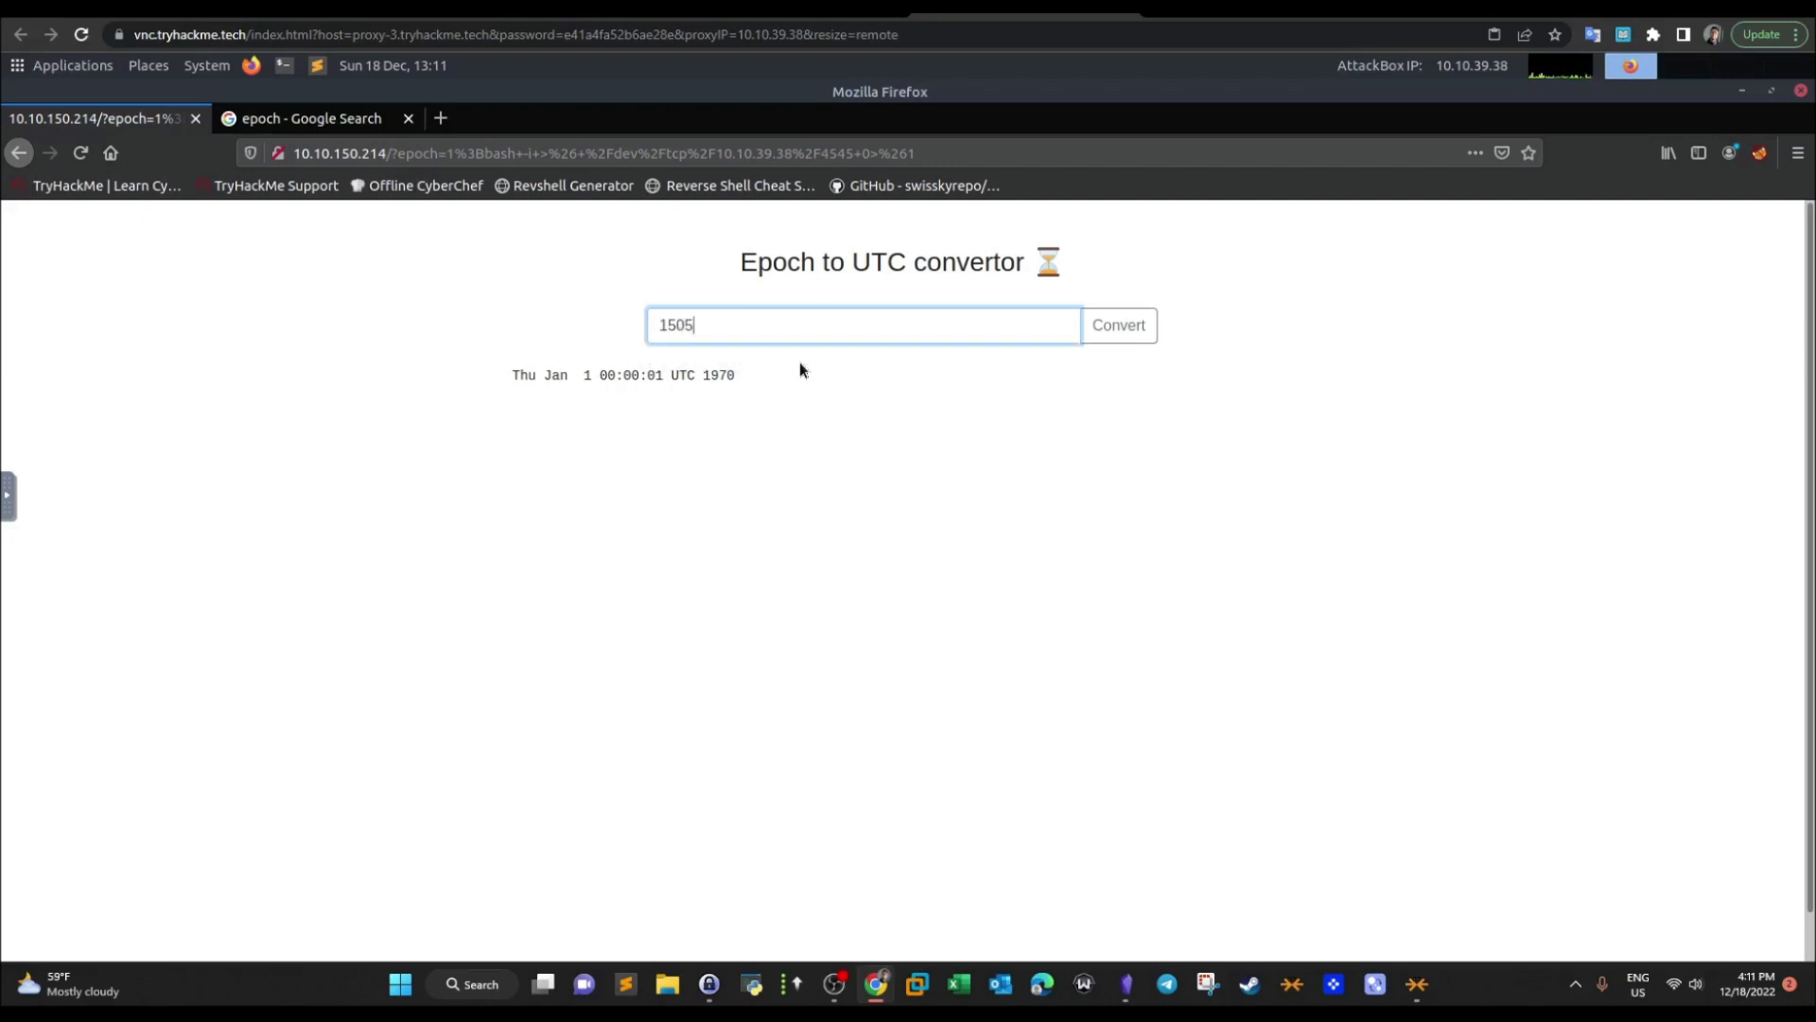
text(2)
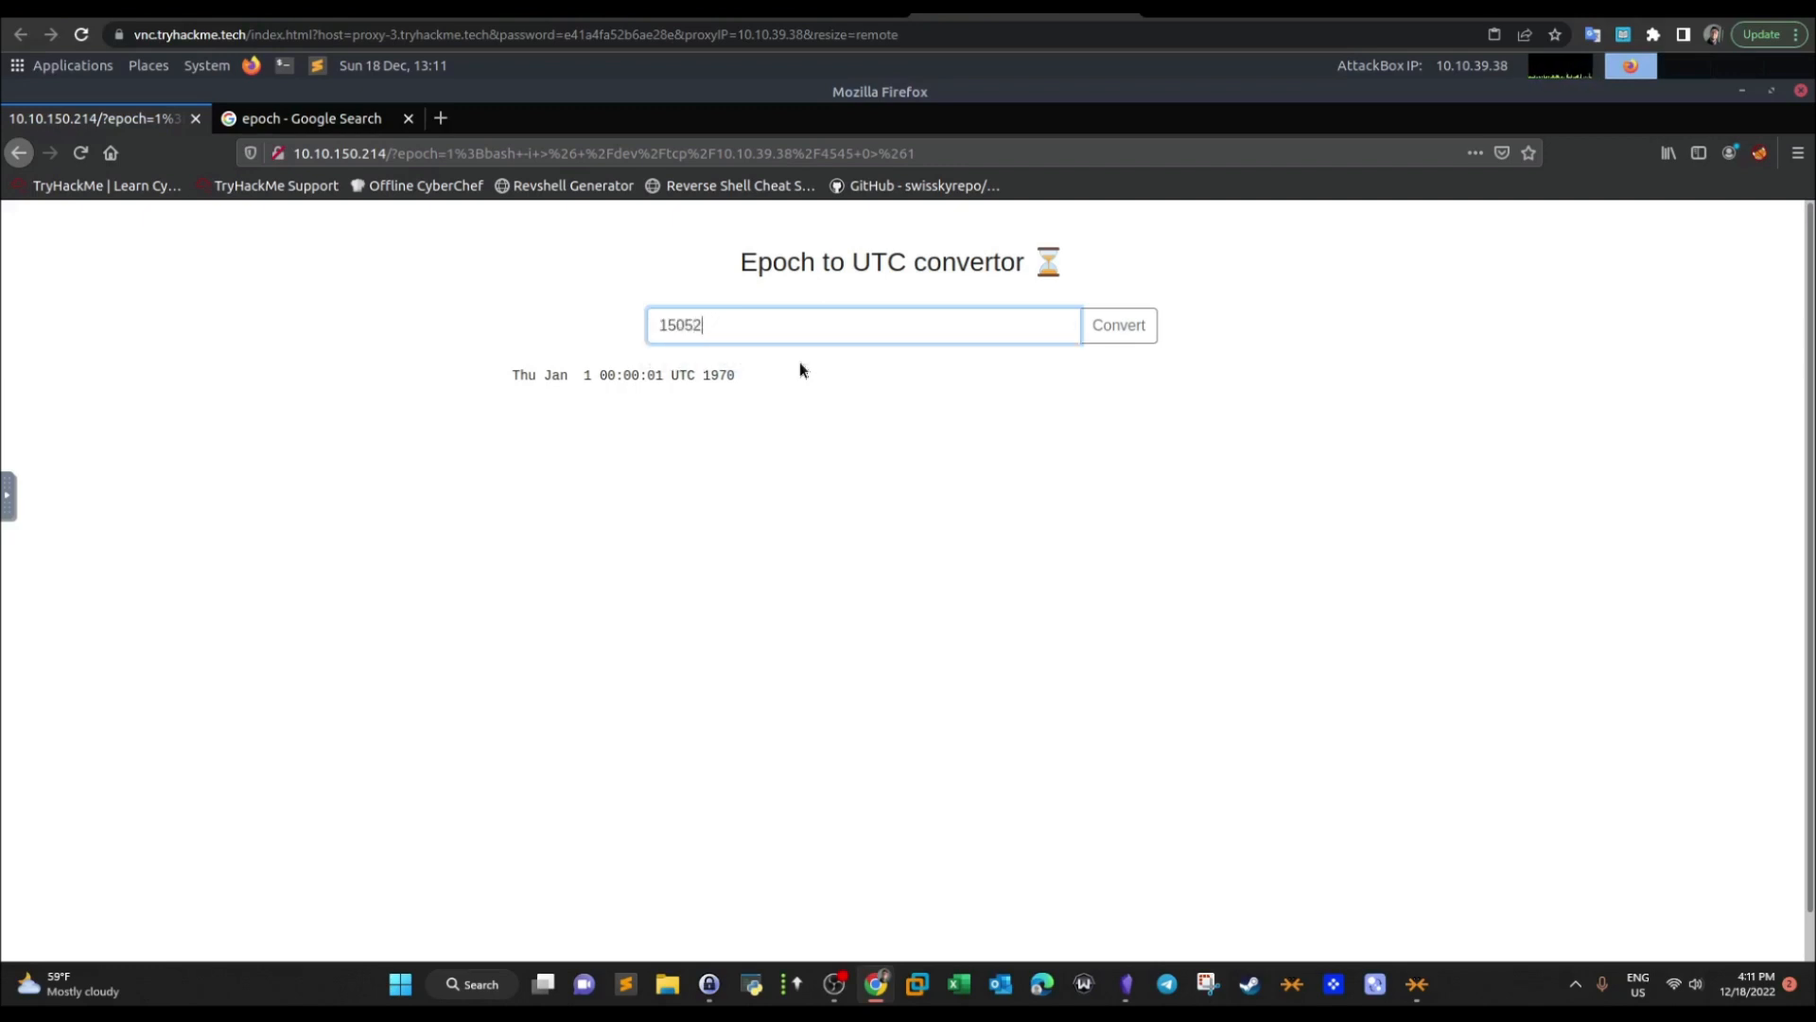
text(02)
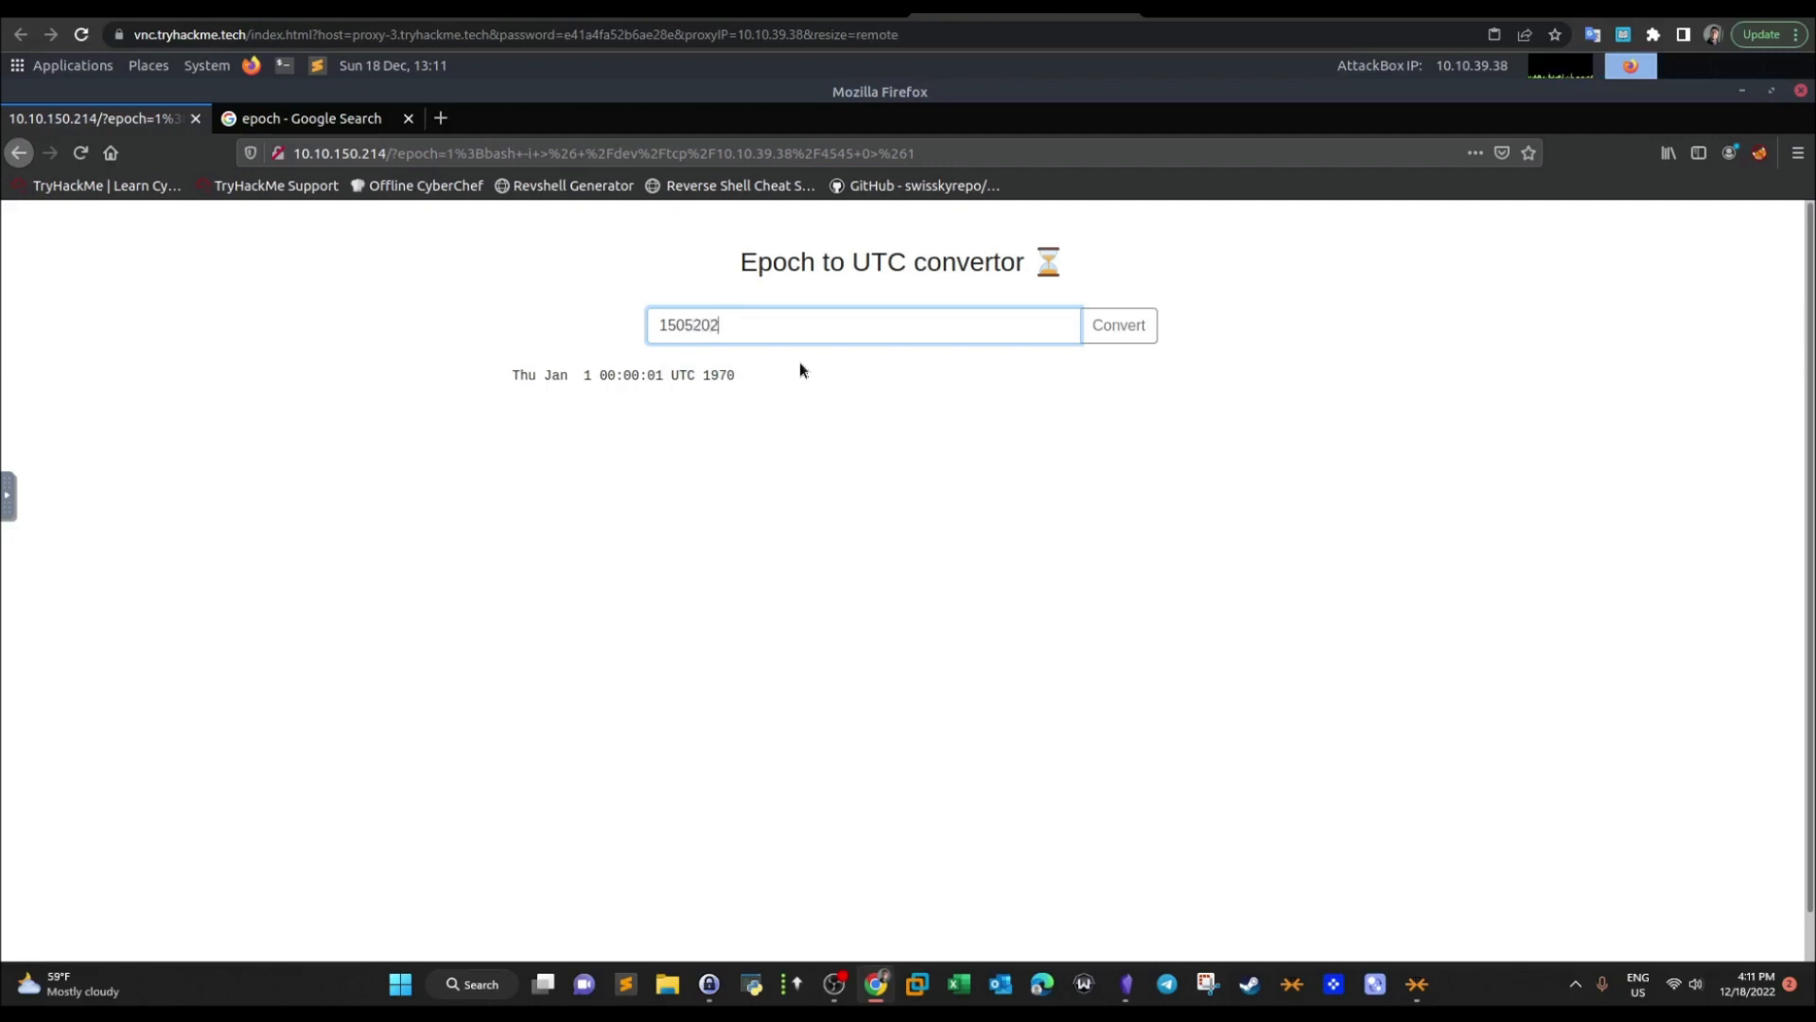
click(1116, 323)
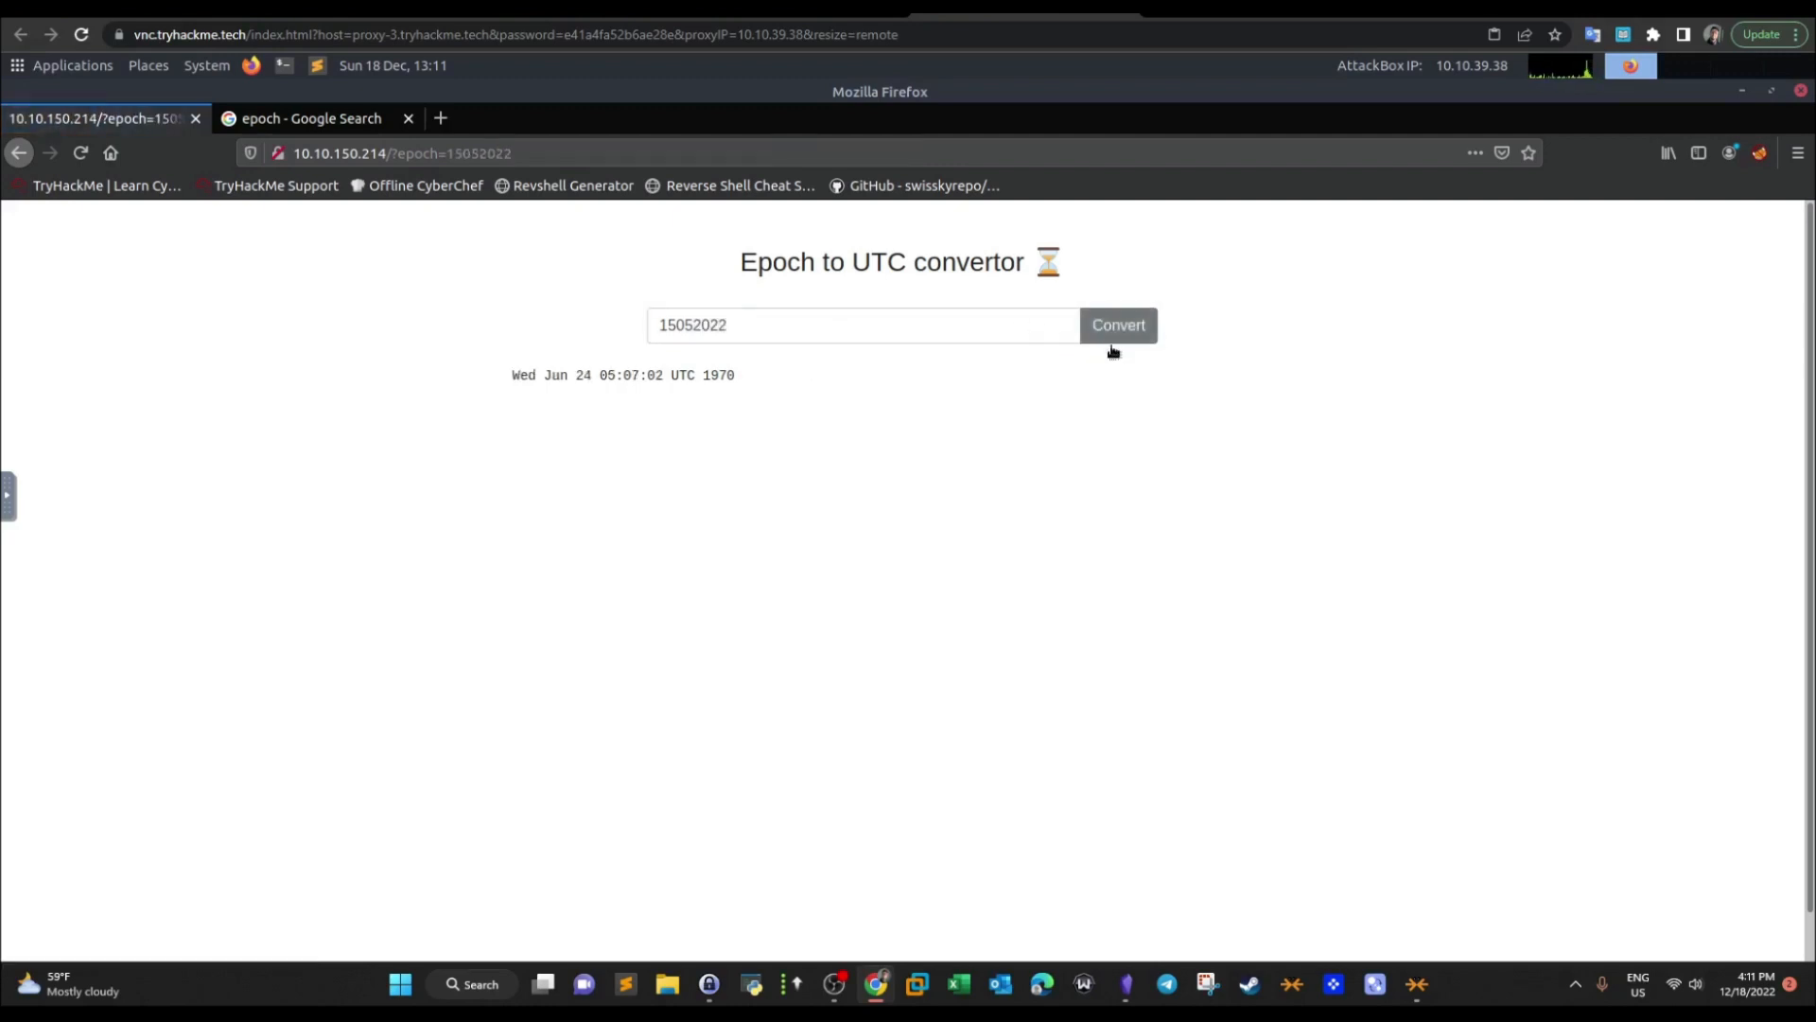
mouse_move(734, 431)
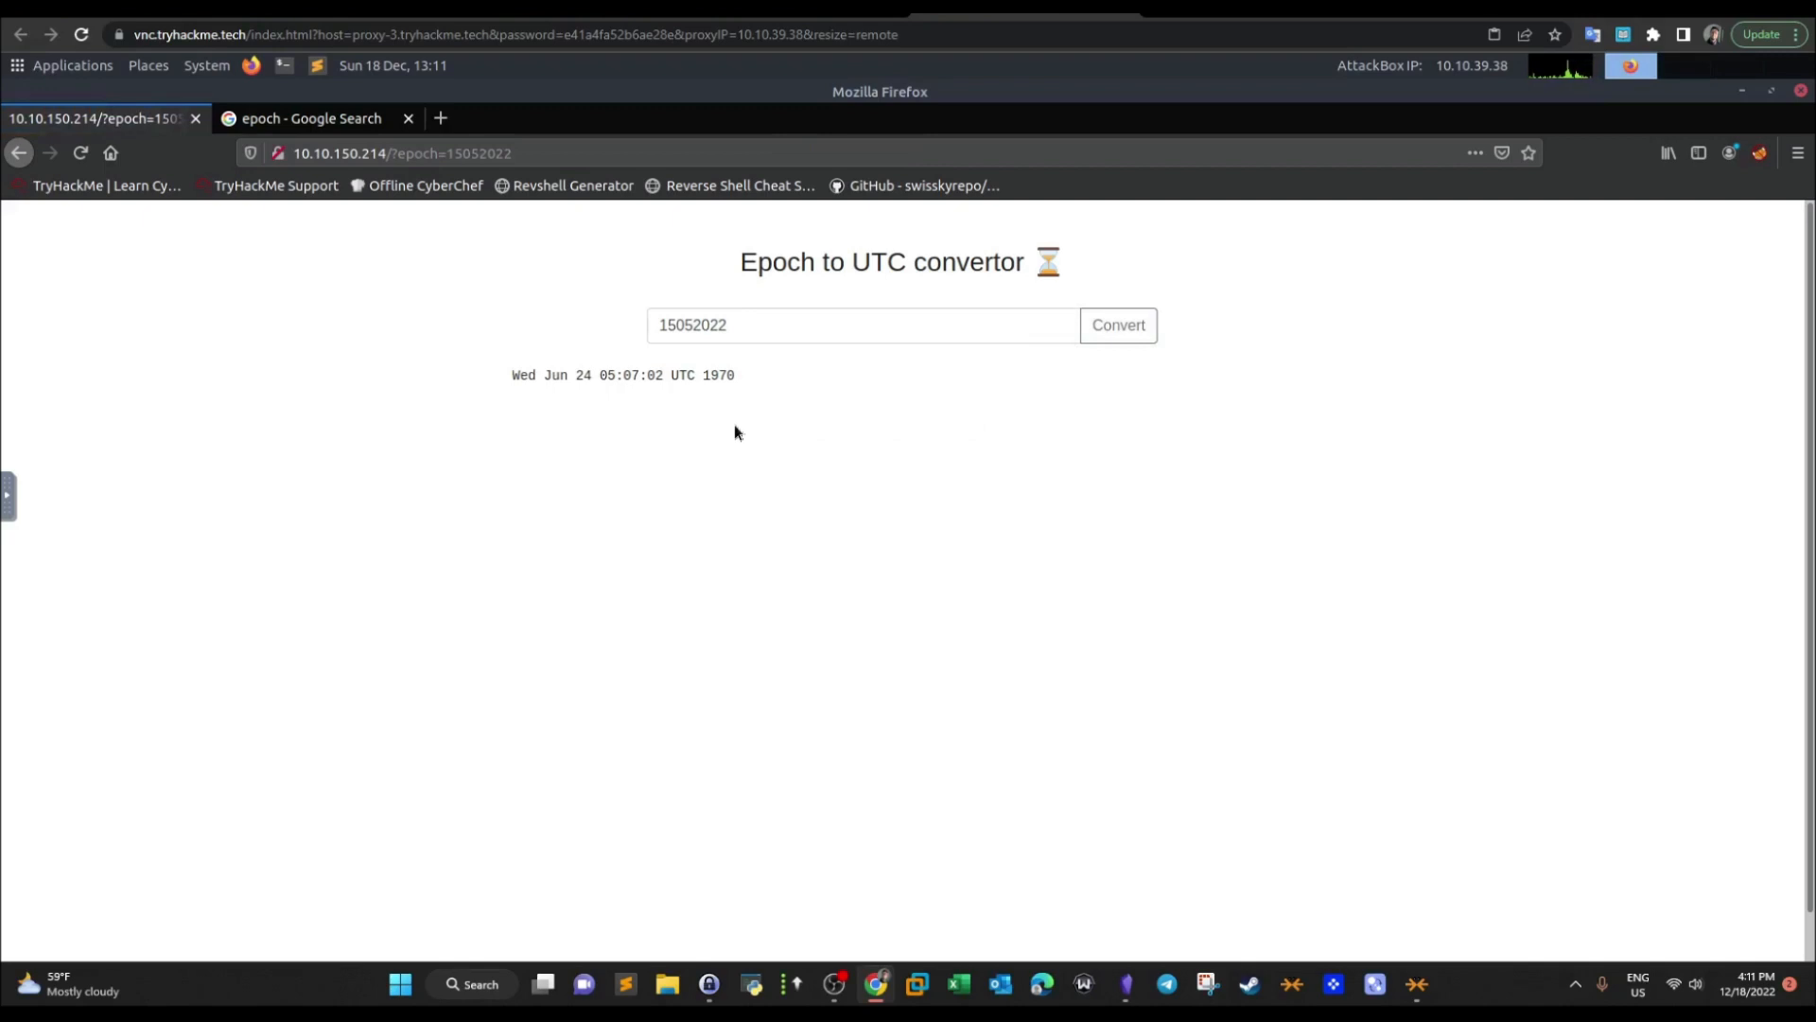
mouse_move(568, 377)
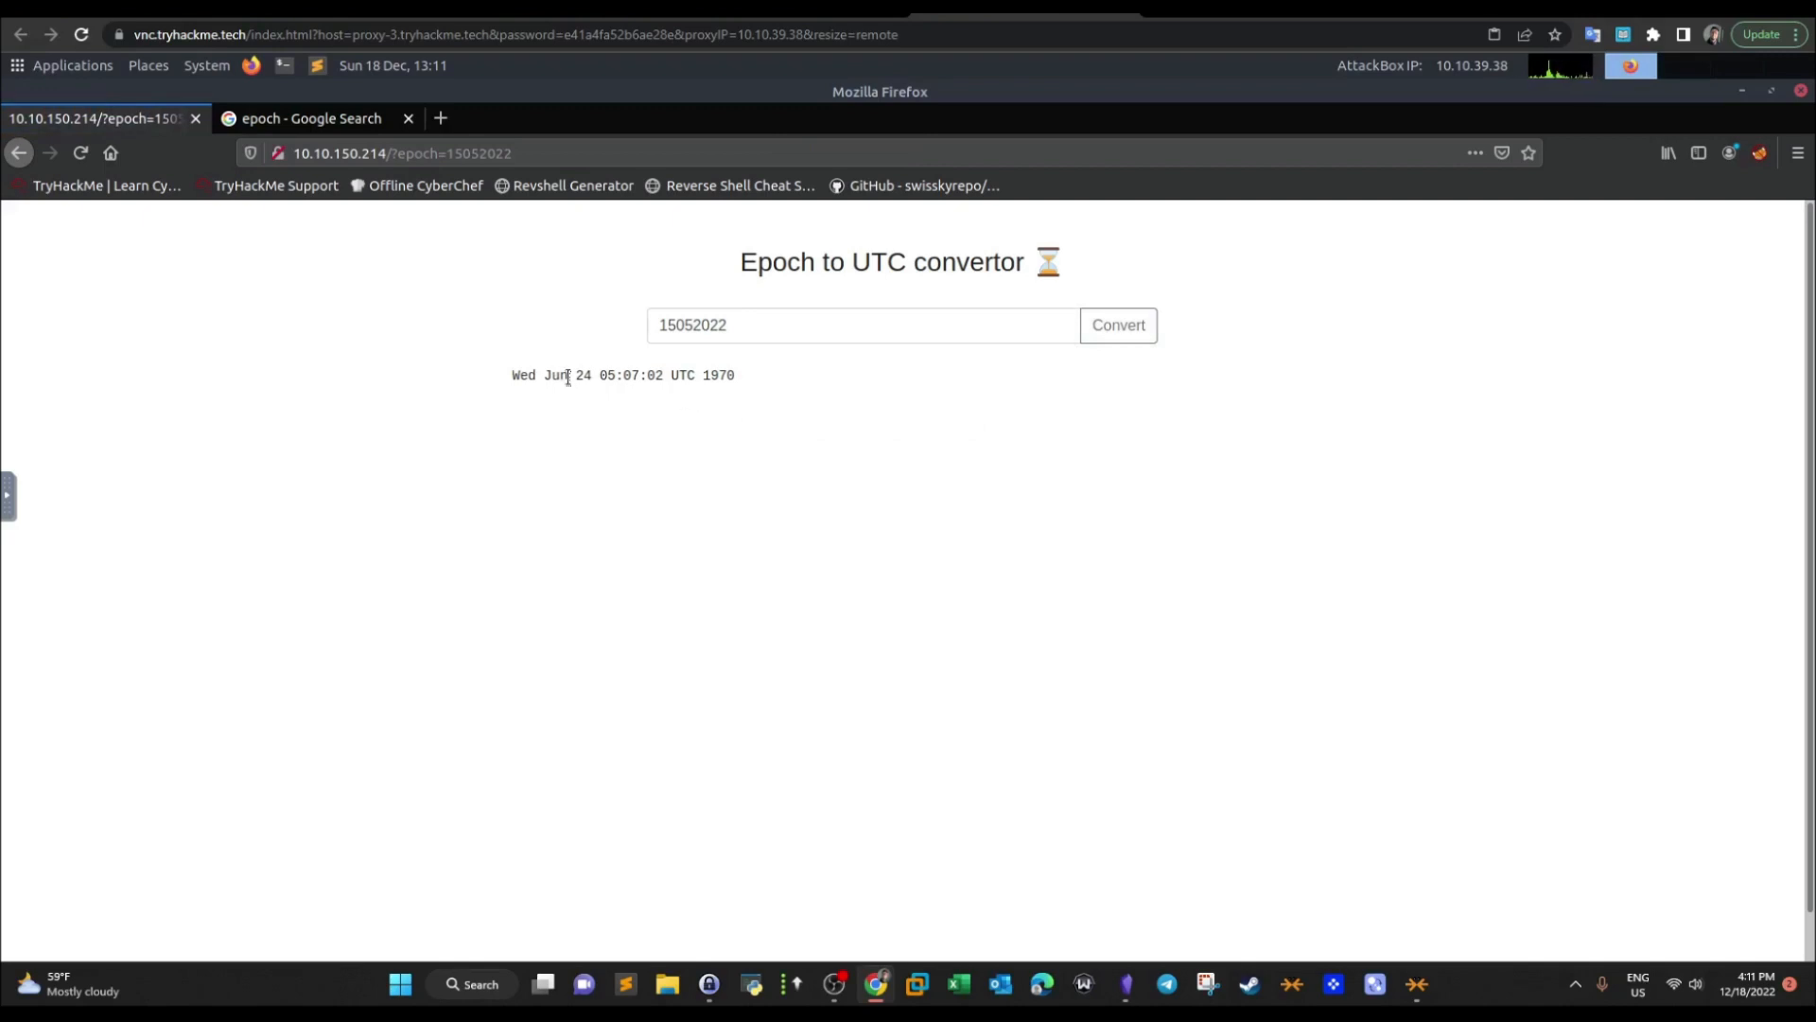
Highlight the day 24 in the converted date, then return to the epoch field
double_click(583, 374)
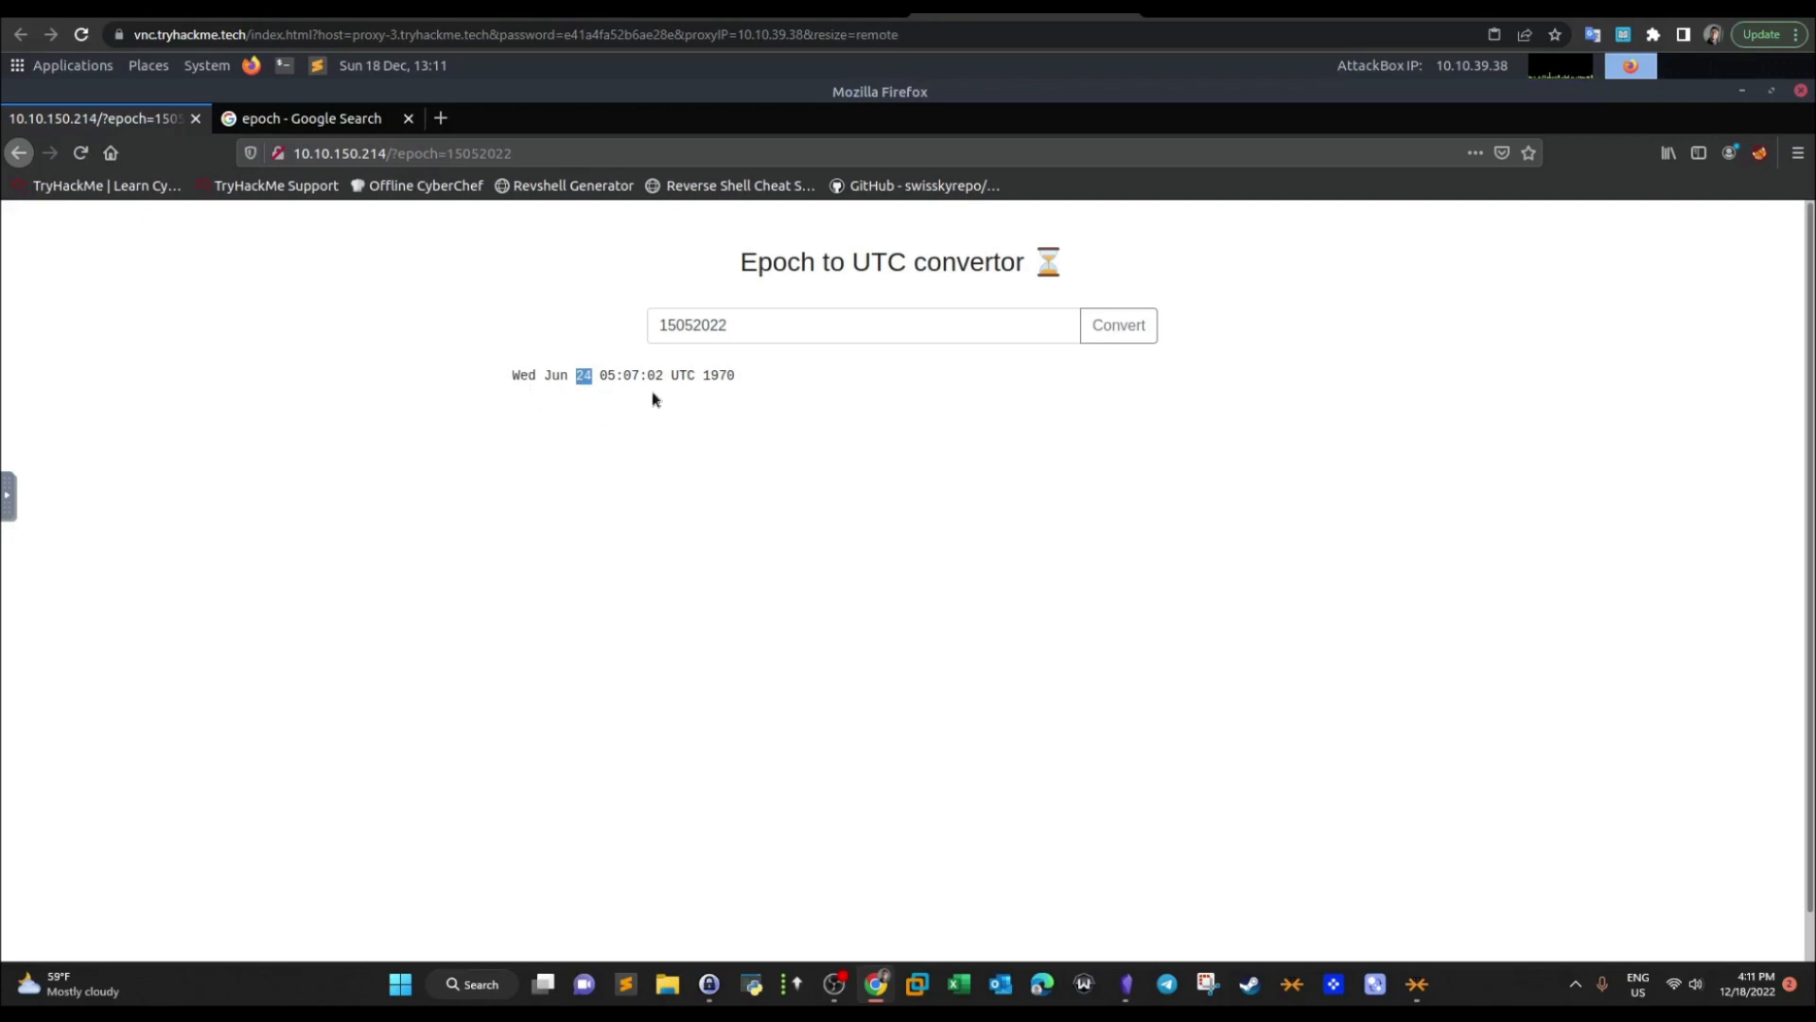
mouse_move(711, 391)
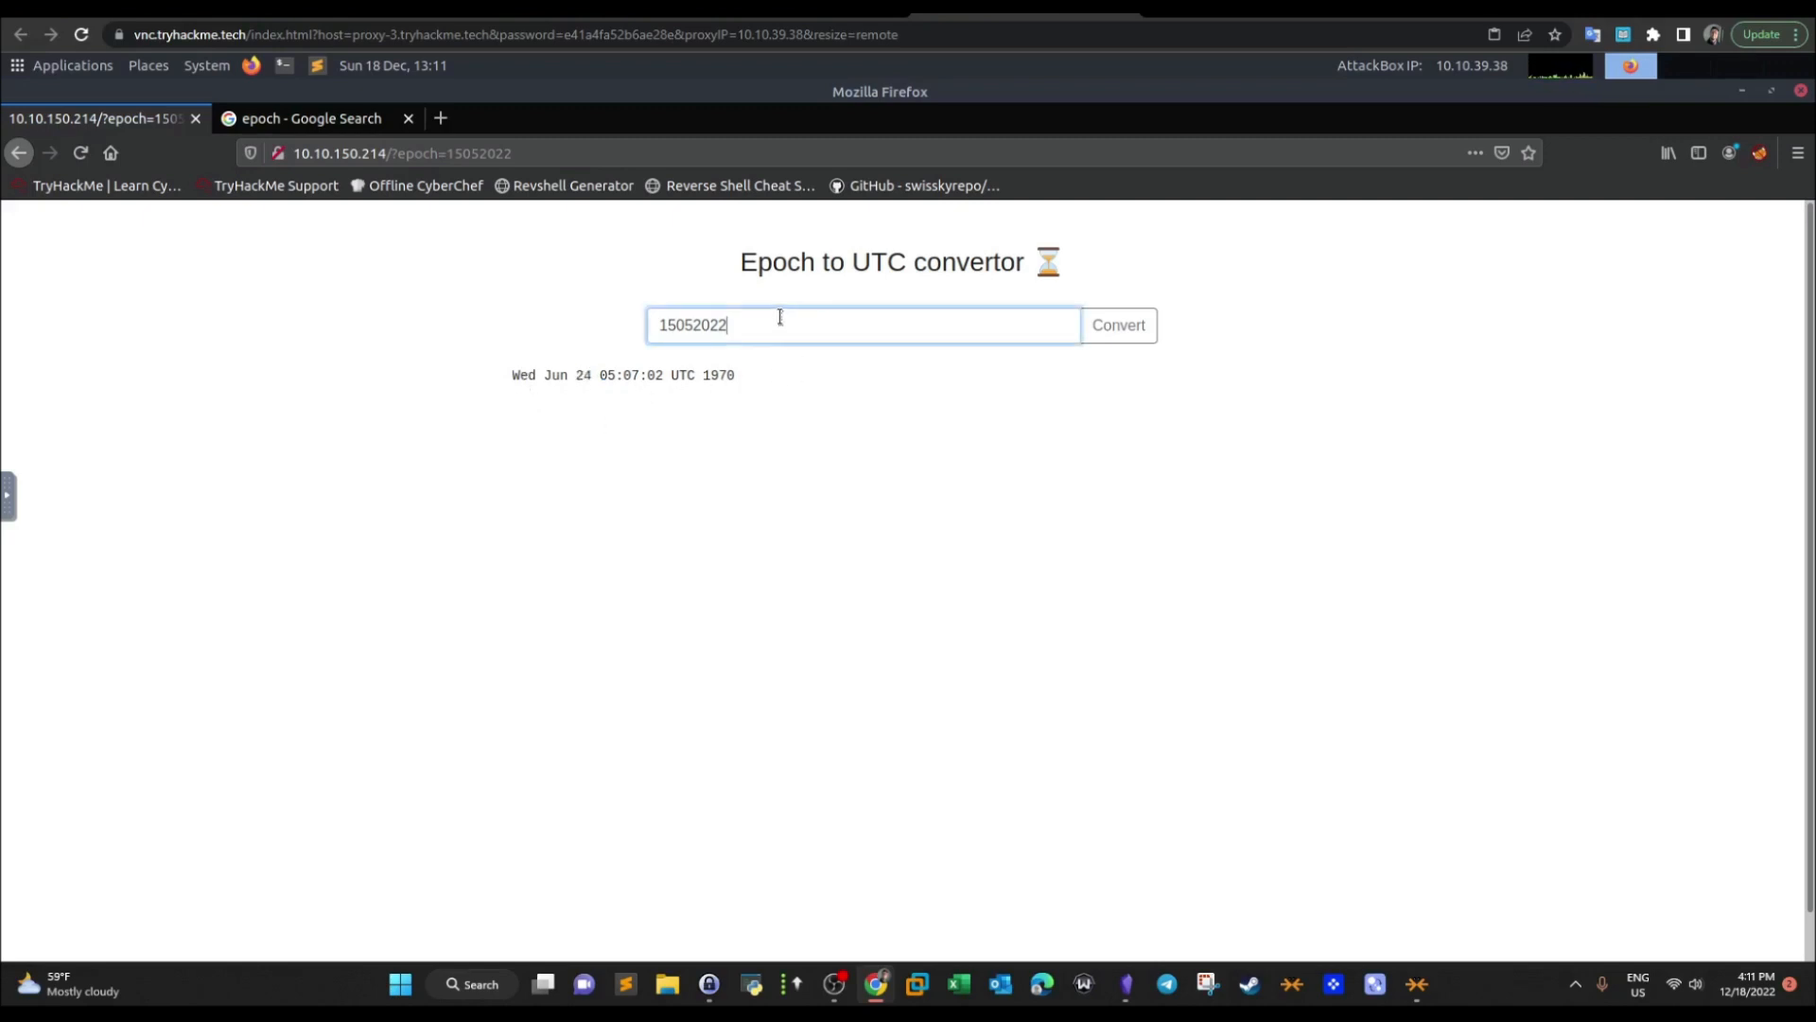
mouse_move(765, 295)
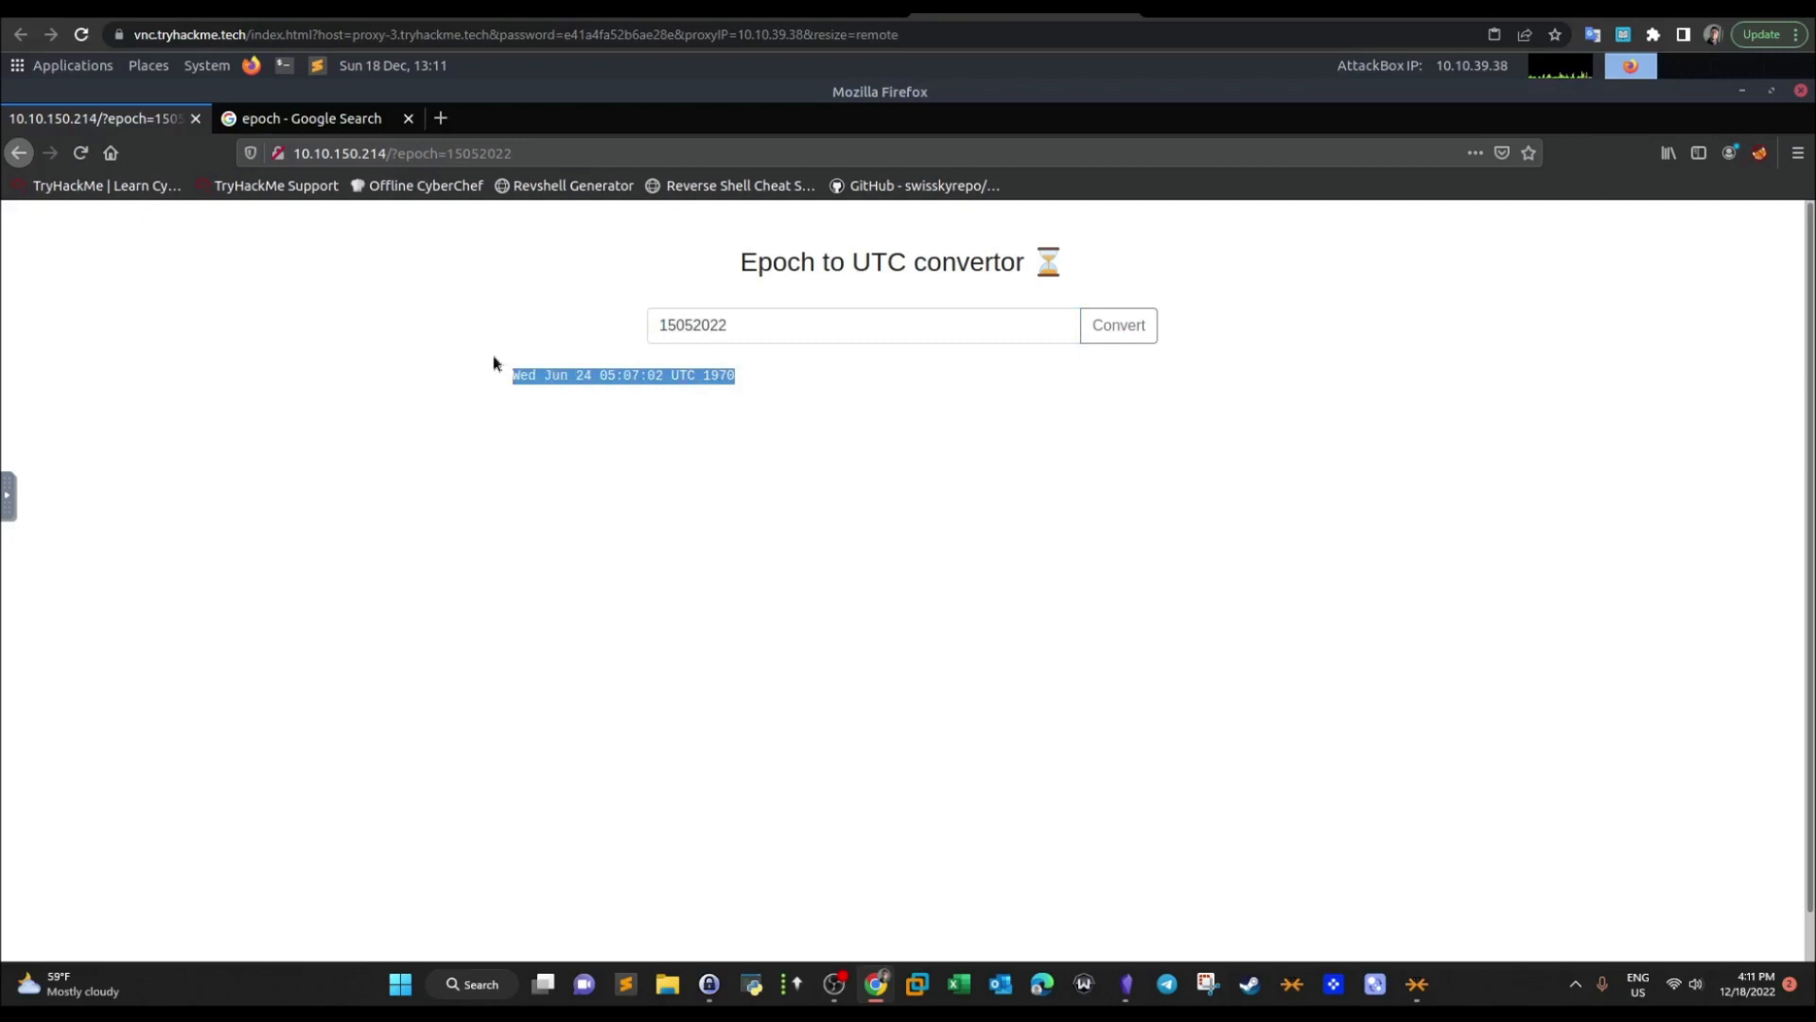
mouse_move(753, 360)
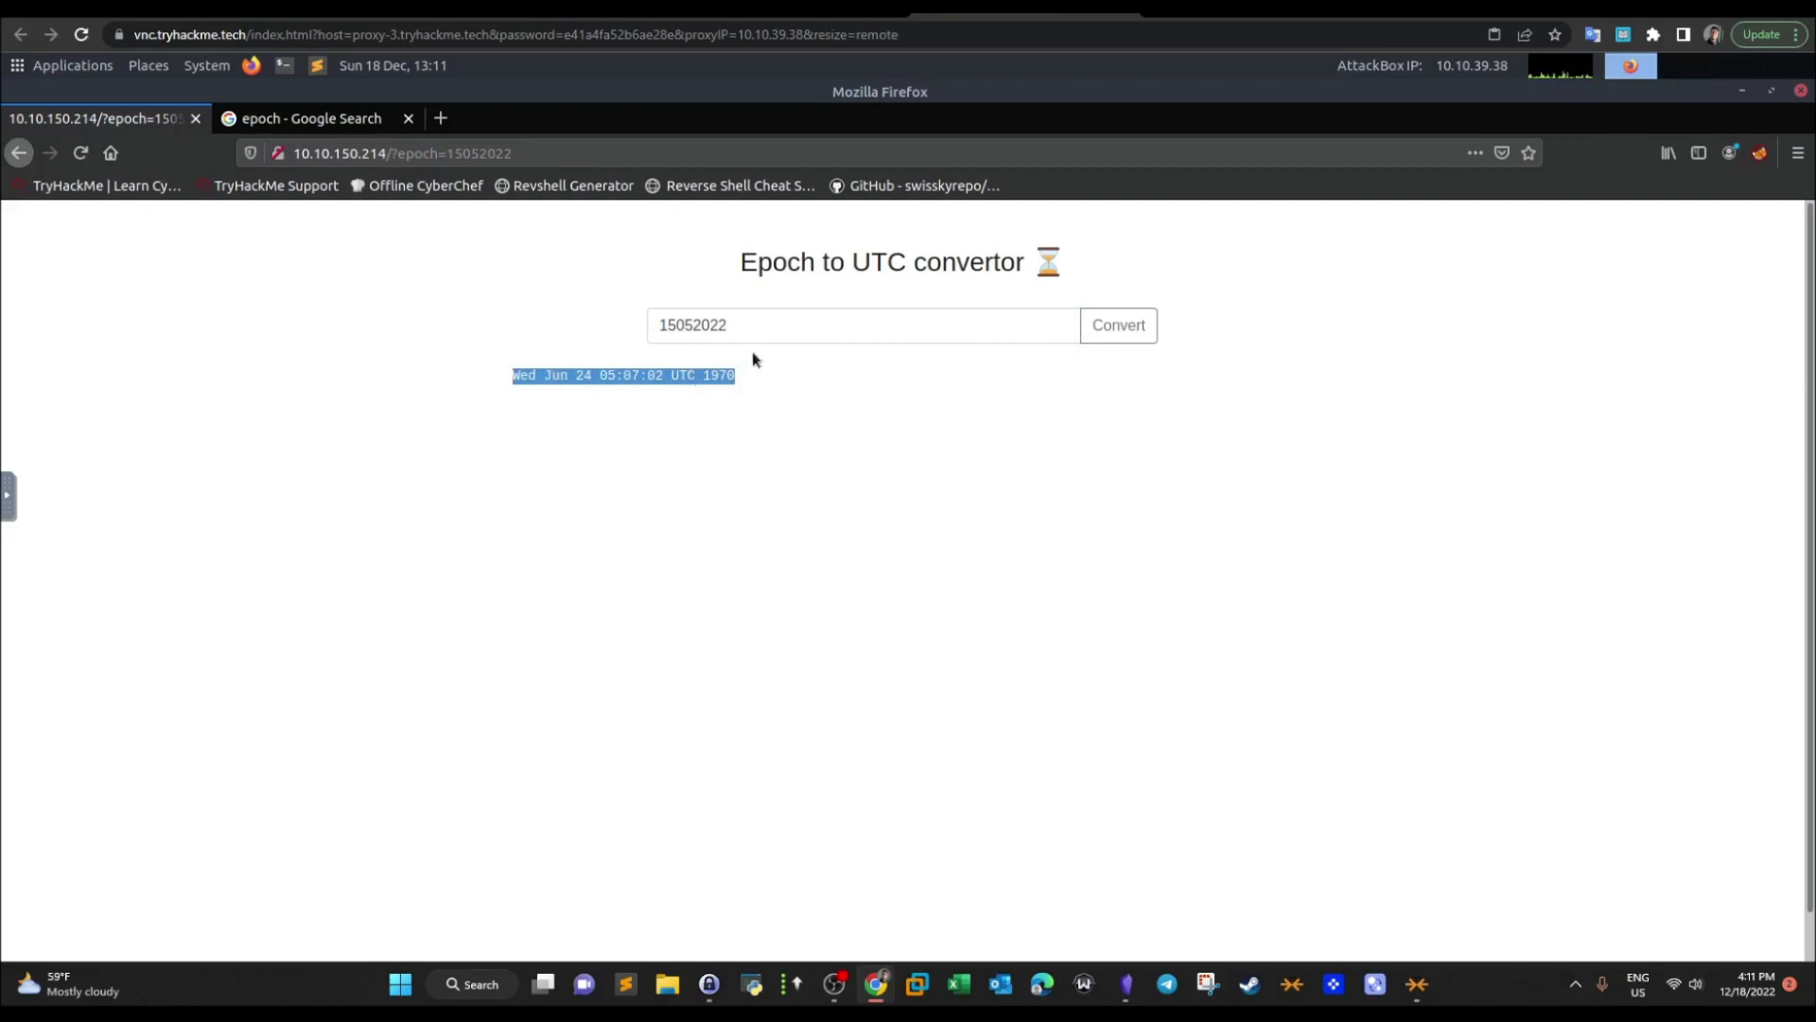
mouse_move(770, 314)
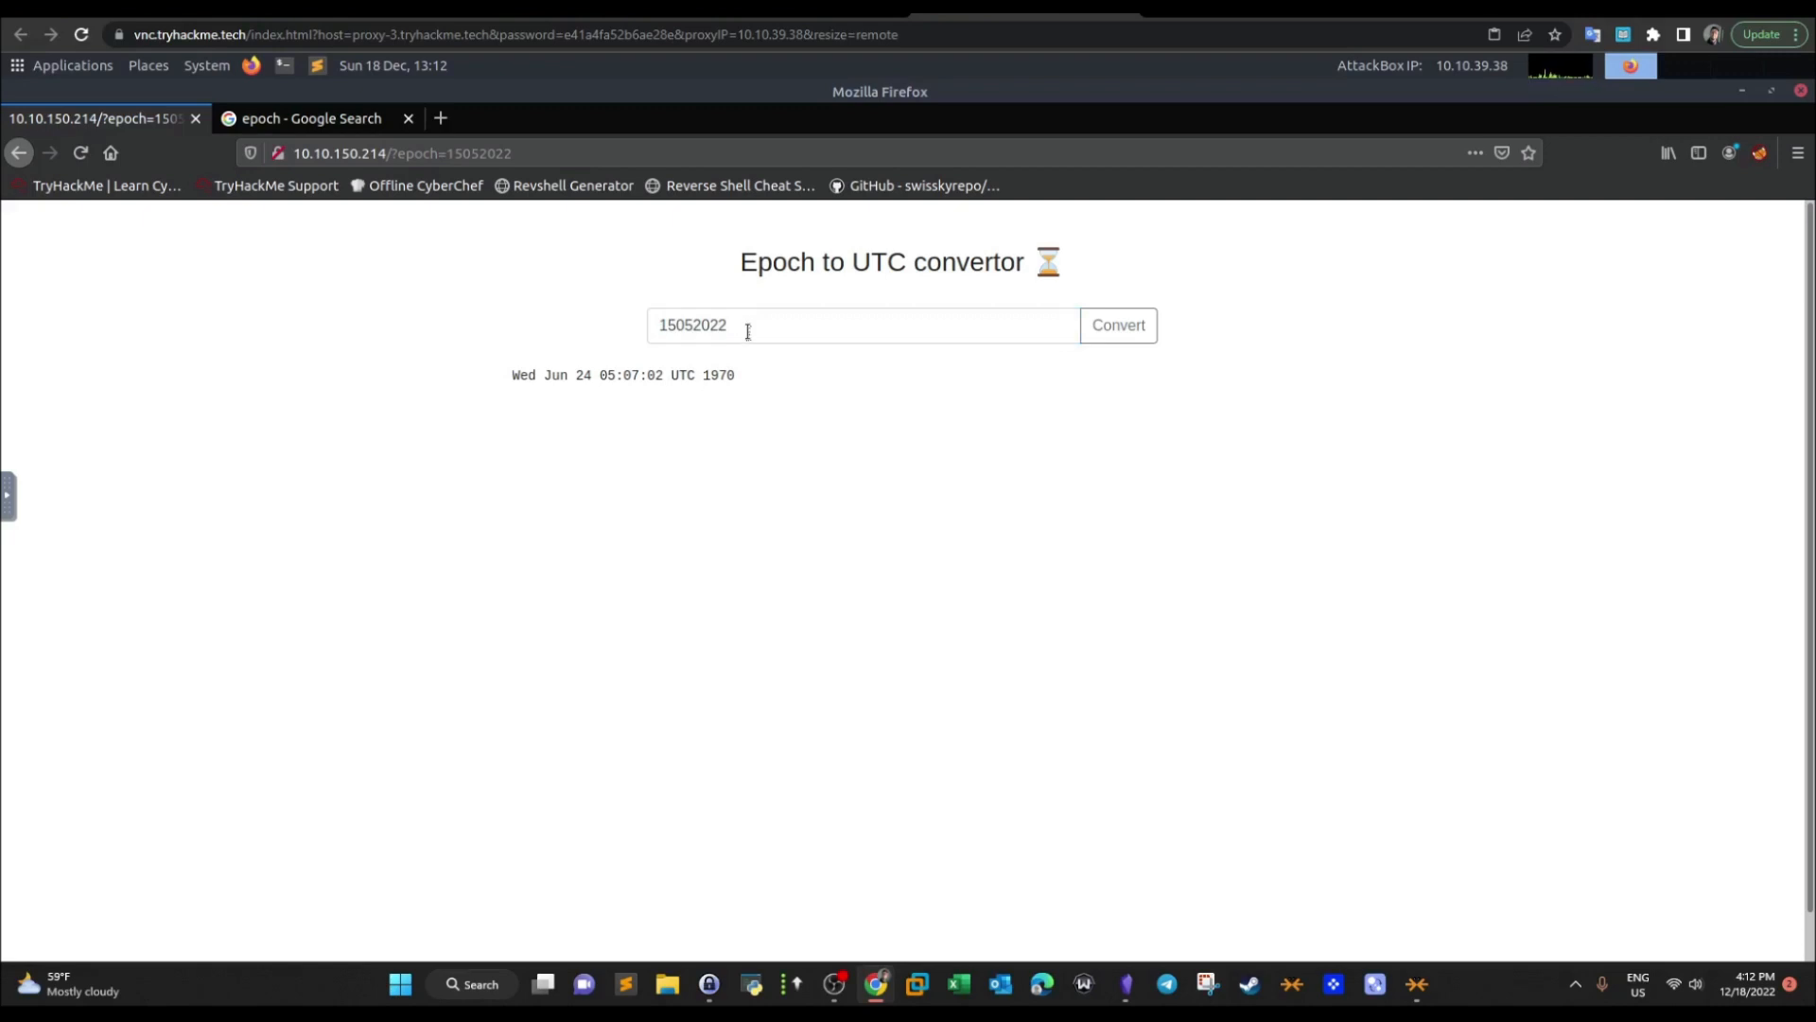
click(862, 323)
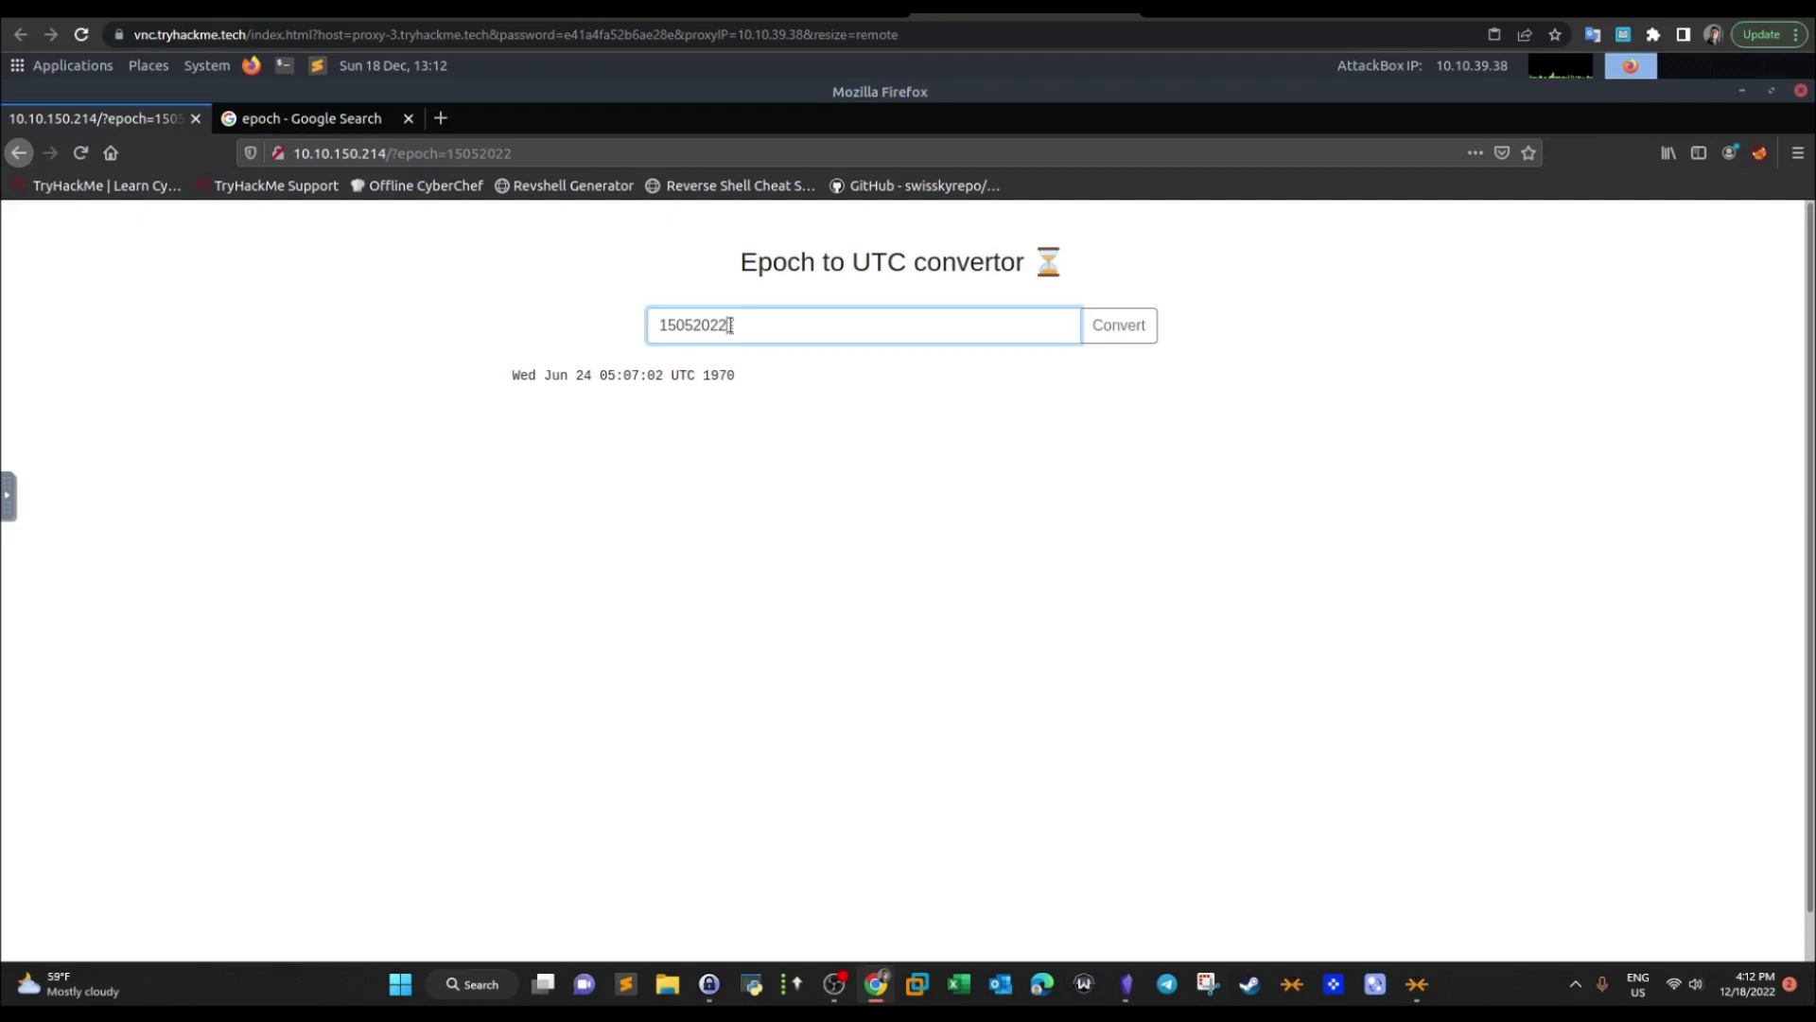
mouse_move(751, 326)
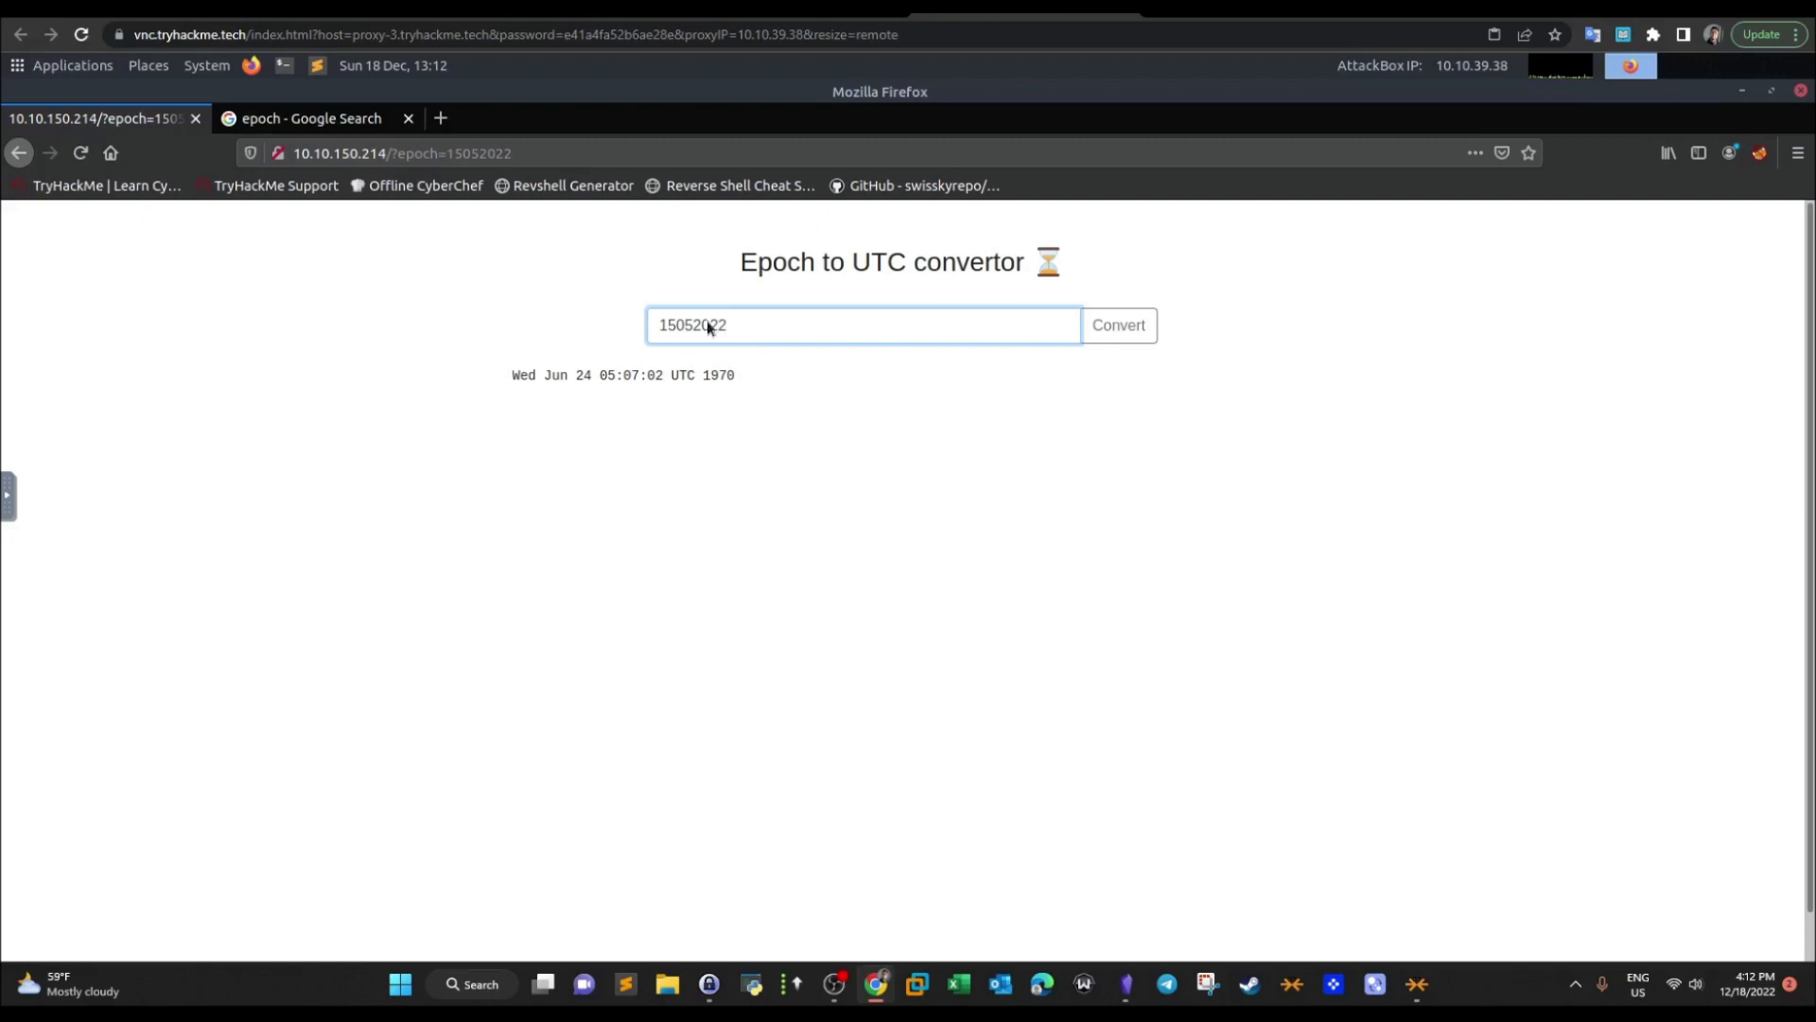
mouse_move(799, 287)
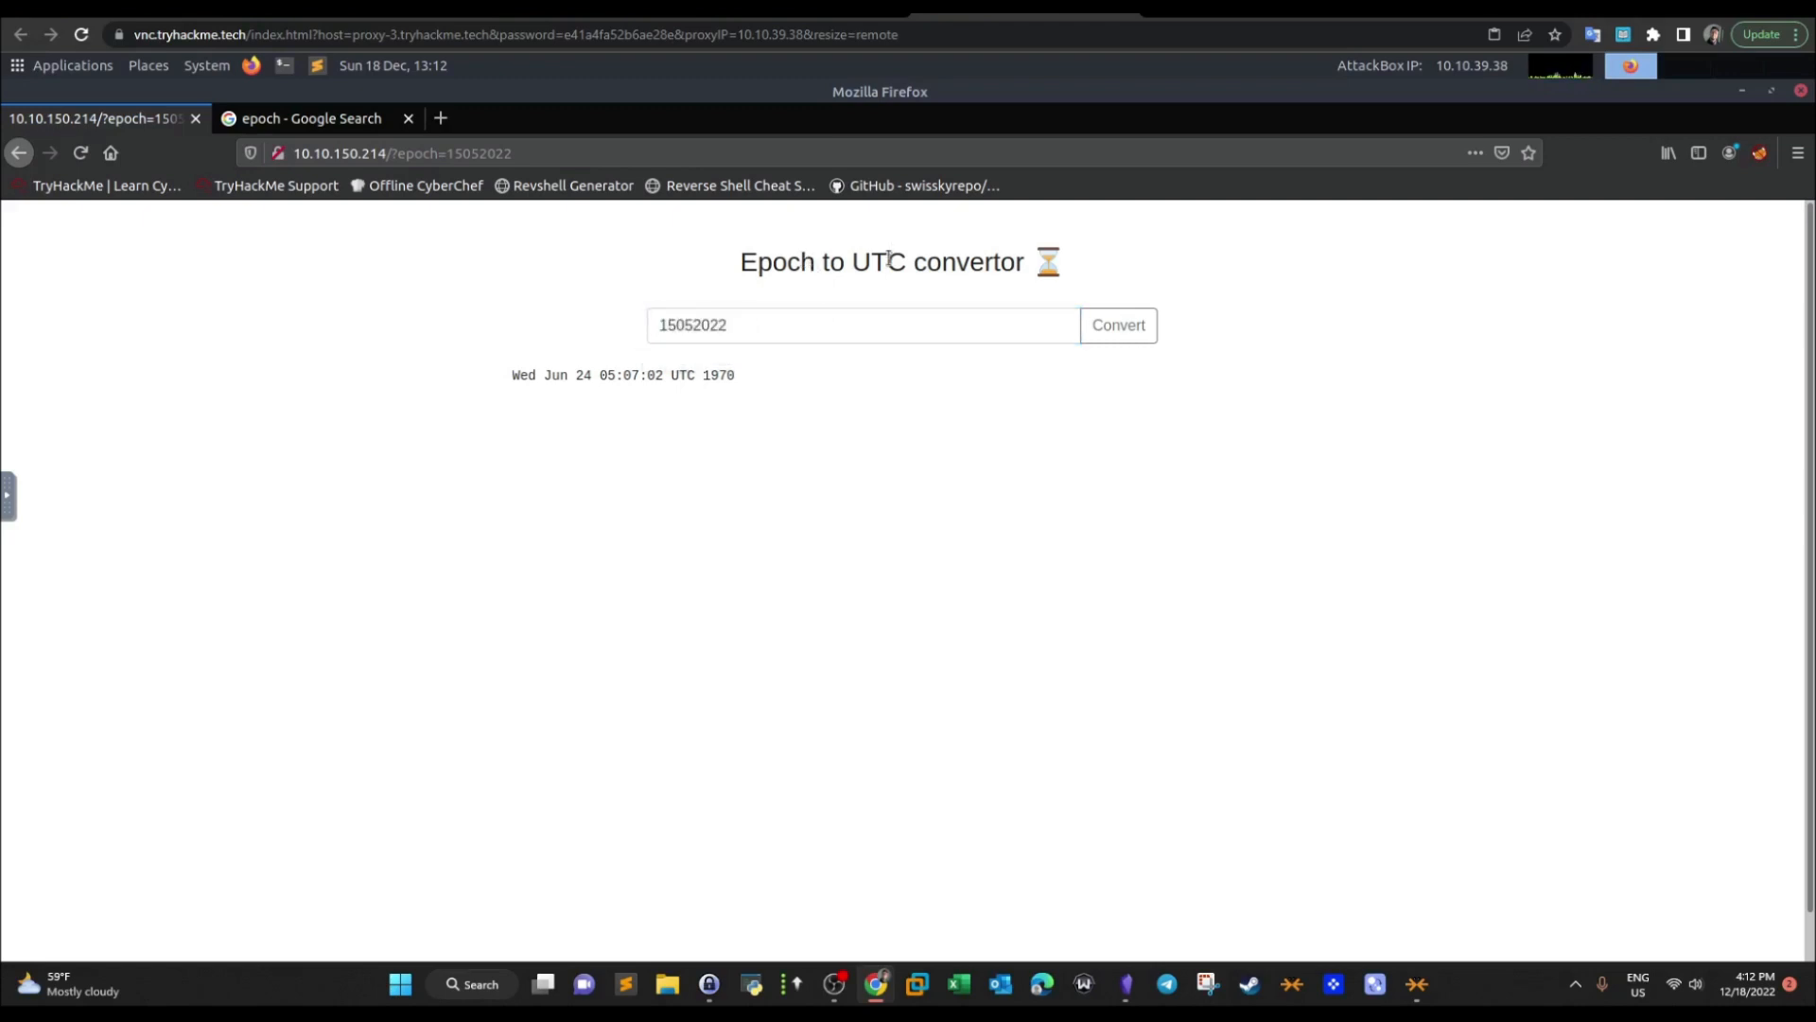
mouse_move(842, 324)
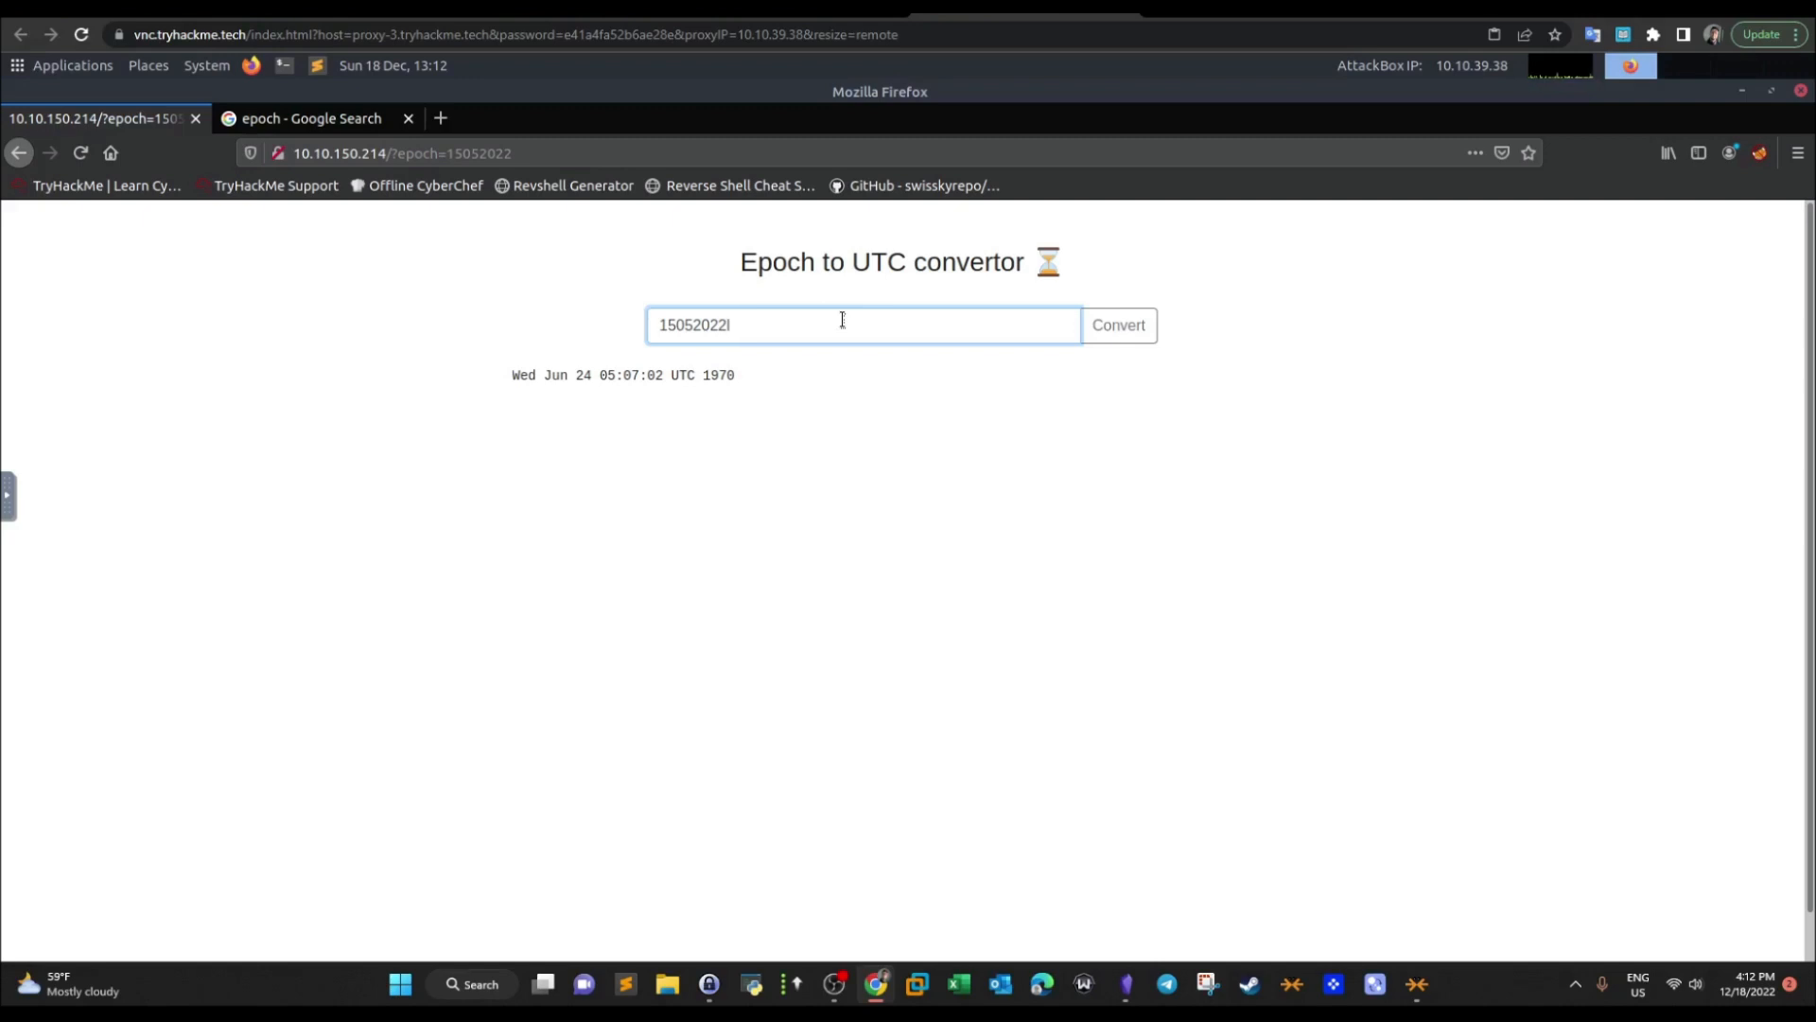
Submit 15052022;id to get uid=1000(challenge) output, then change the separator to &&
text(;)
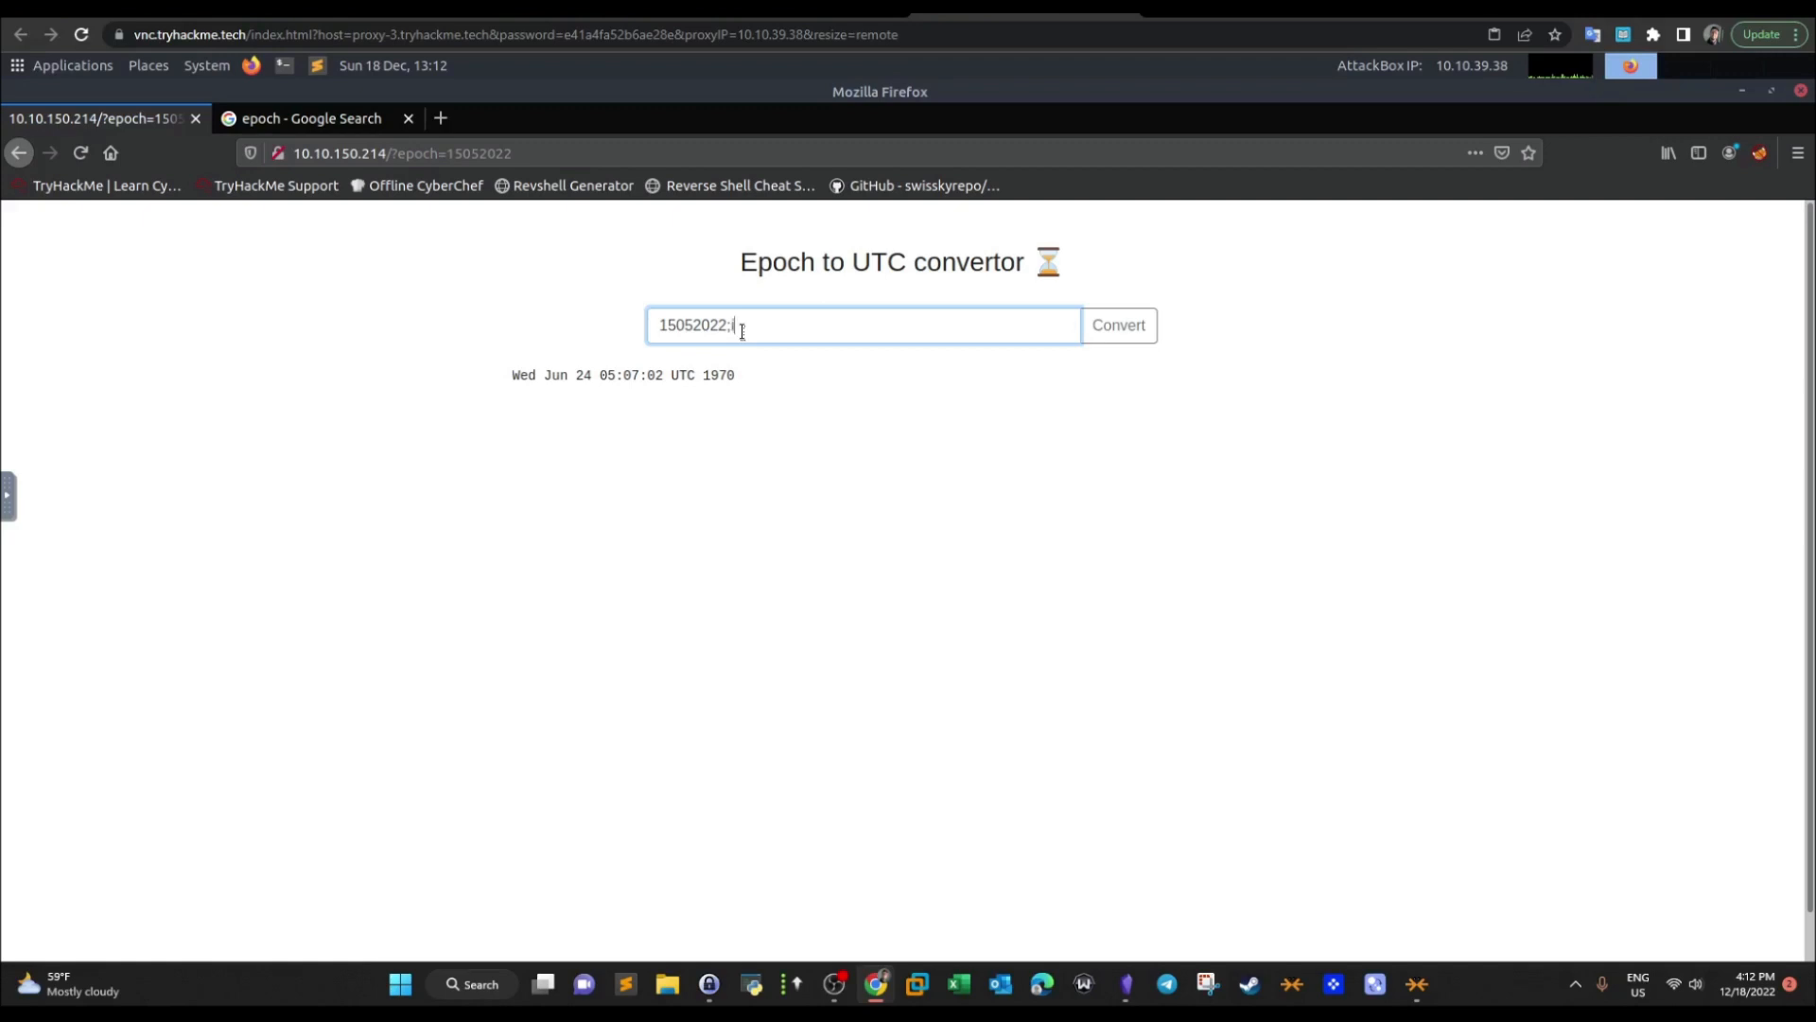
text(id)
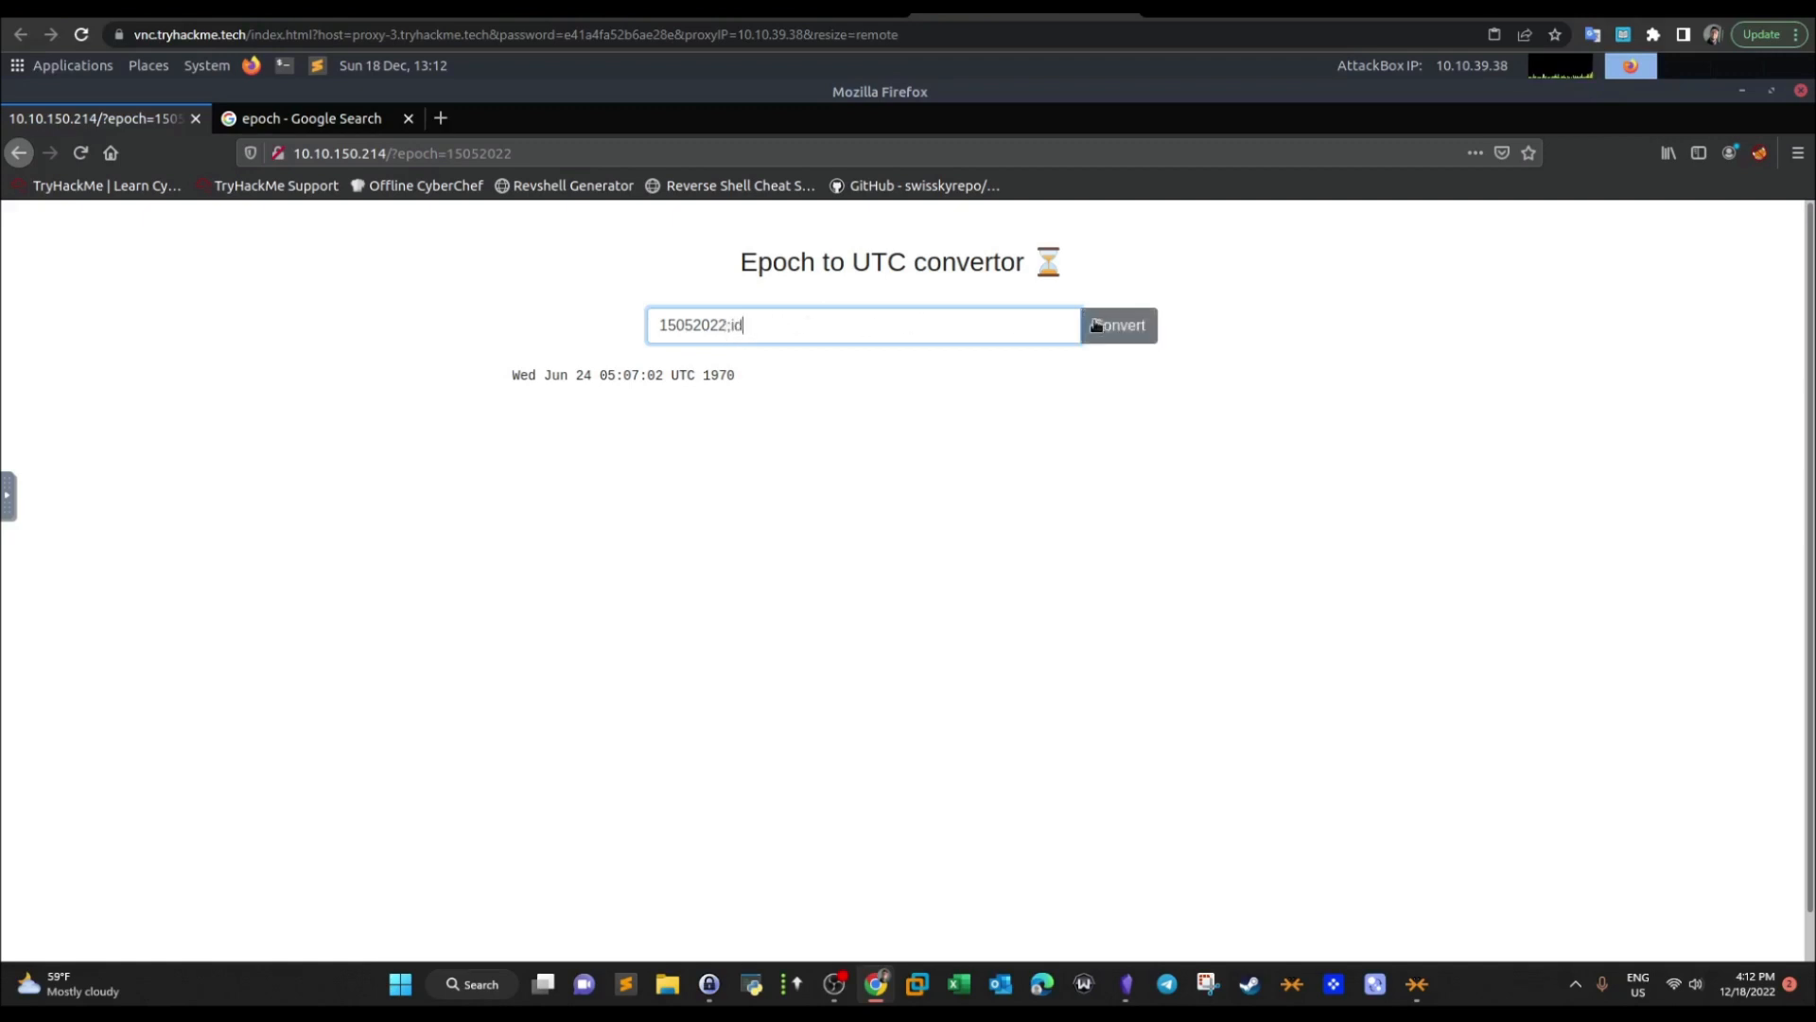
click(1116, 323)
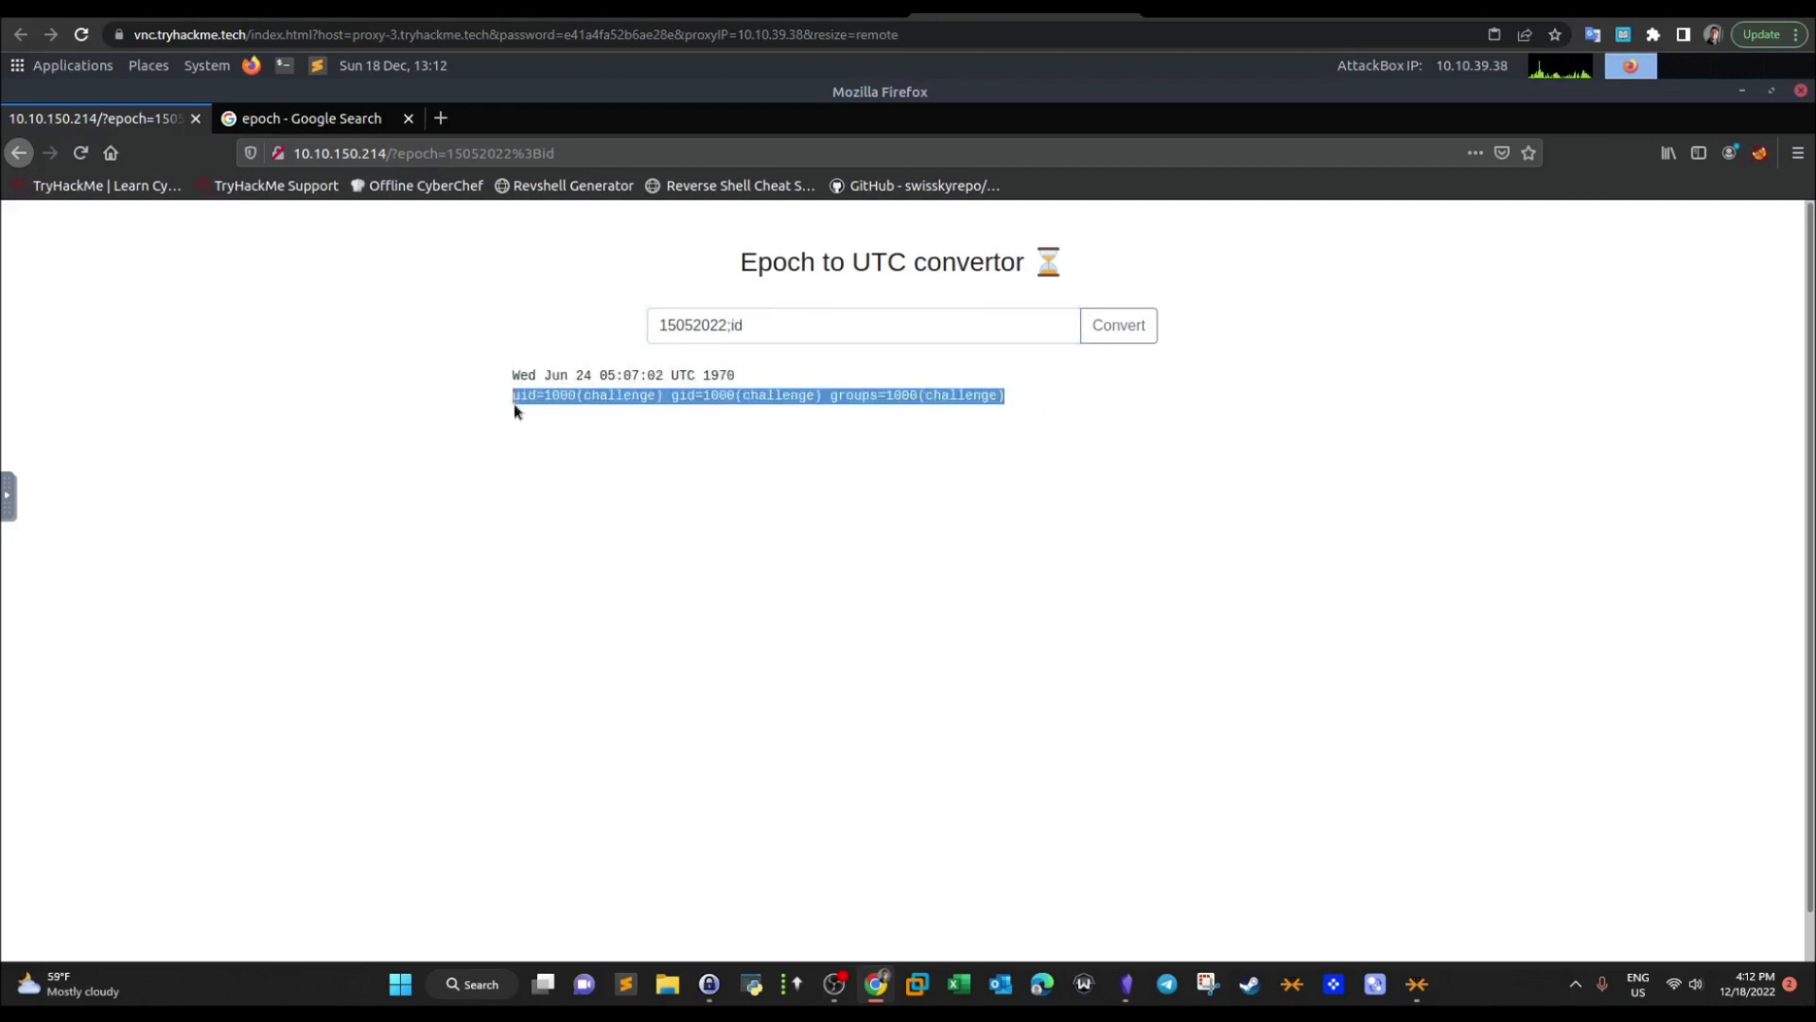
click(731, 323)
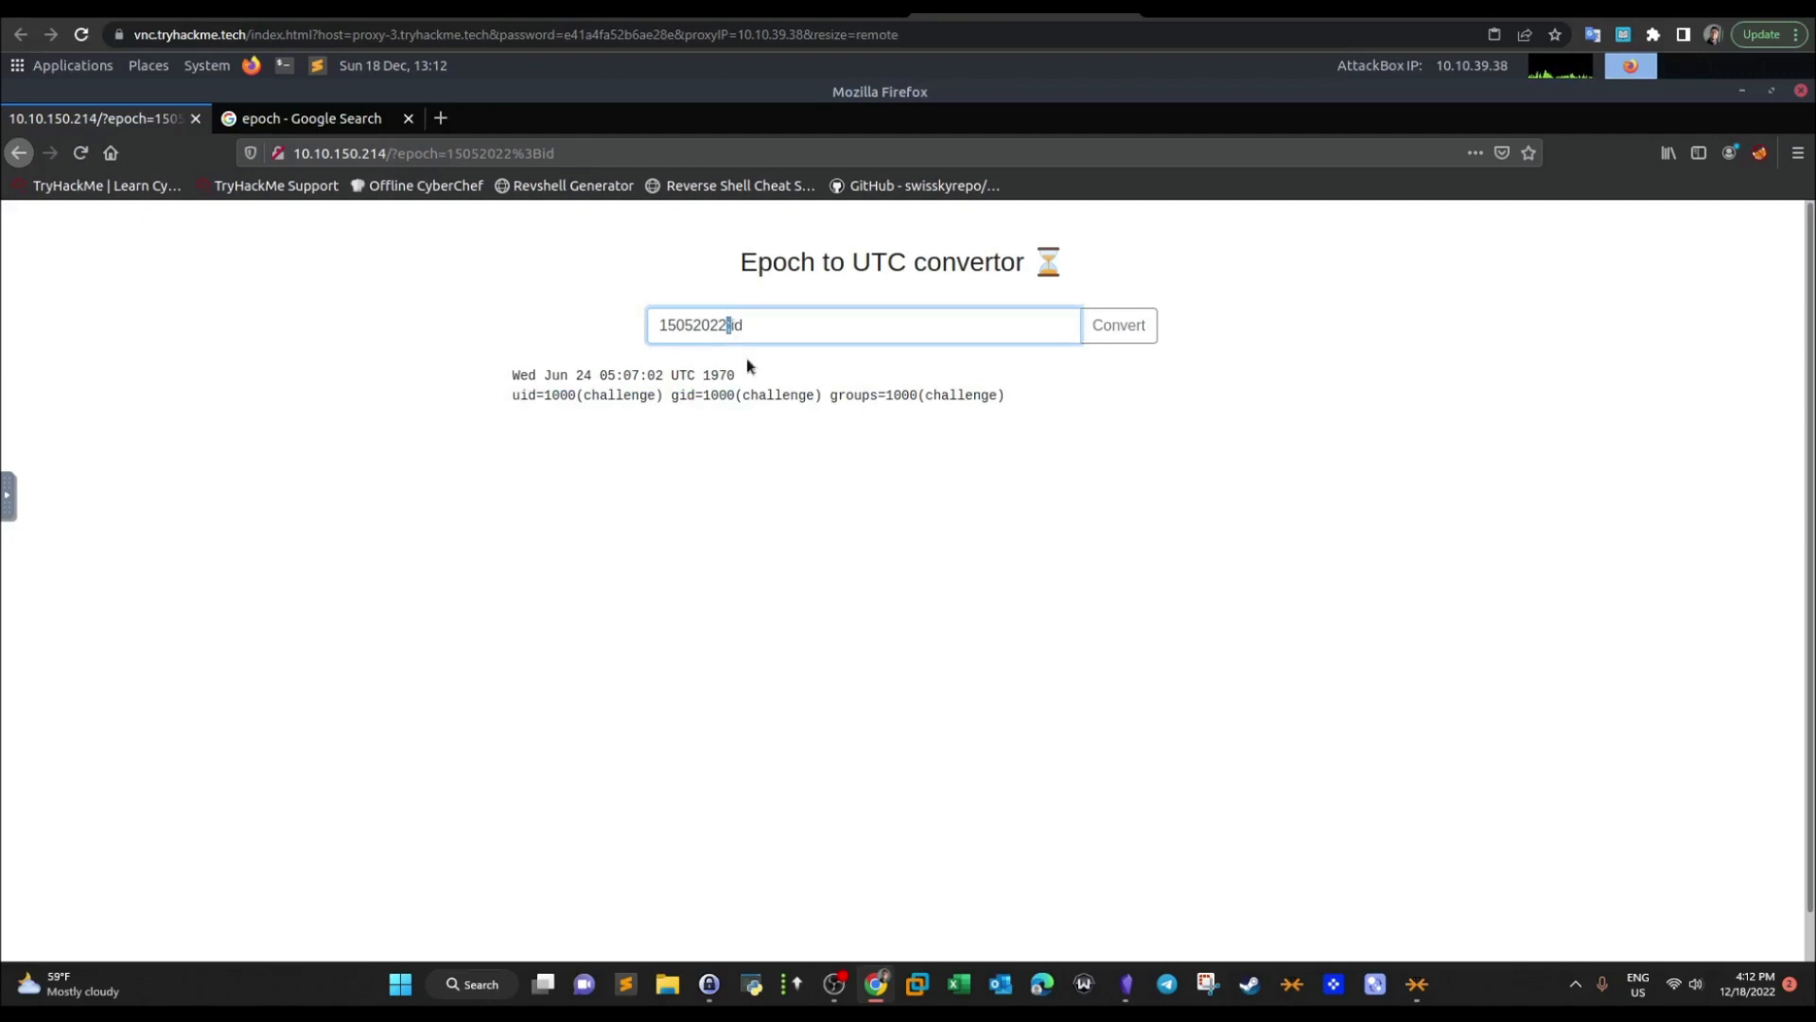
text(&&)
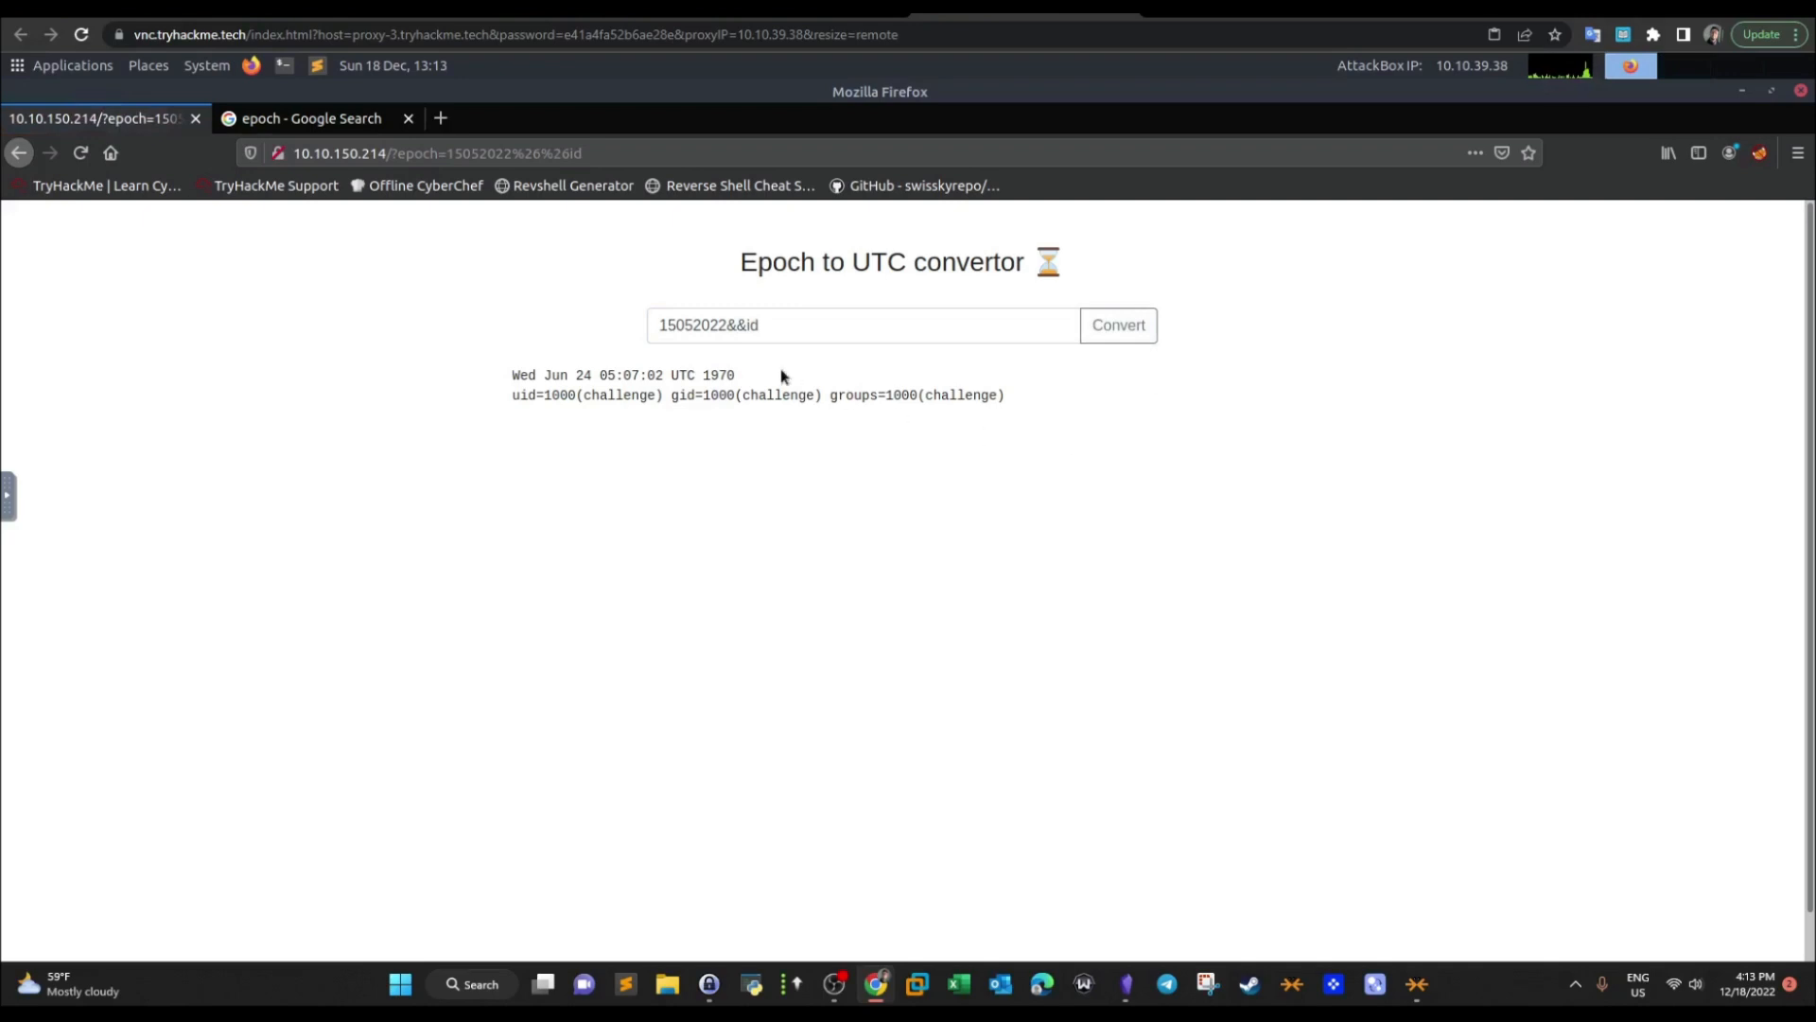
mouse_move(692, 372)
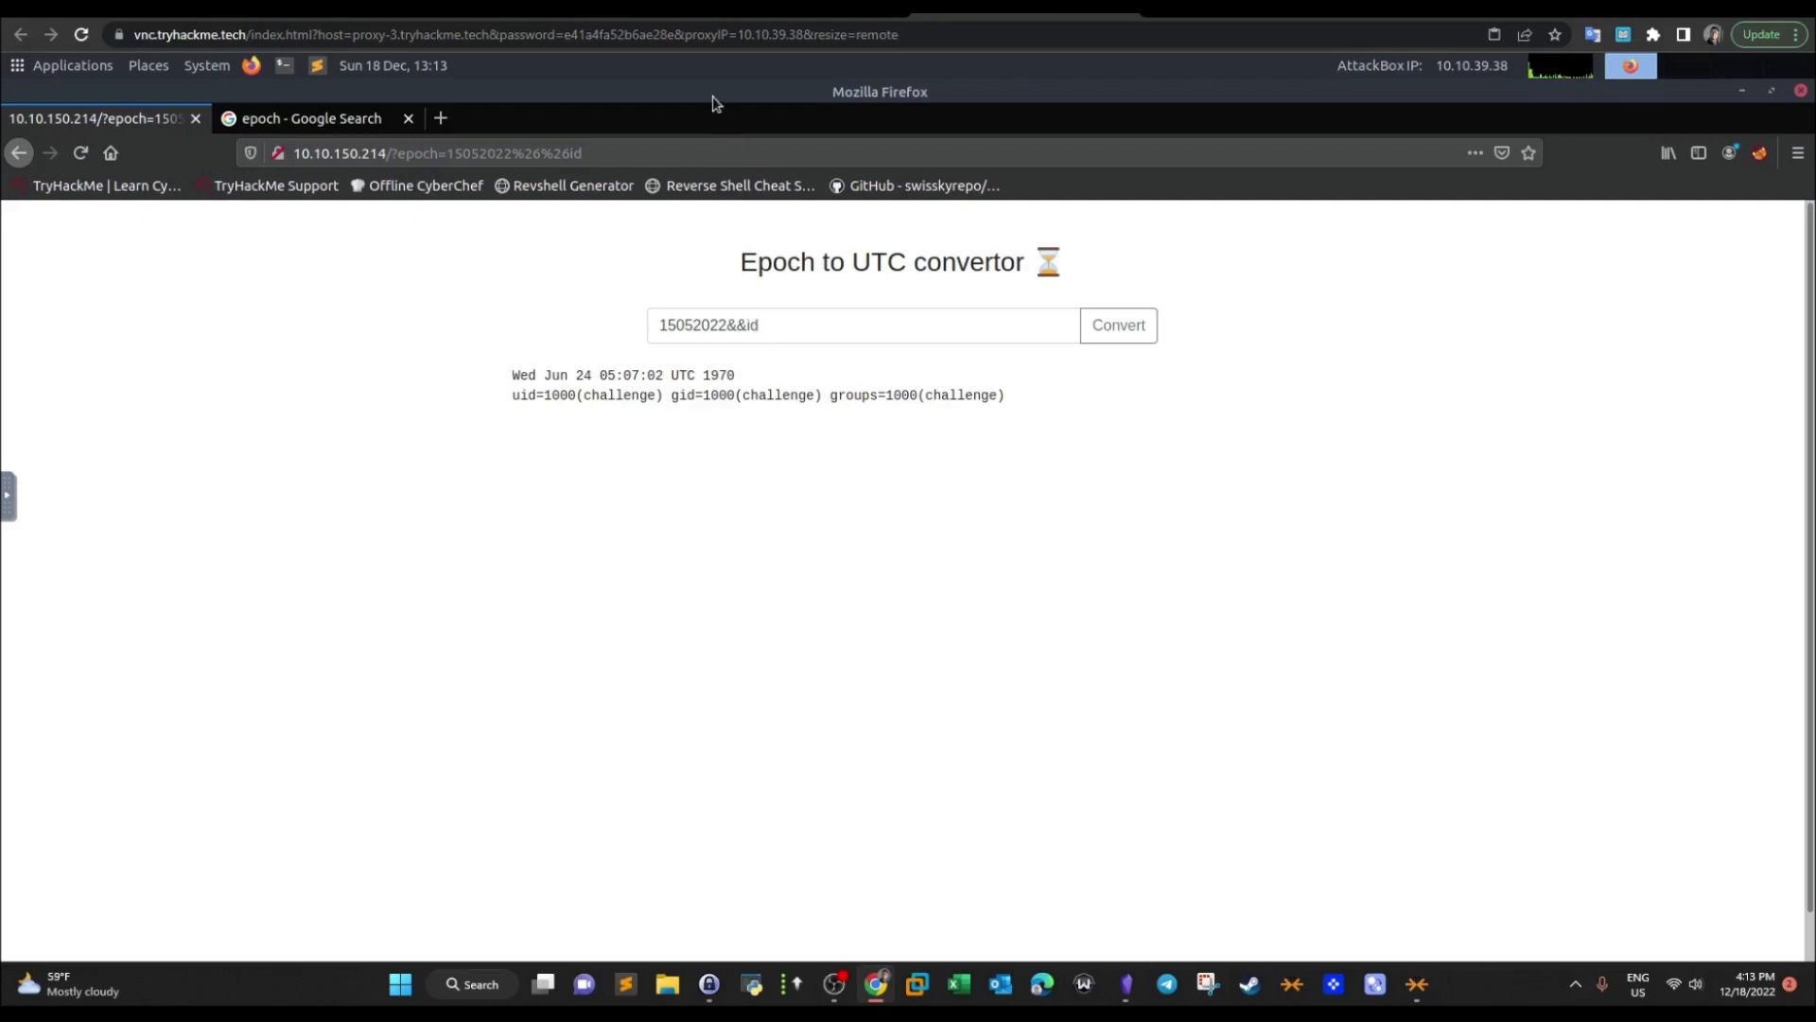
Start a netcat listener on port 4545 in a new, enlarged AttackBox terminal
click(1770, 90)
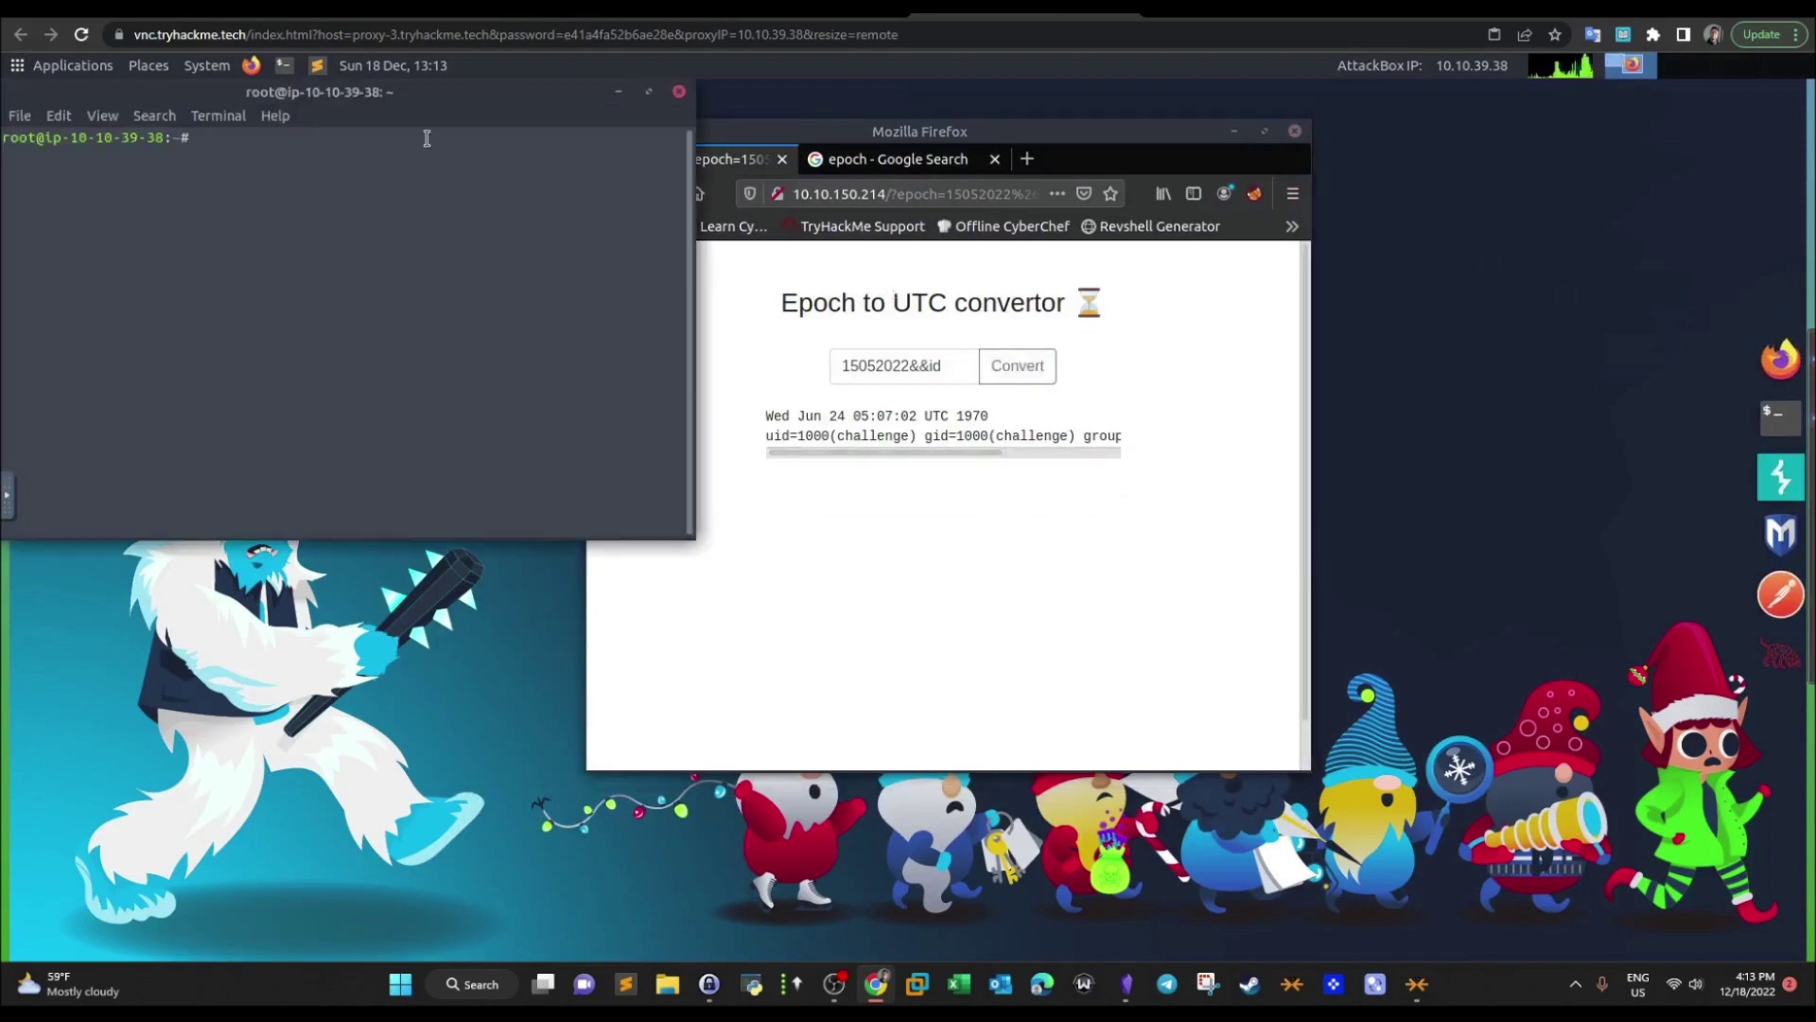
click(100, 113)
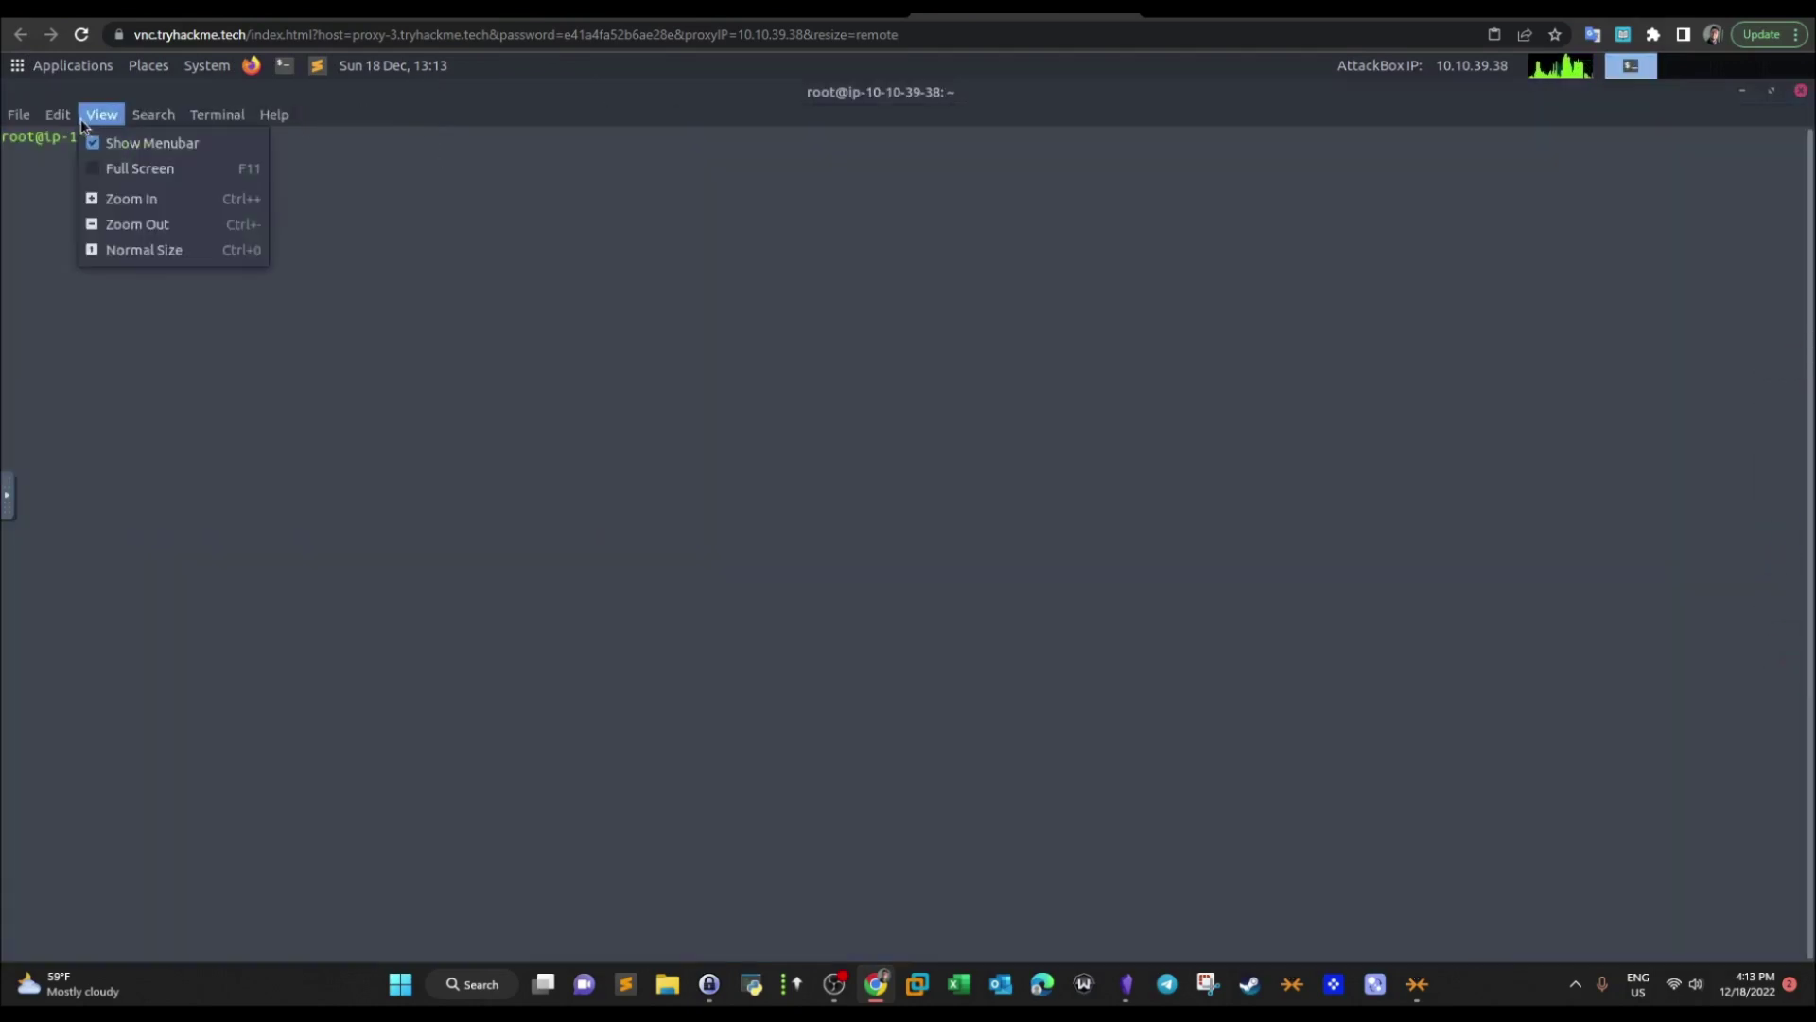
mouse_move(131, 199)
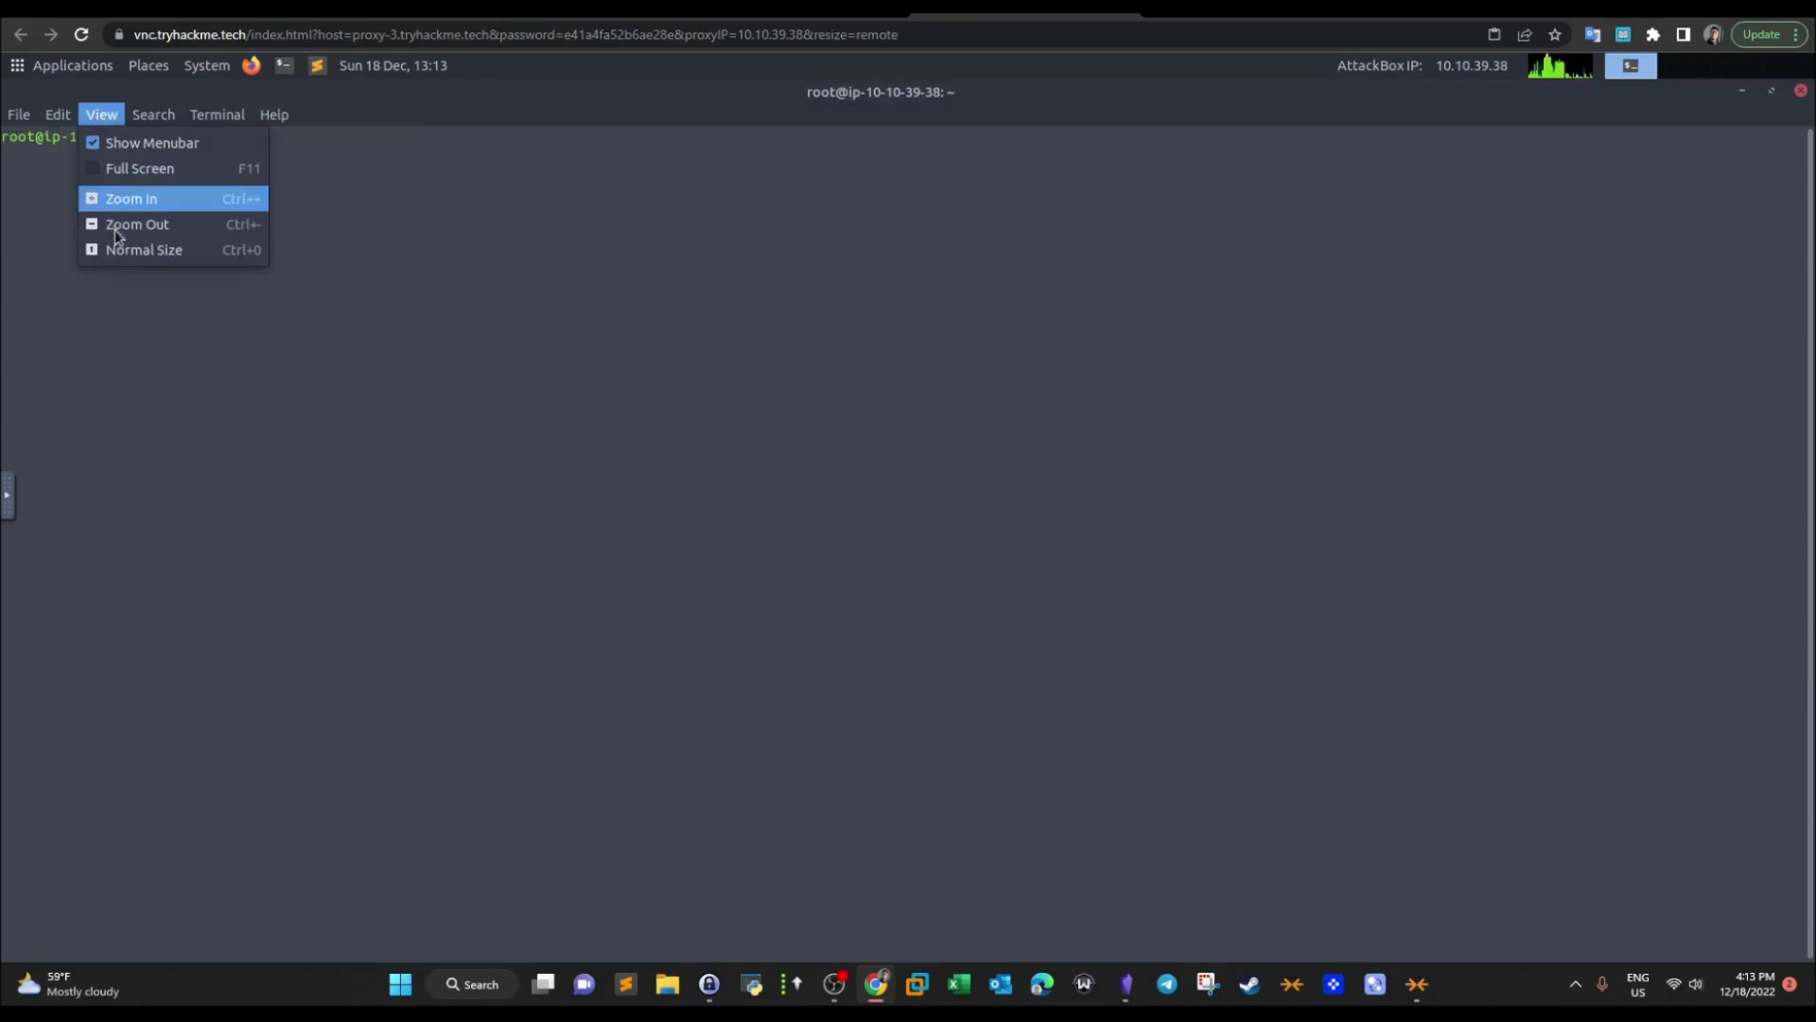
mouse_move(114, 125)
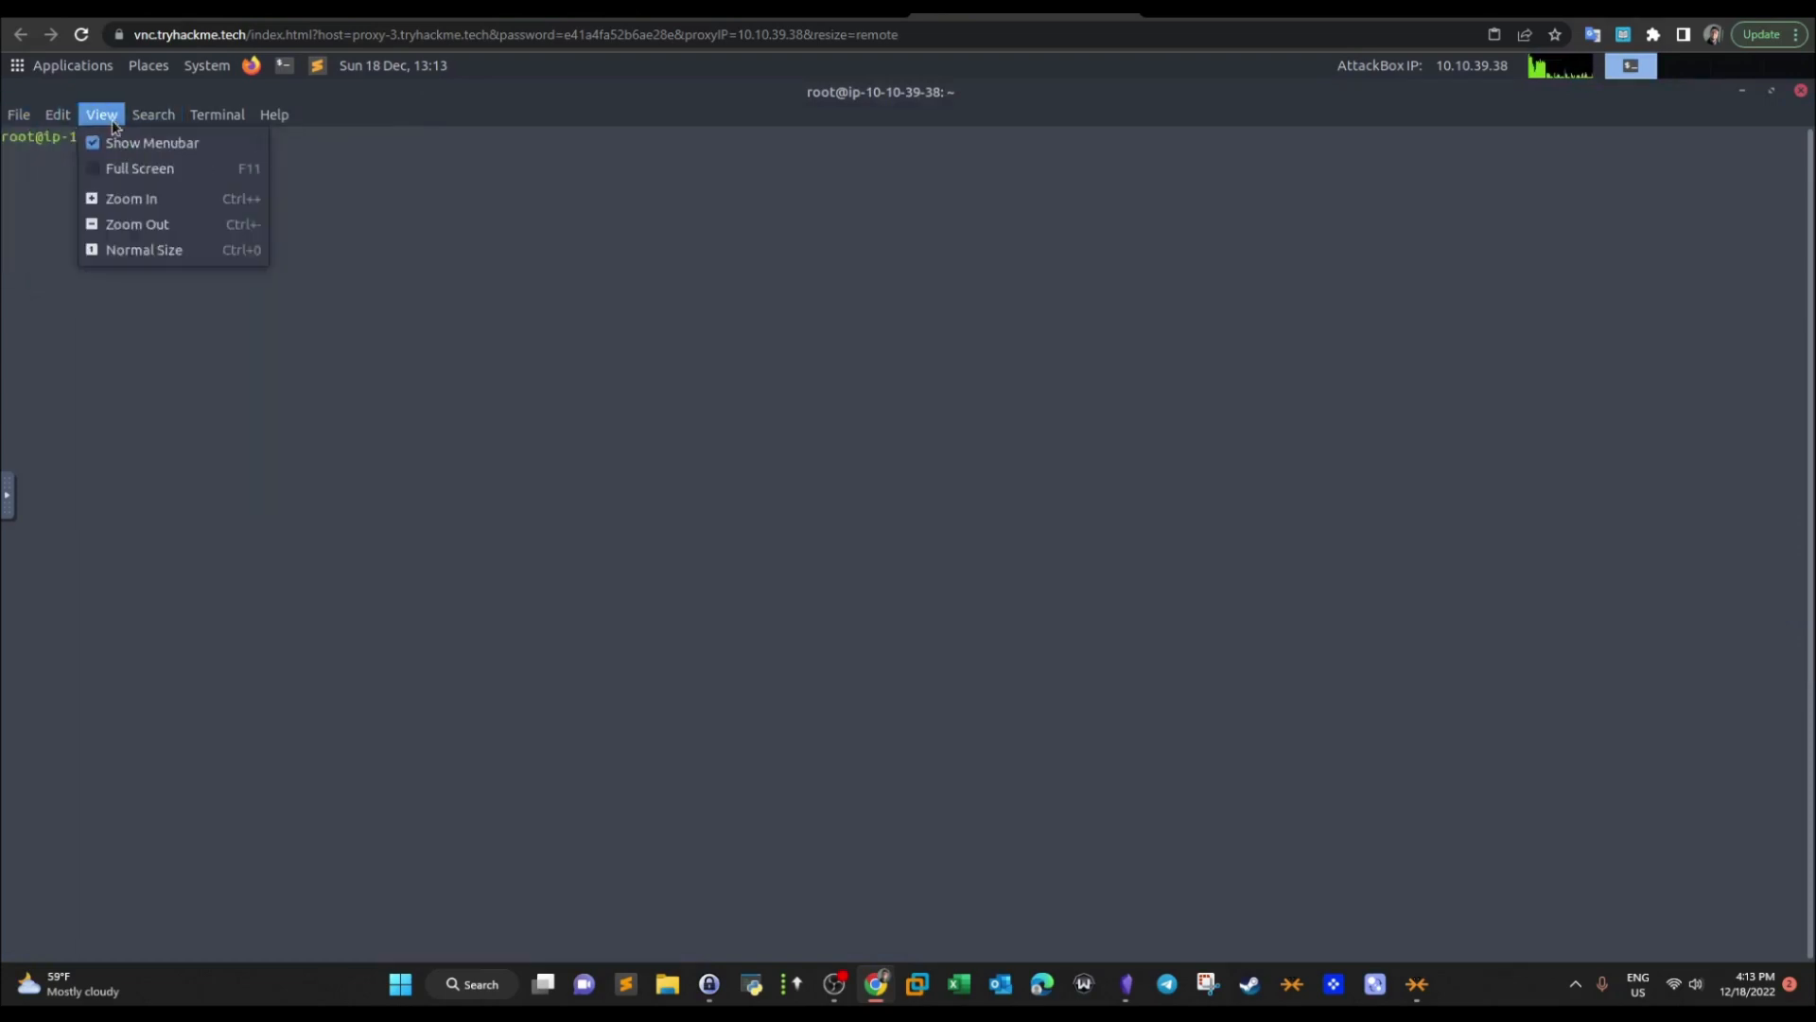
mouse_move(114, 168)
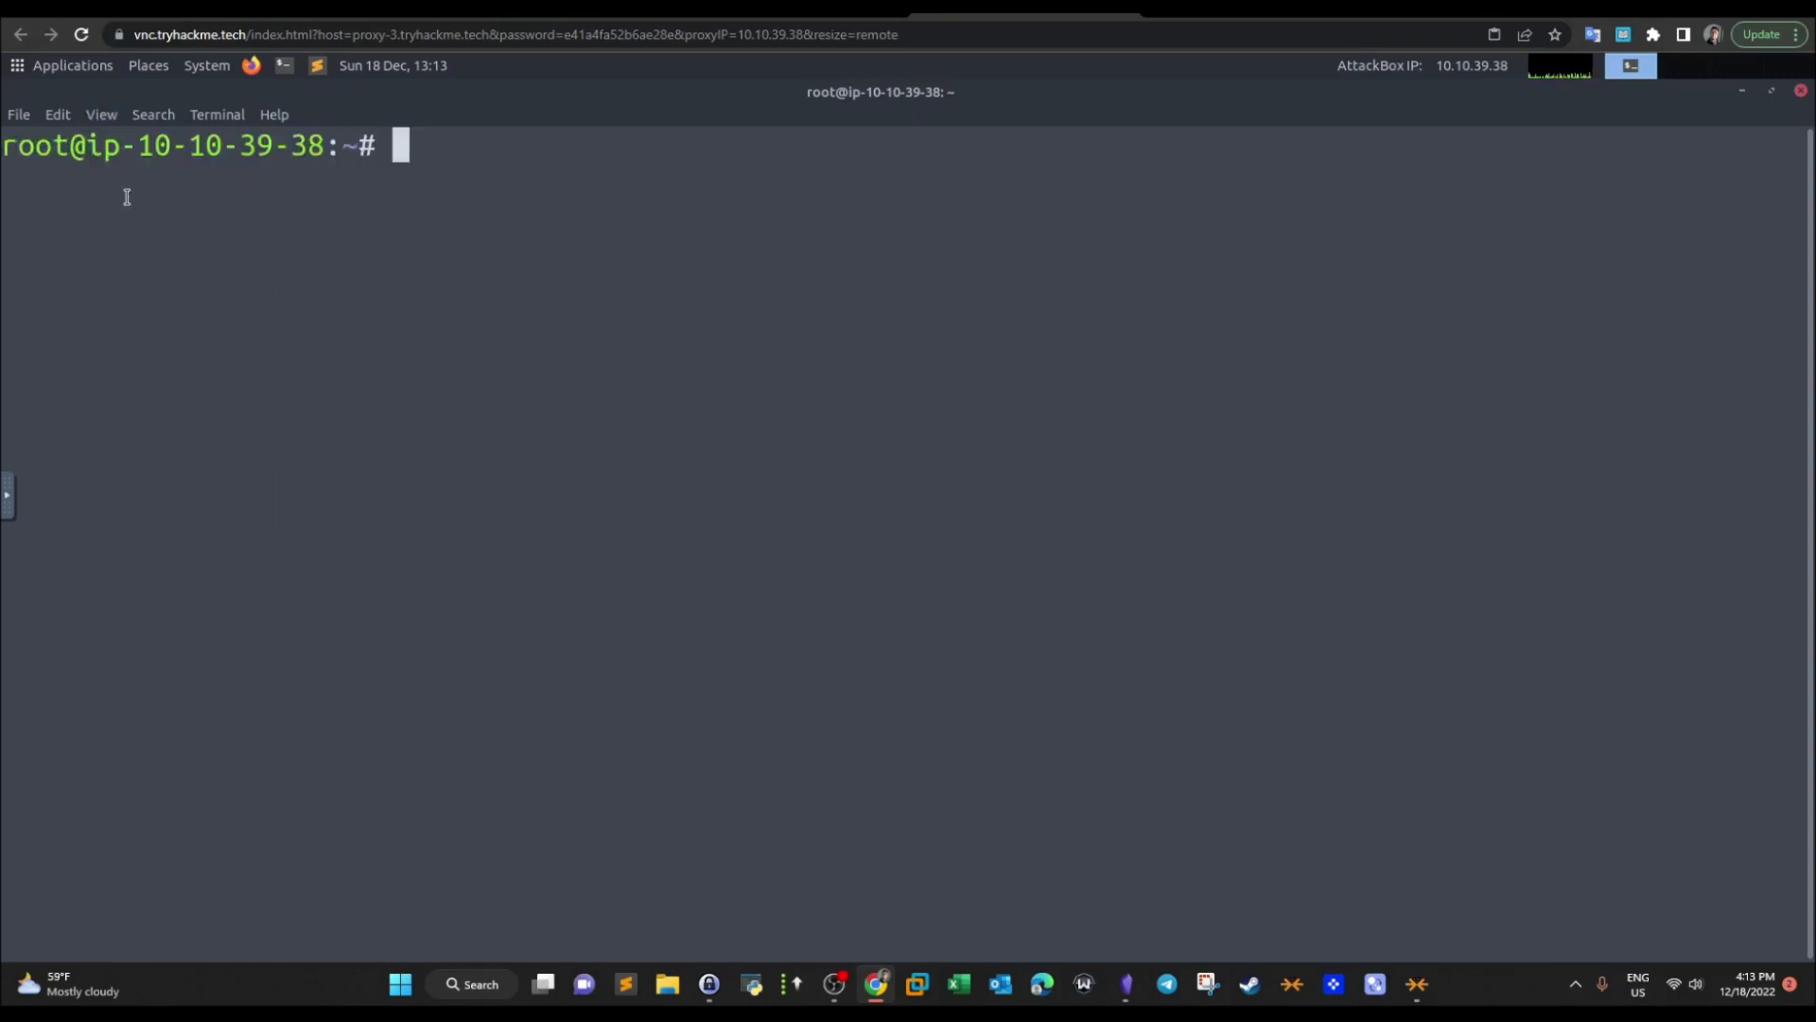
text(nc -lvo)
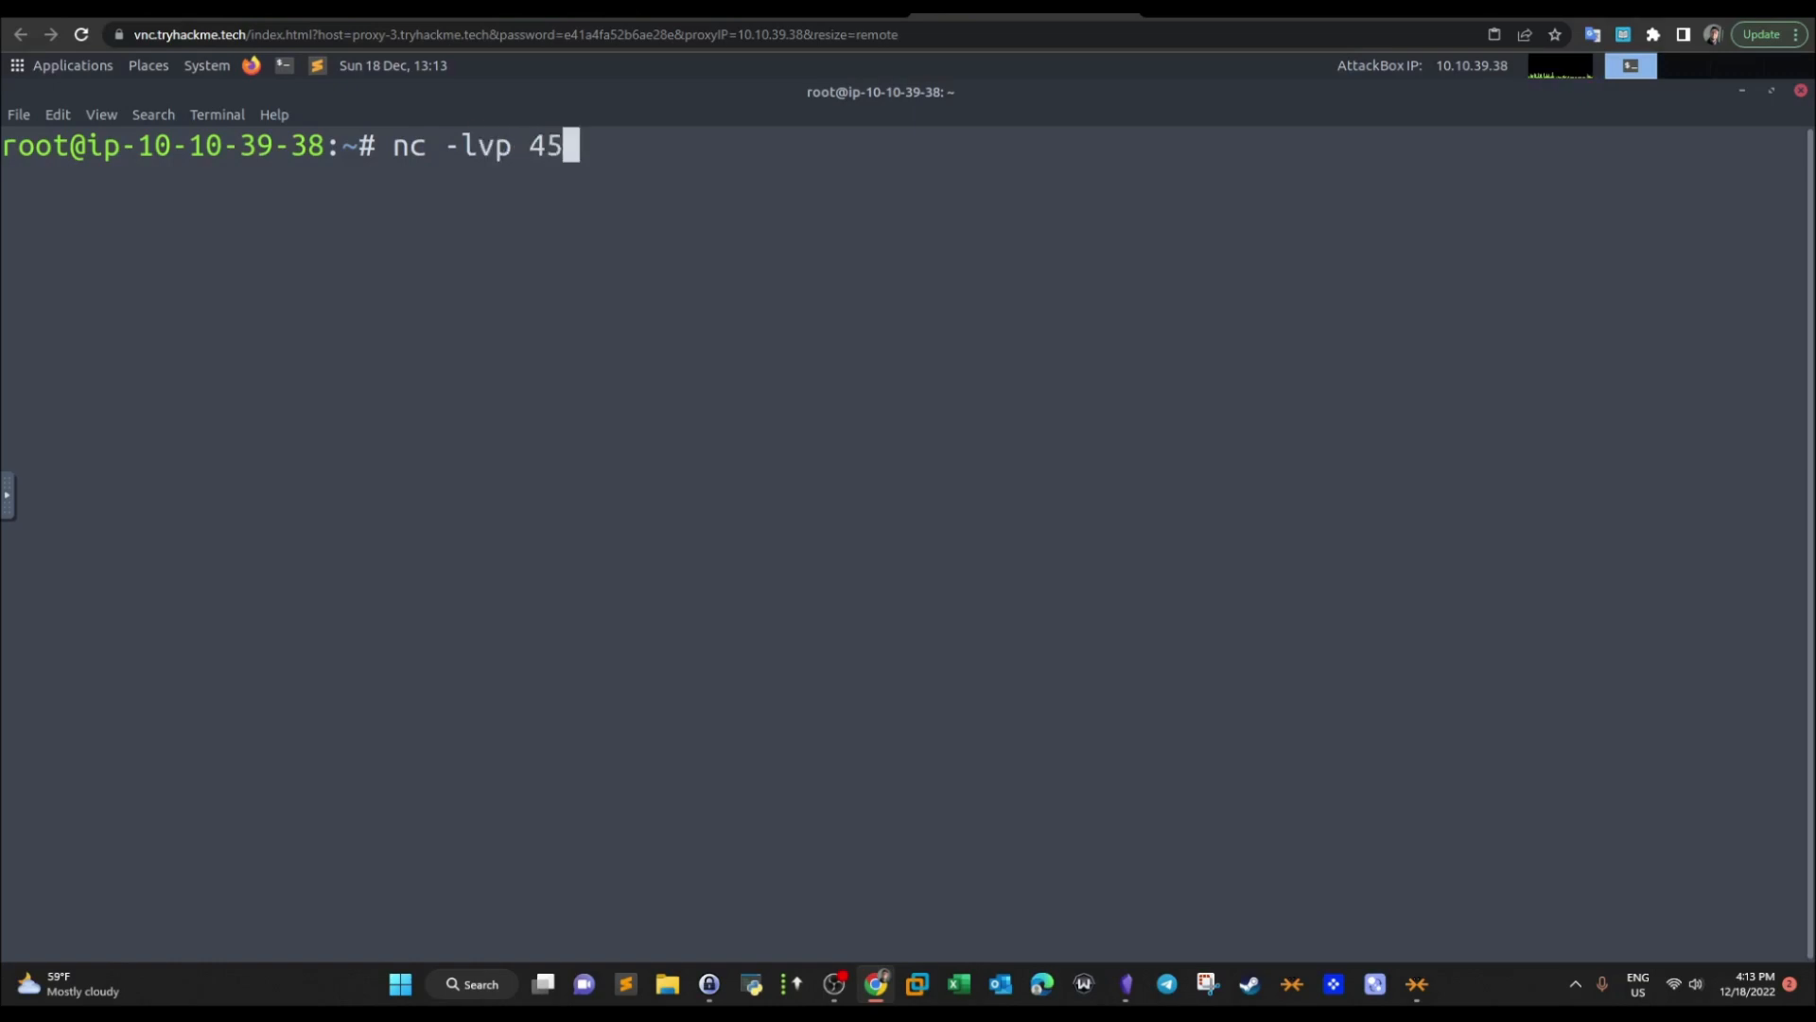
text(45)
key(Return)
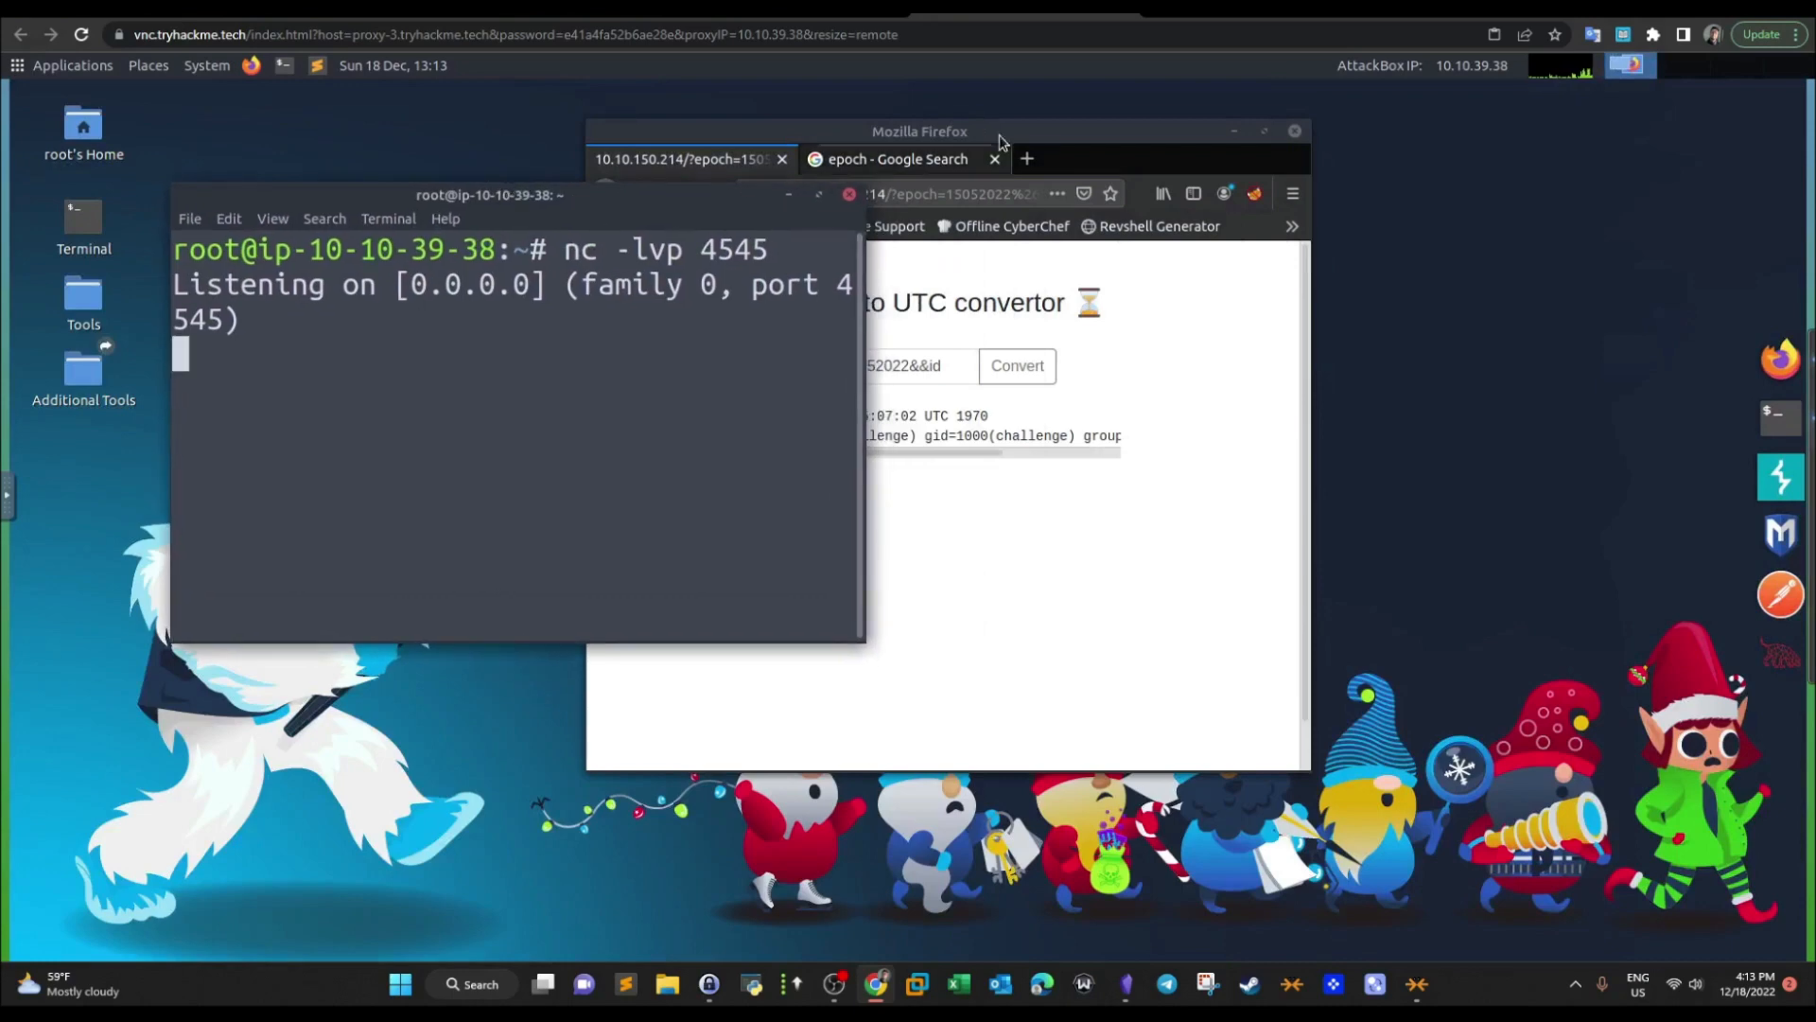
Paste the Bash reverse-shell one-liner after 15052022&& with port 4545, and run ifconfig for the AttackBox IP
click(1262, 130)
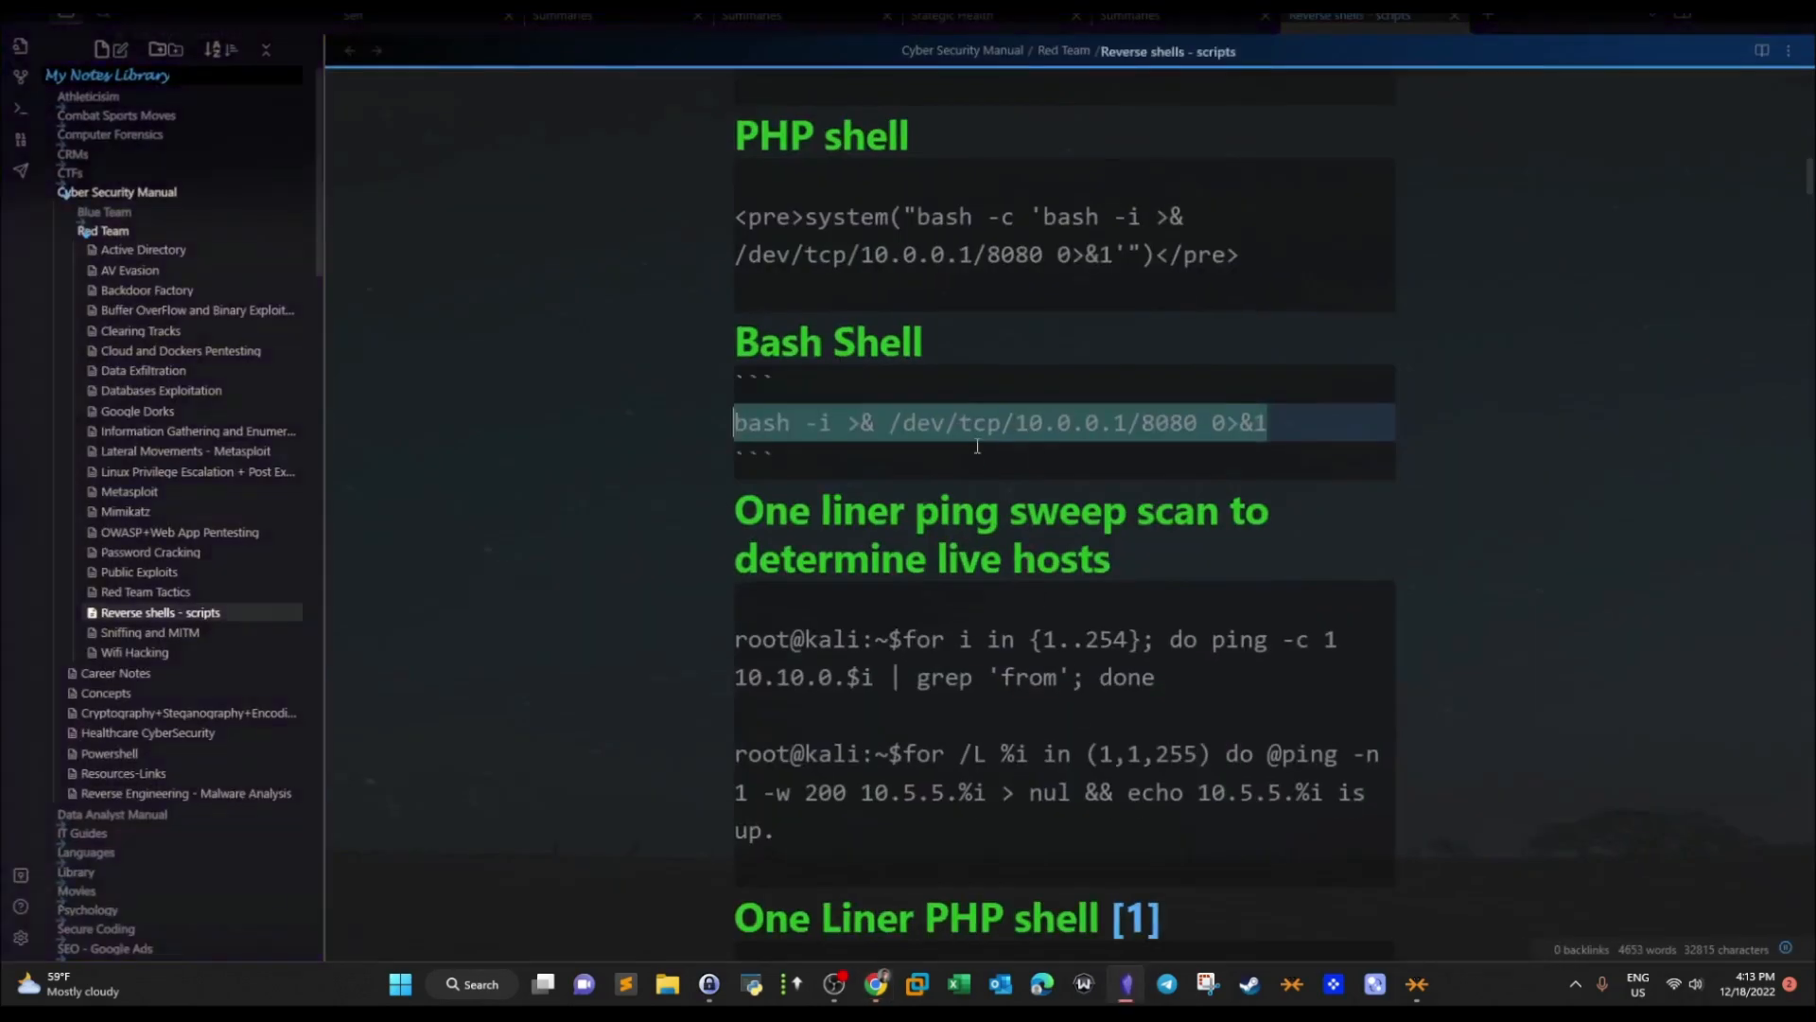
mouse_move(1625, 159)
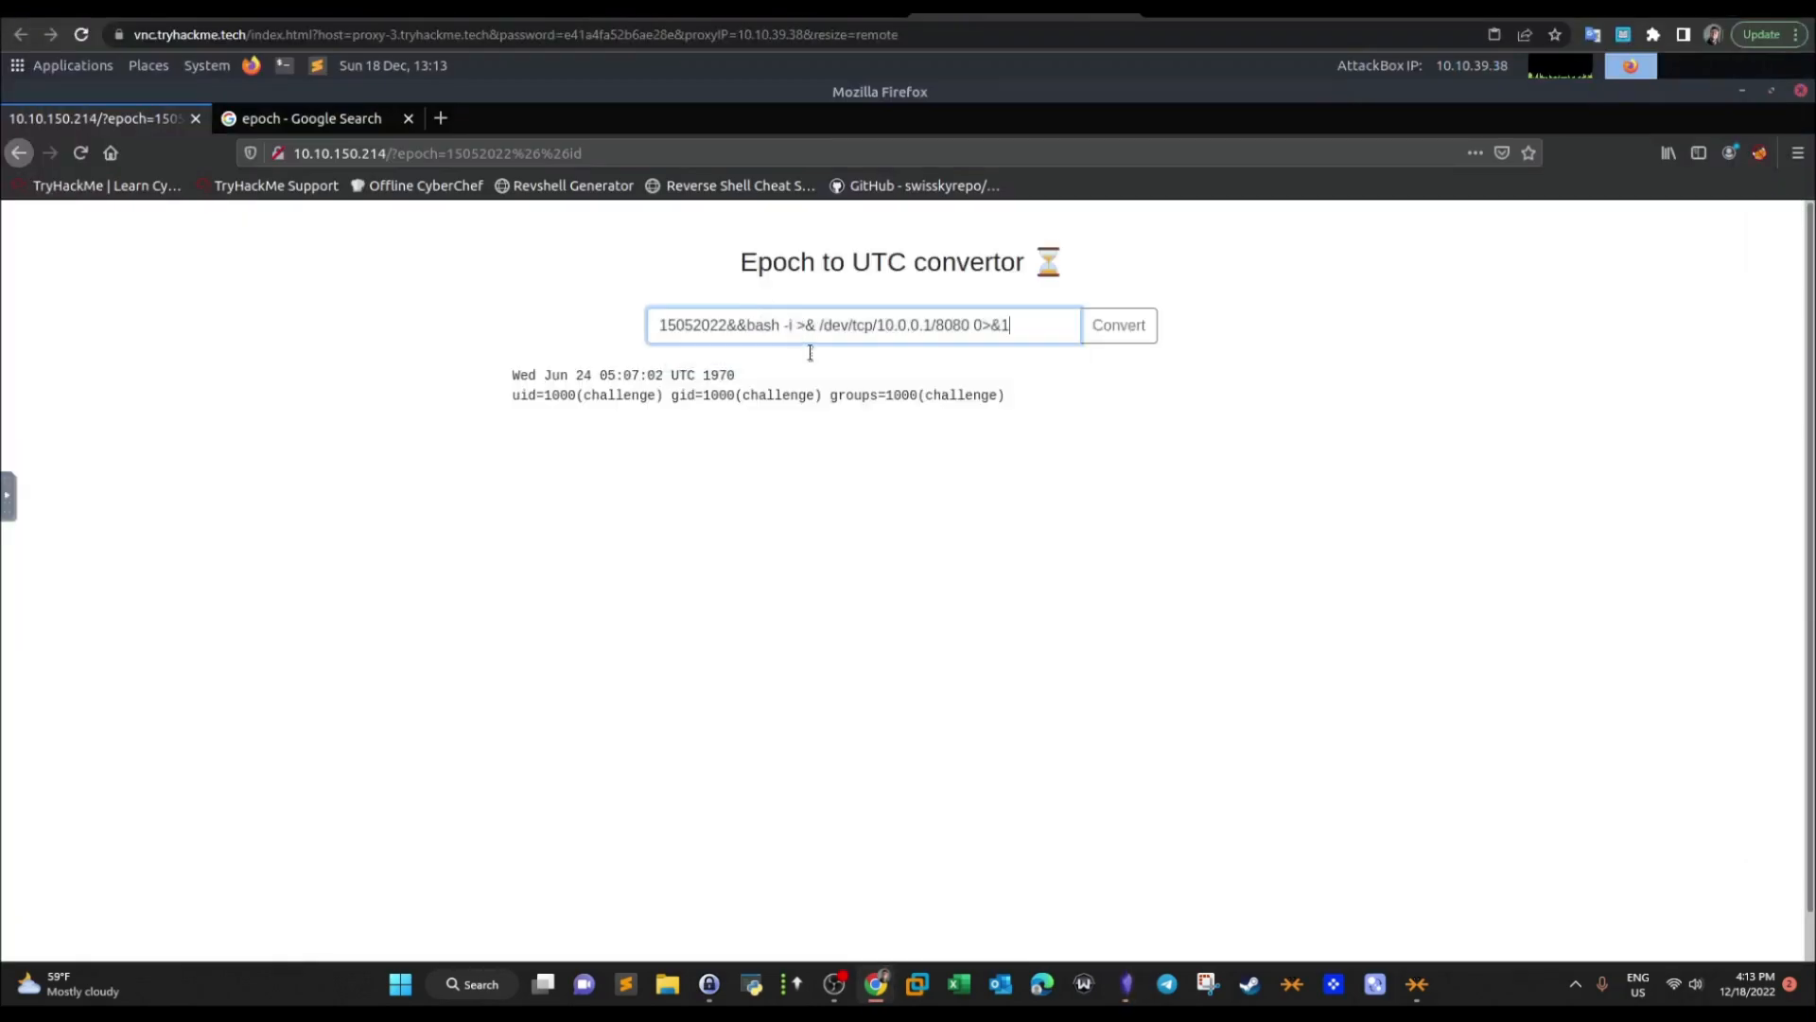
double_click(952, 323)
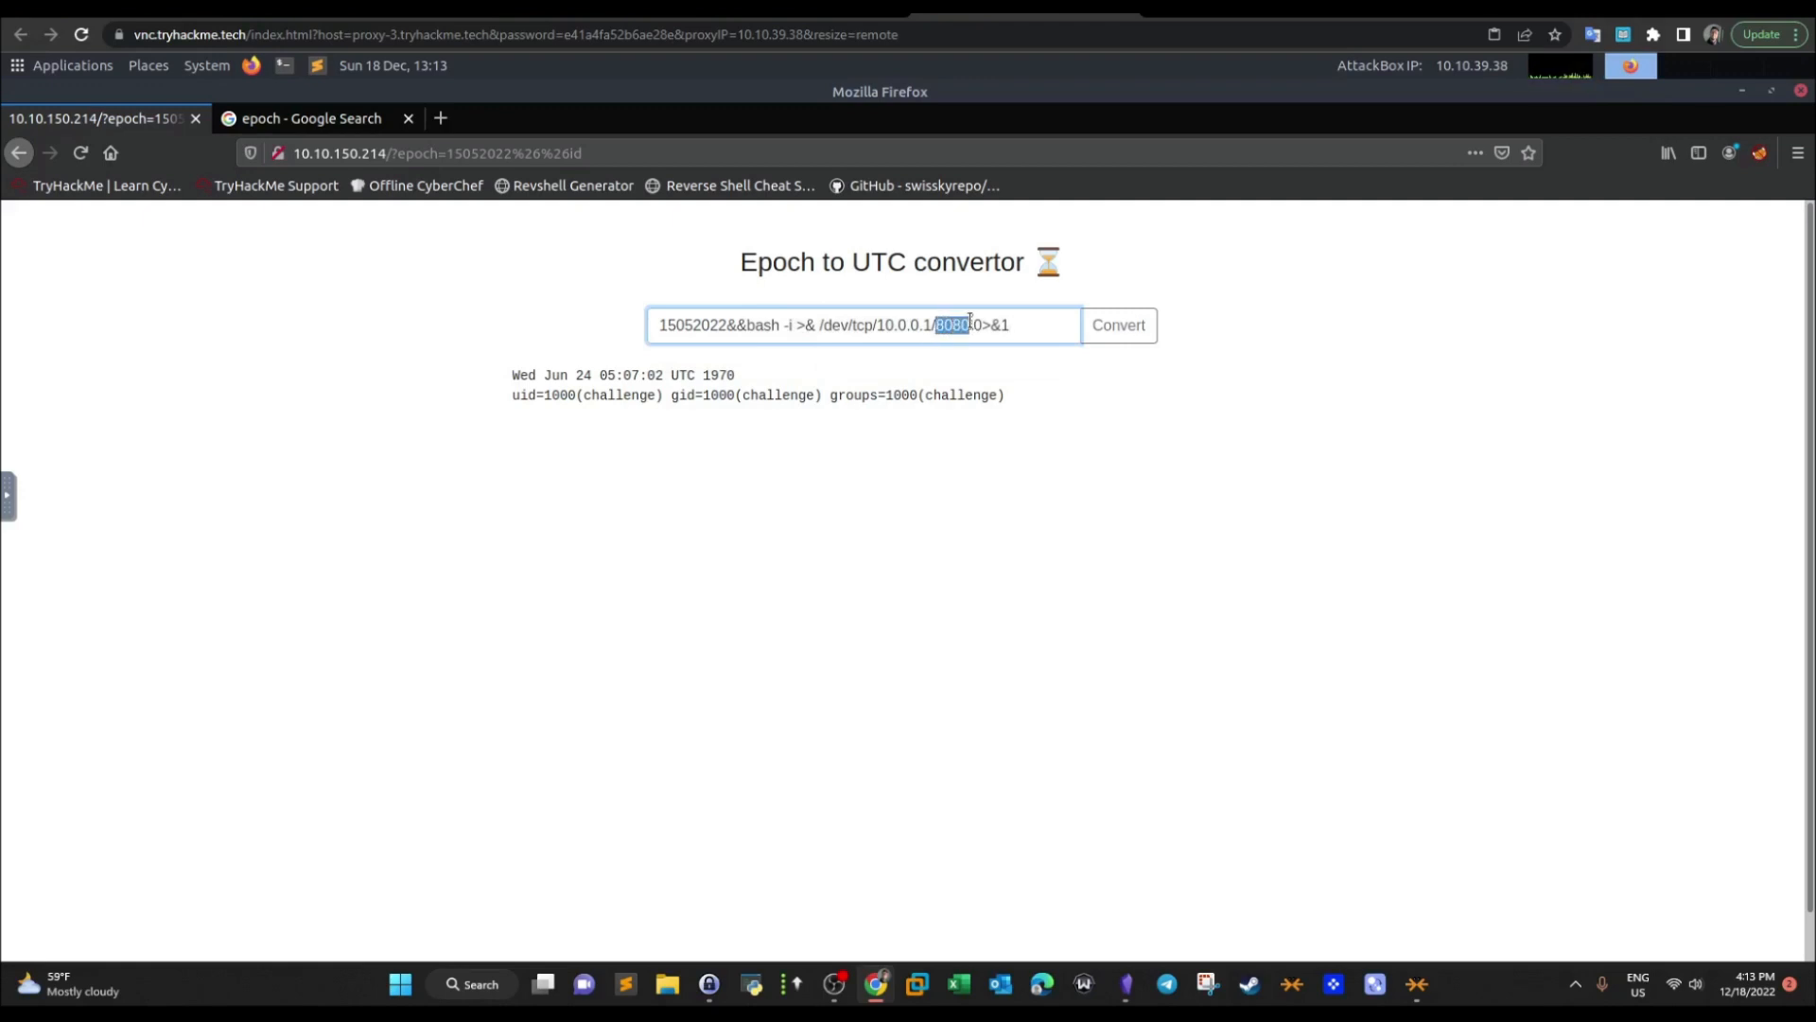
text(4545)
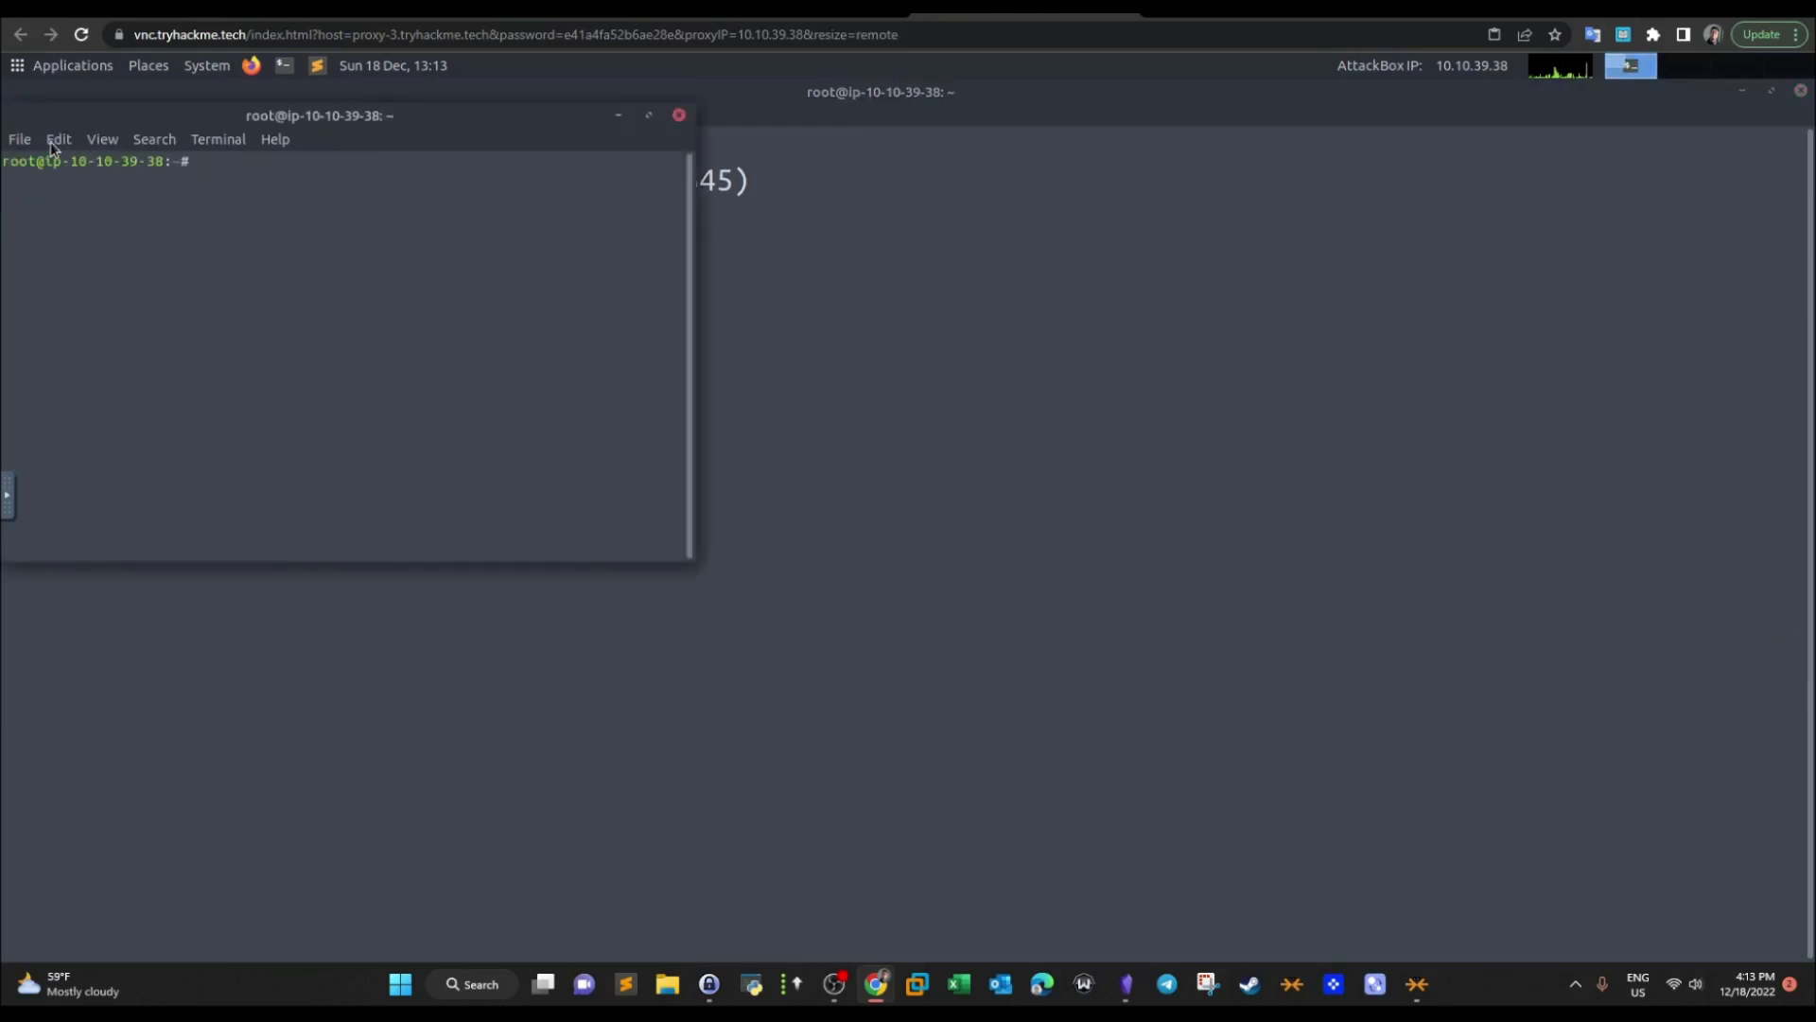
text(ifconfig)
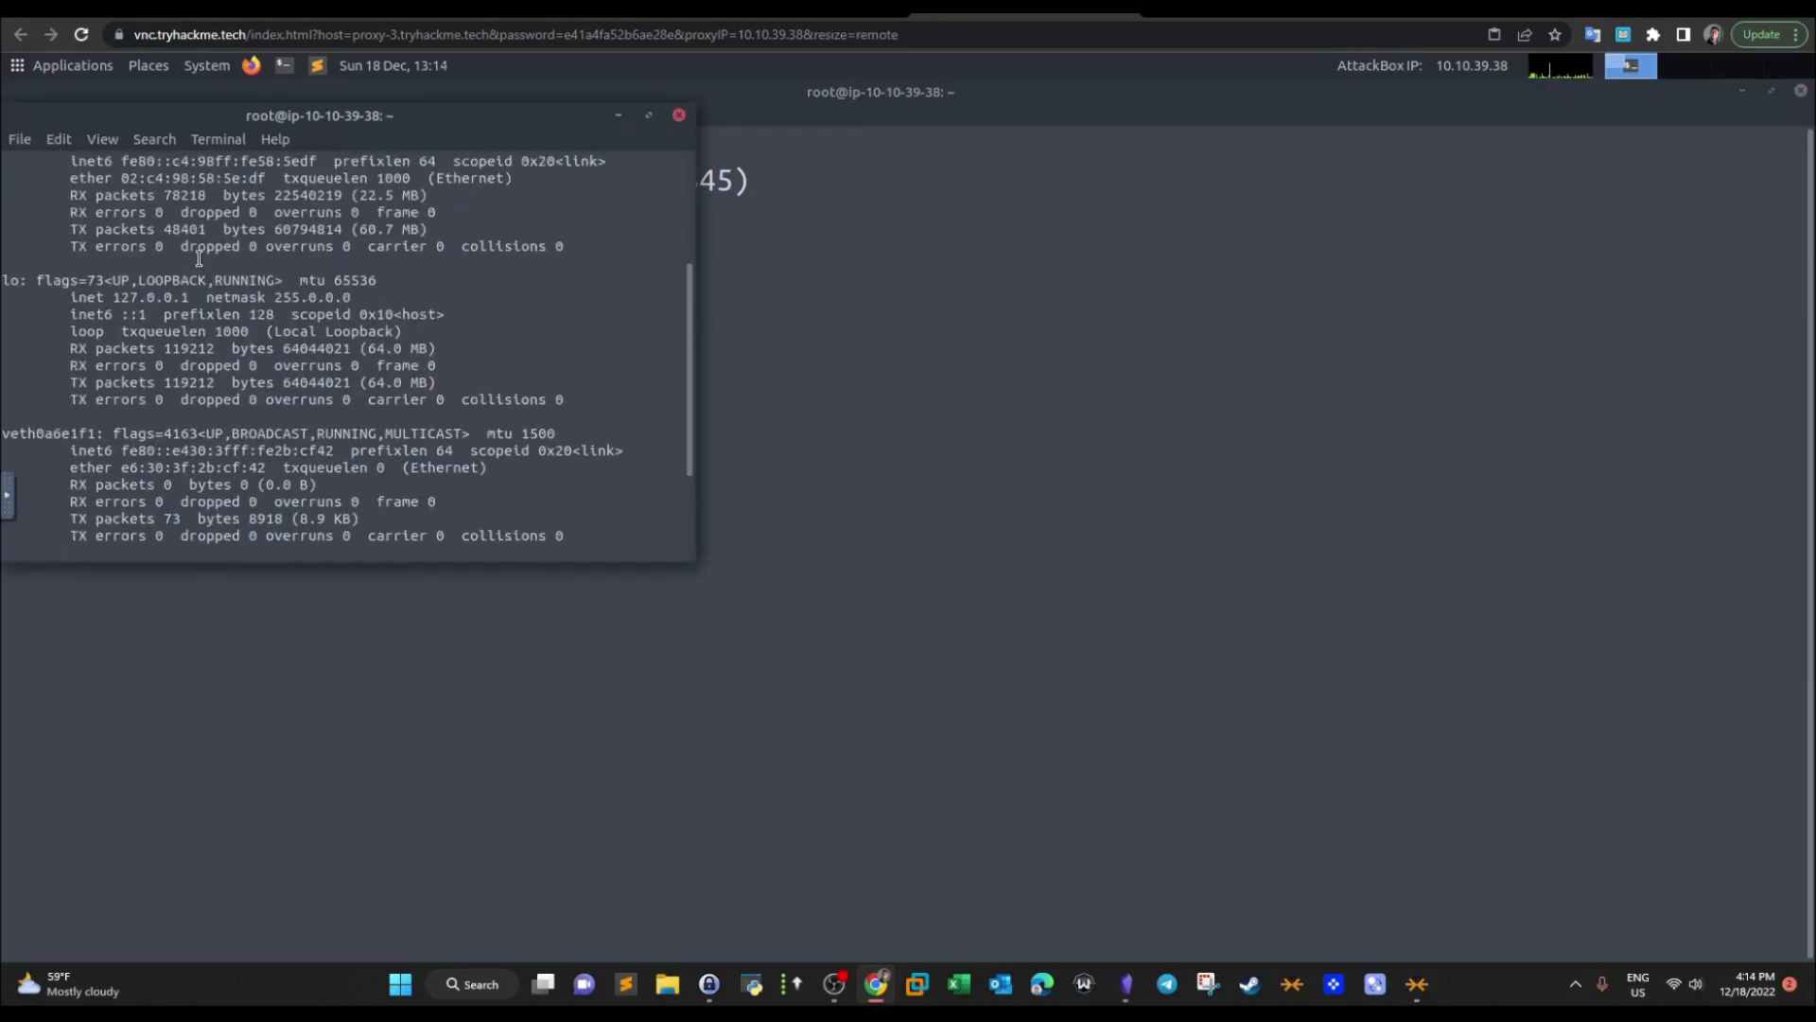
scroll(up, 3)
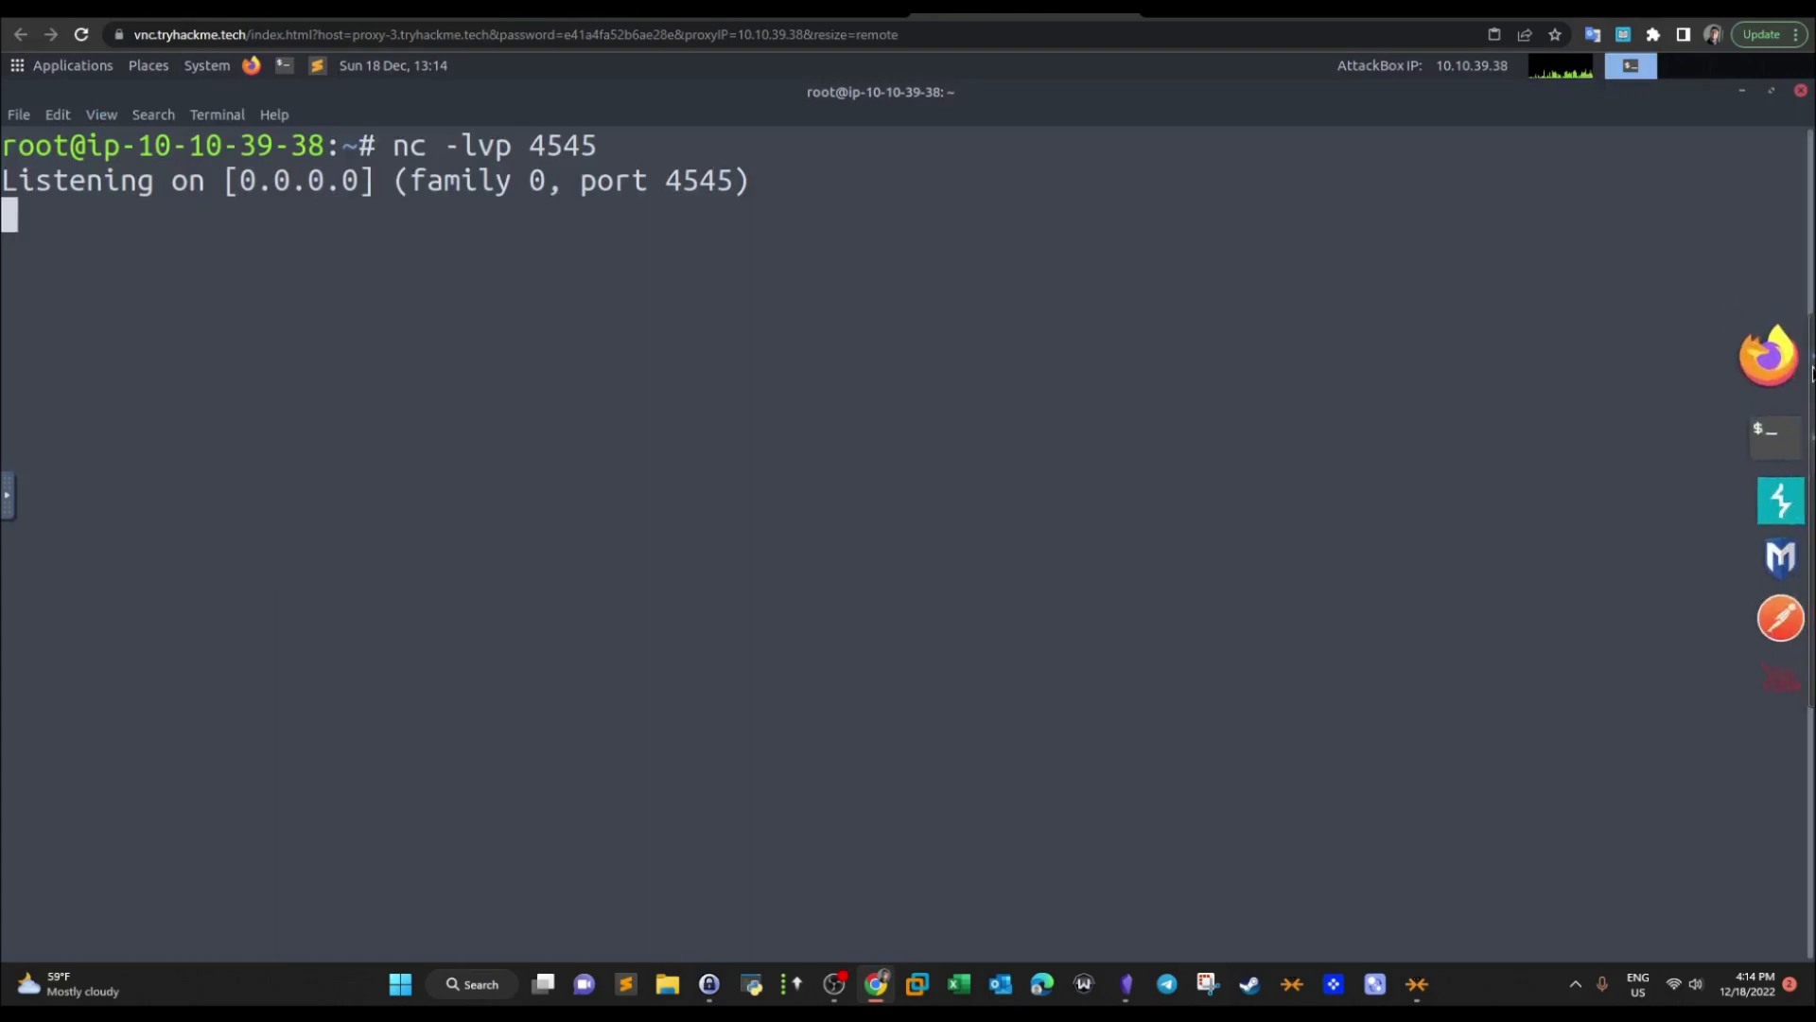
Point the payload at 10.10.39.38 and convert, catching a shell as the challenge user
click(874, 983)
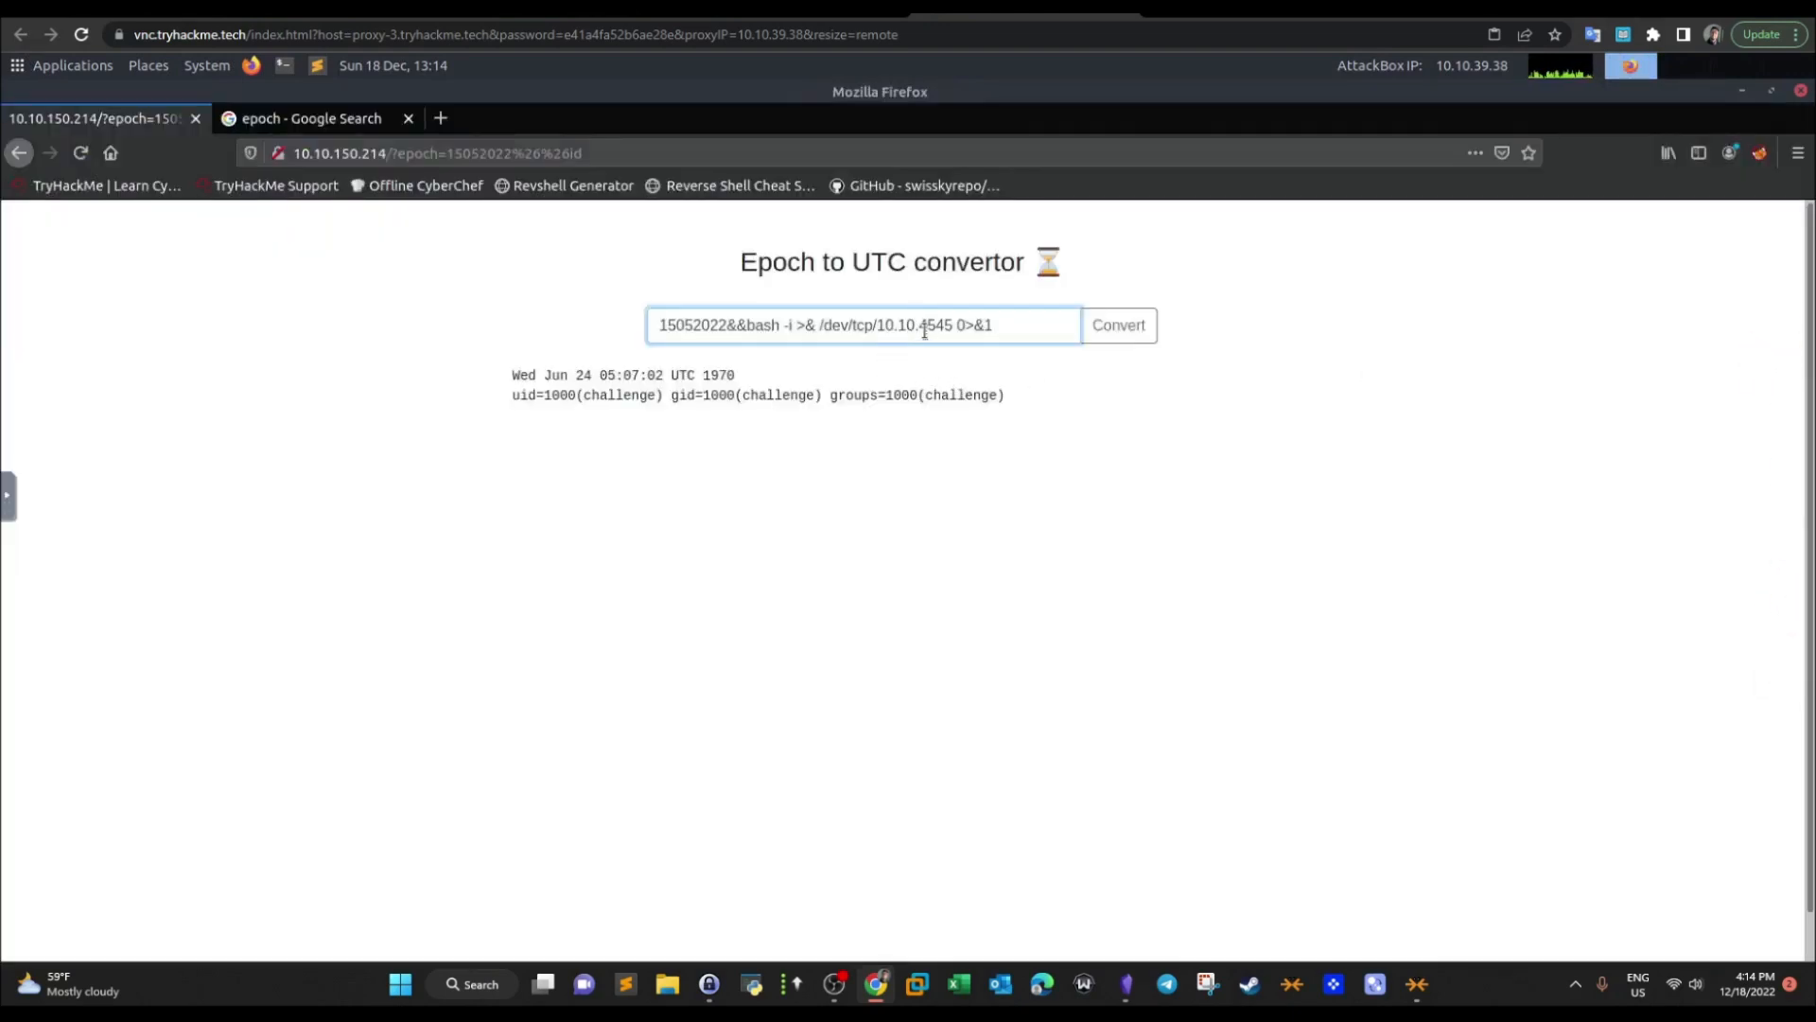
text(38.39)
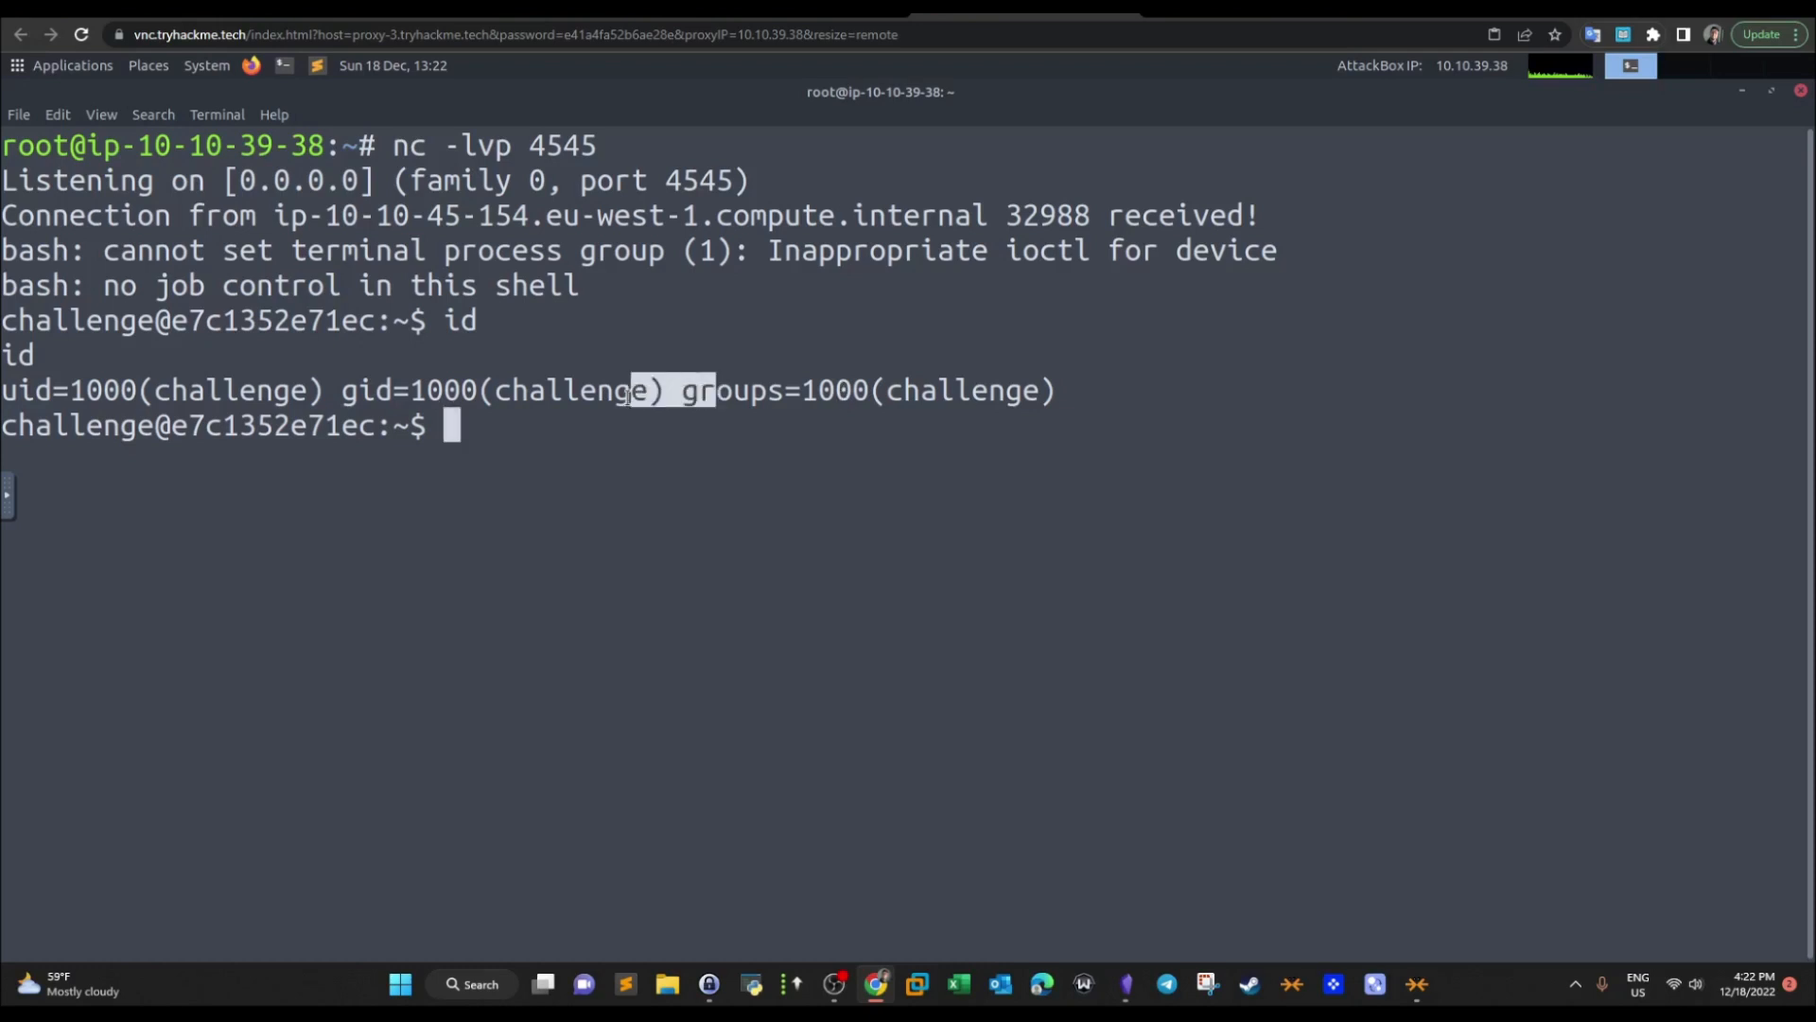
mouse_move(628, 454)
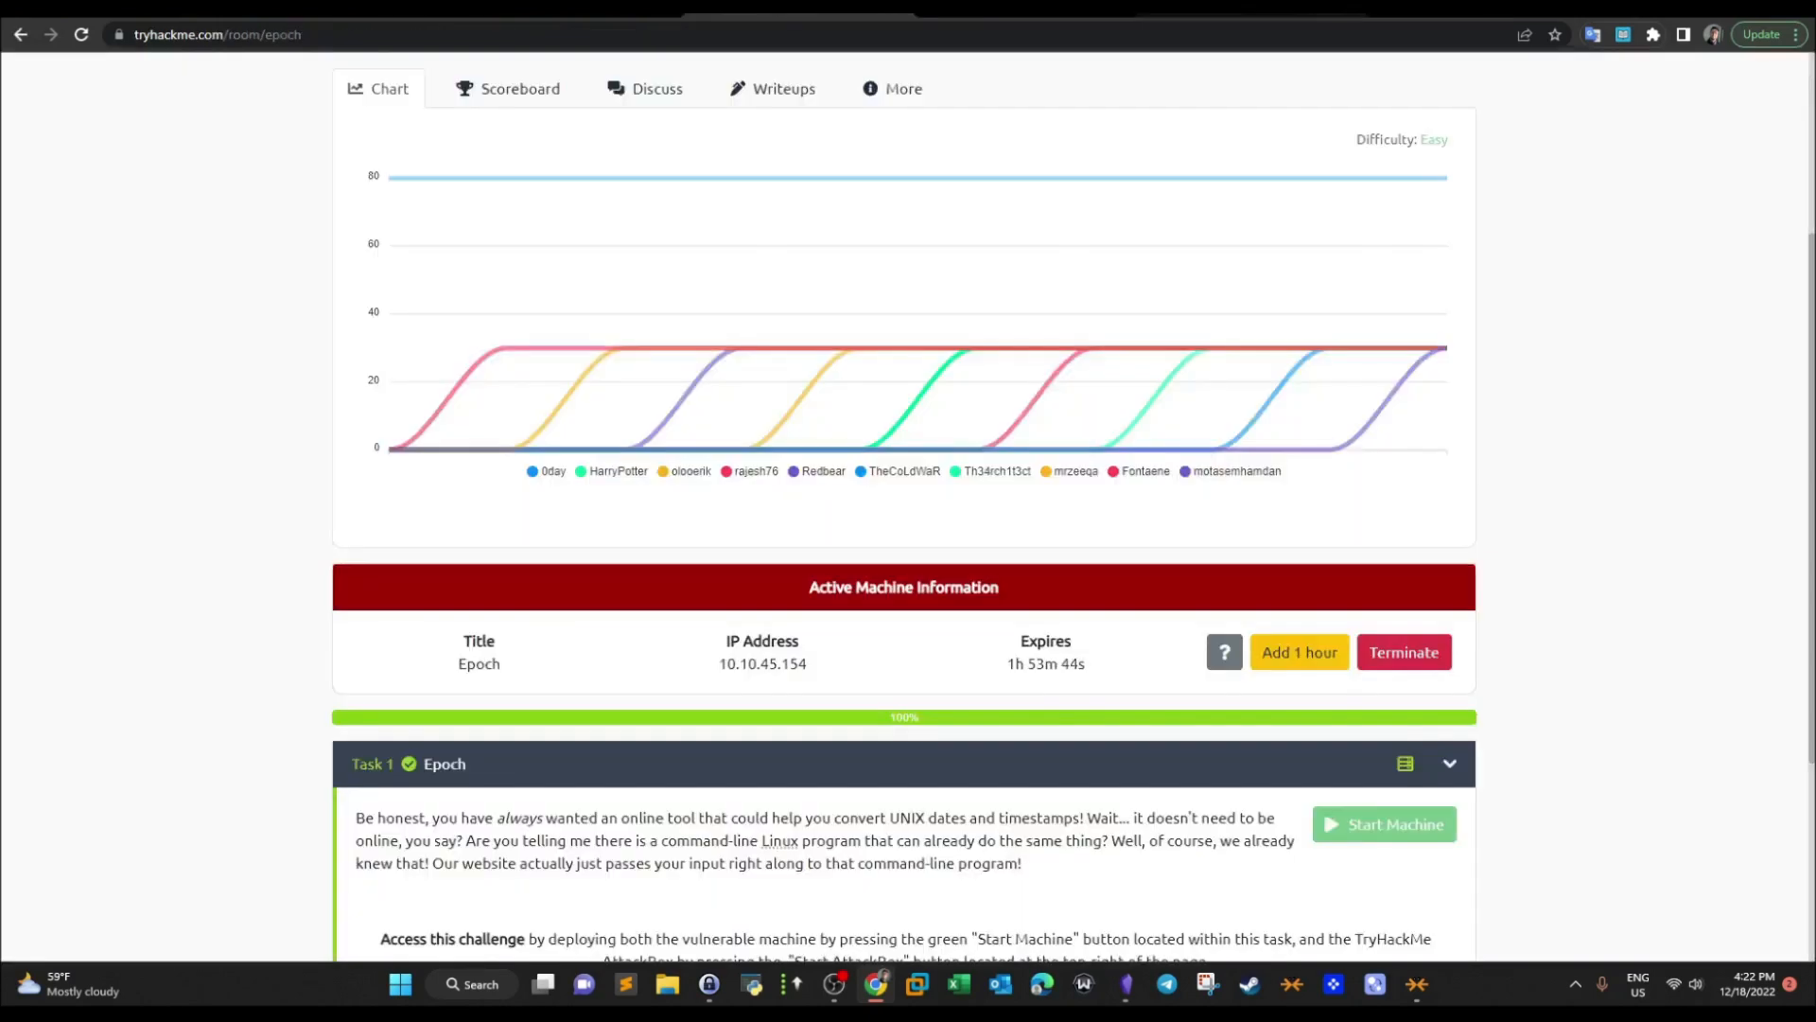
Run printenv in the reverse shell to reveal the FLAG value already accepted as the answer
scroll(down, 3)
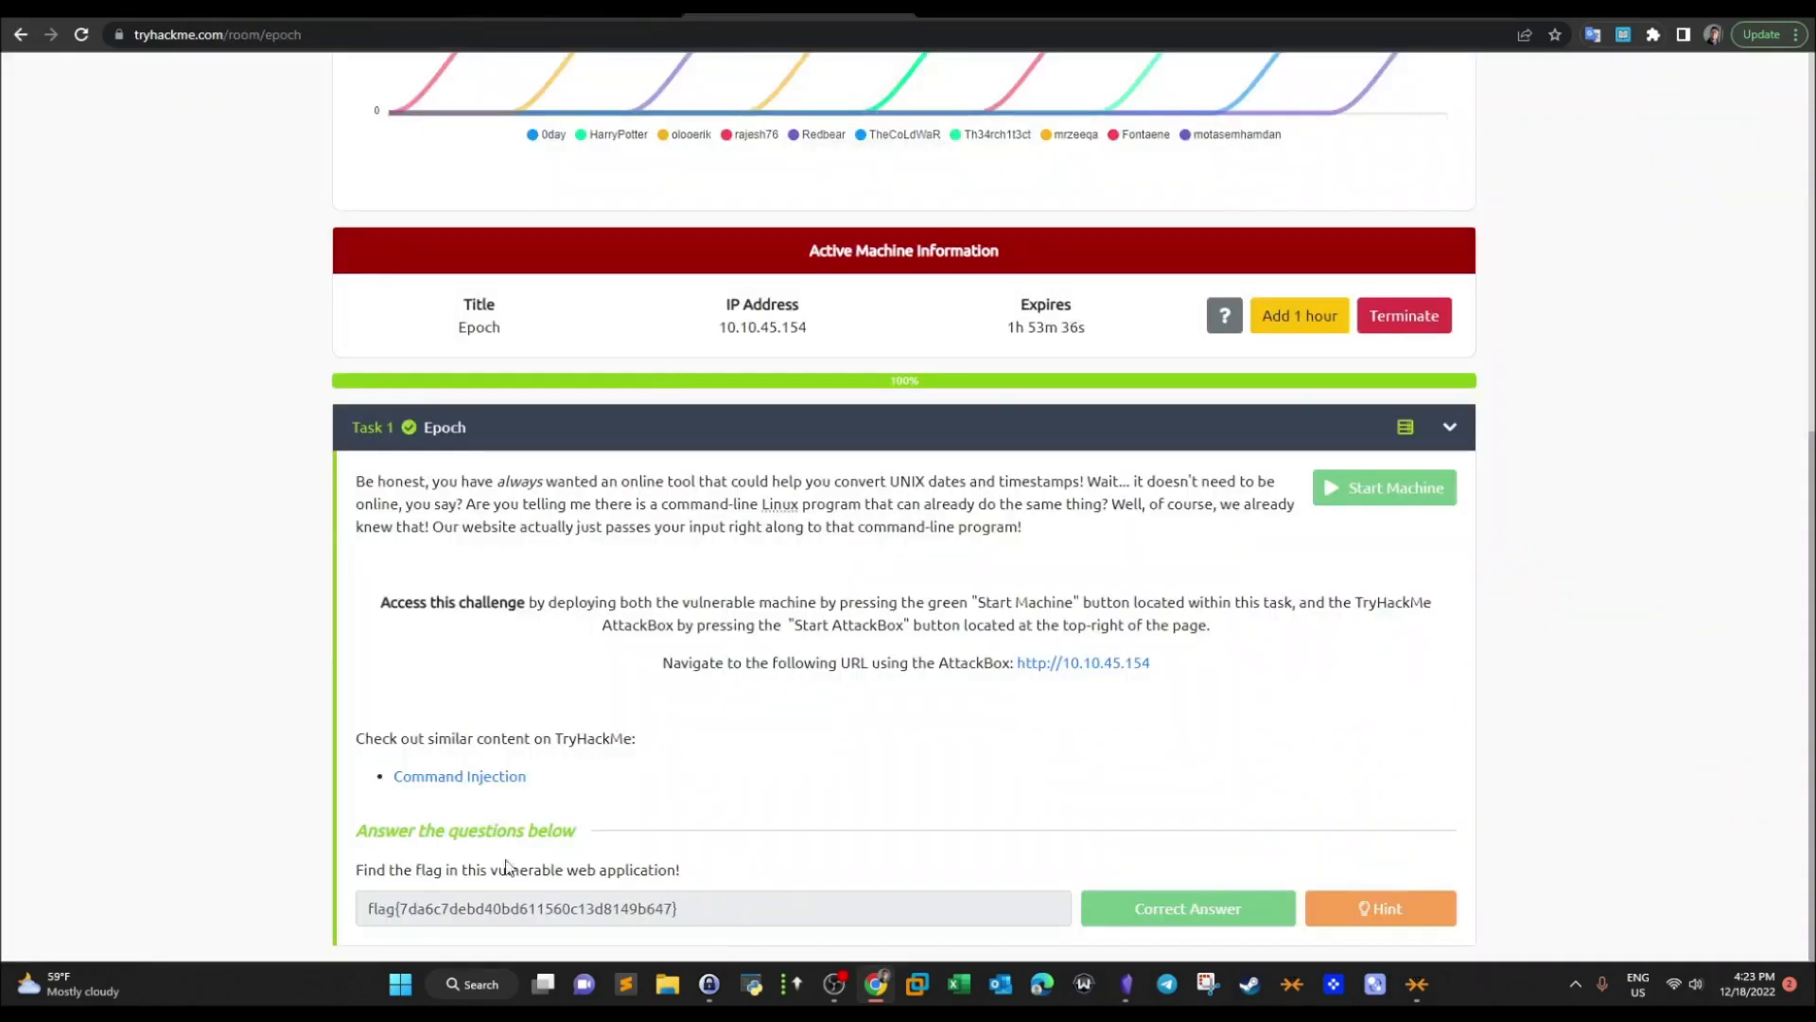
triple_click(523, 908)
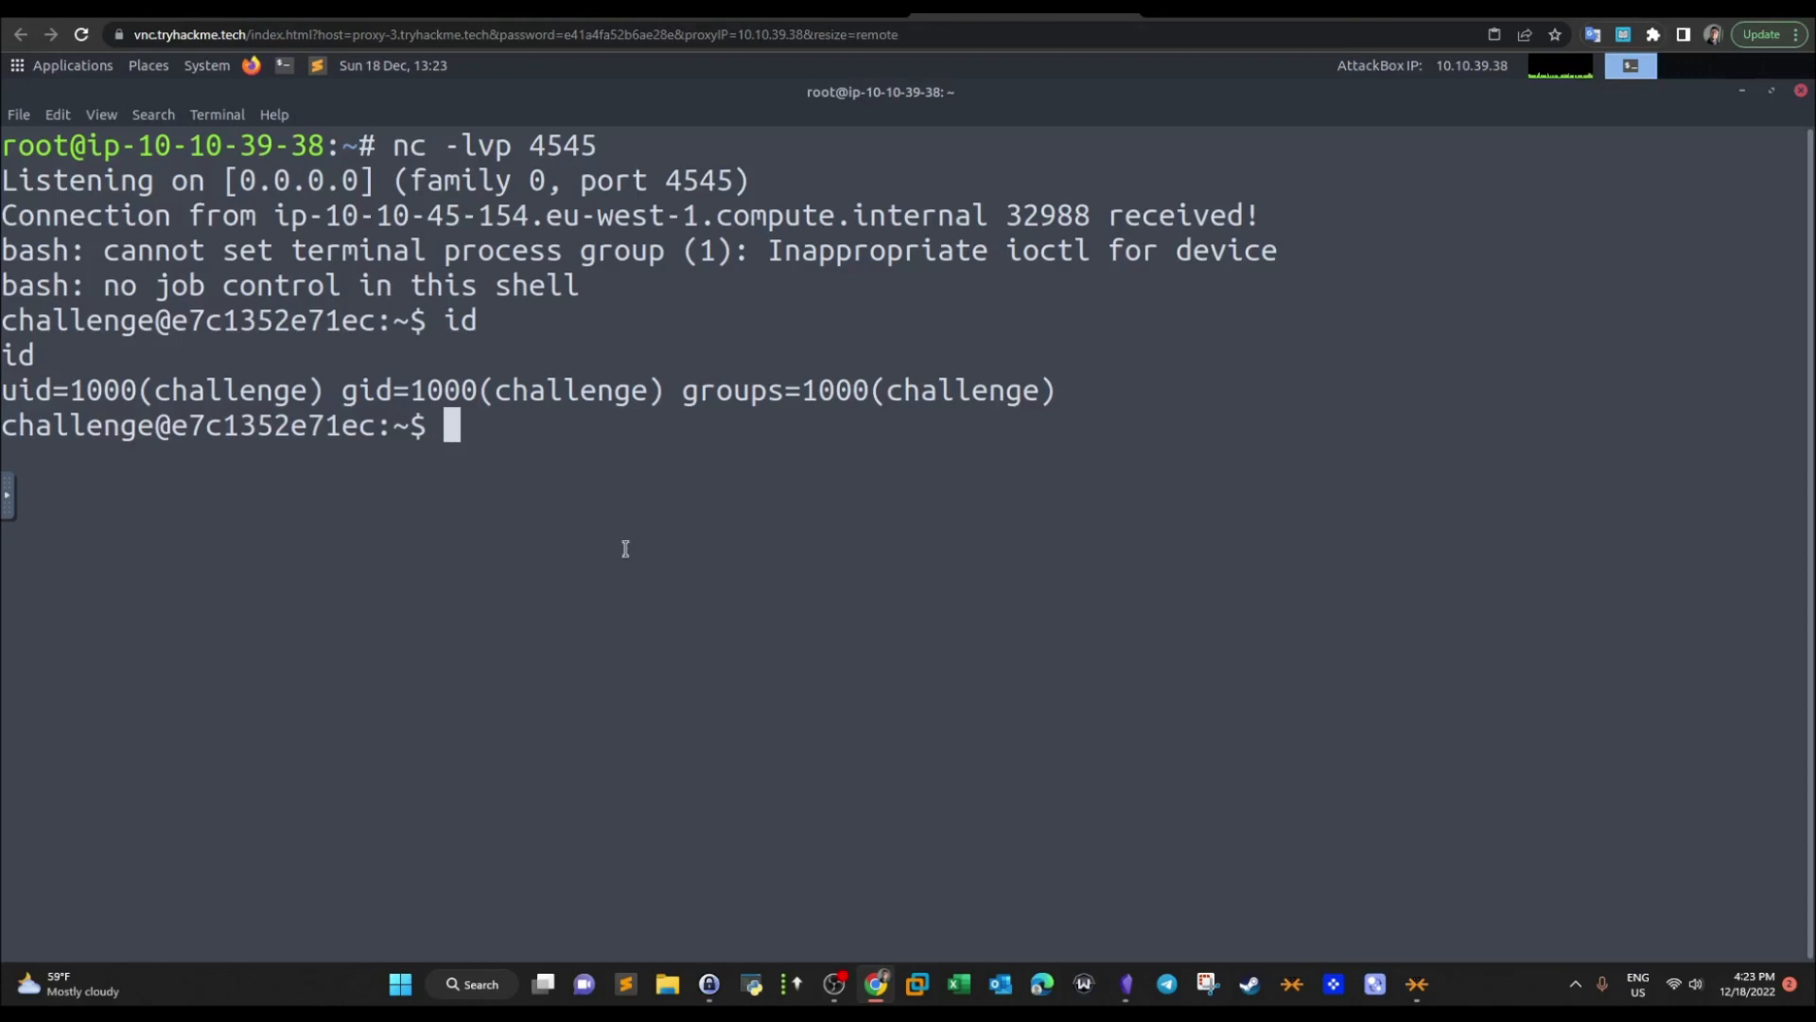
text(printenv)
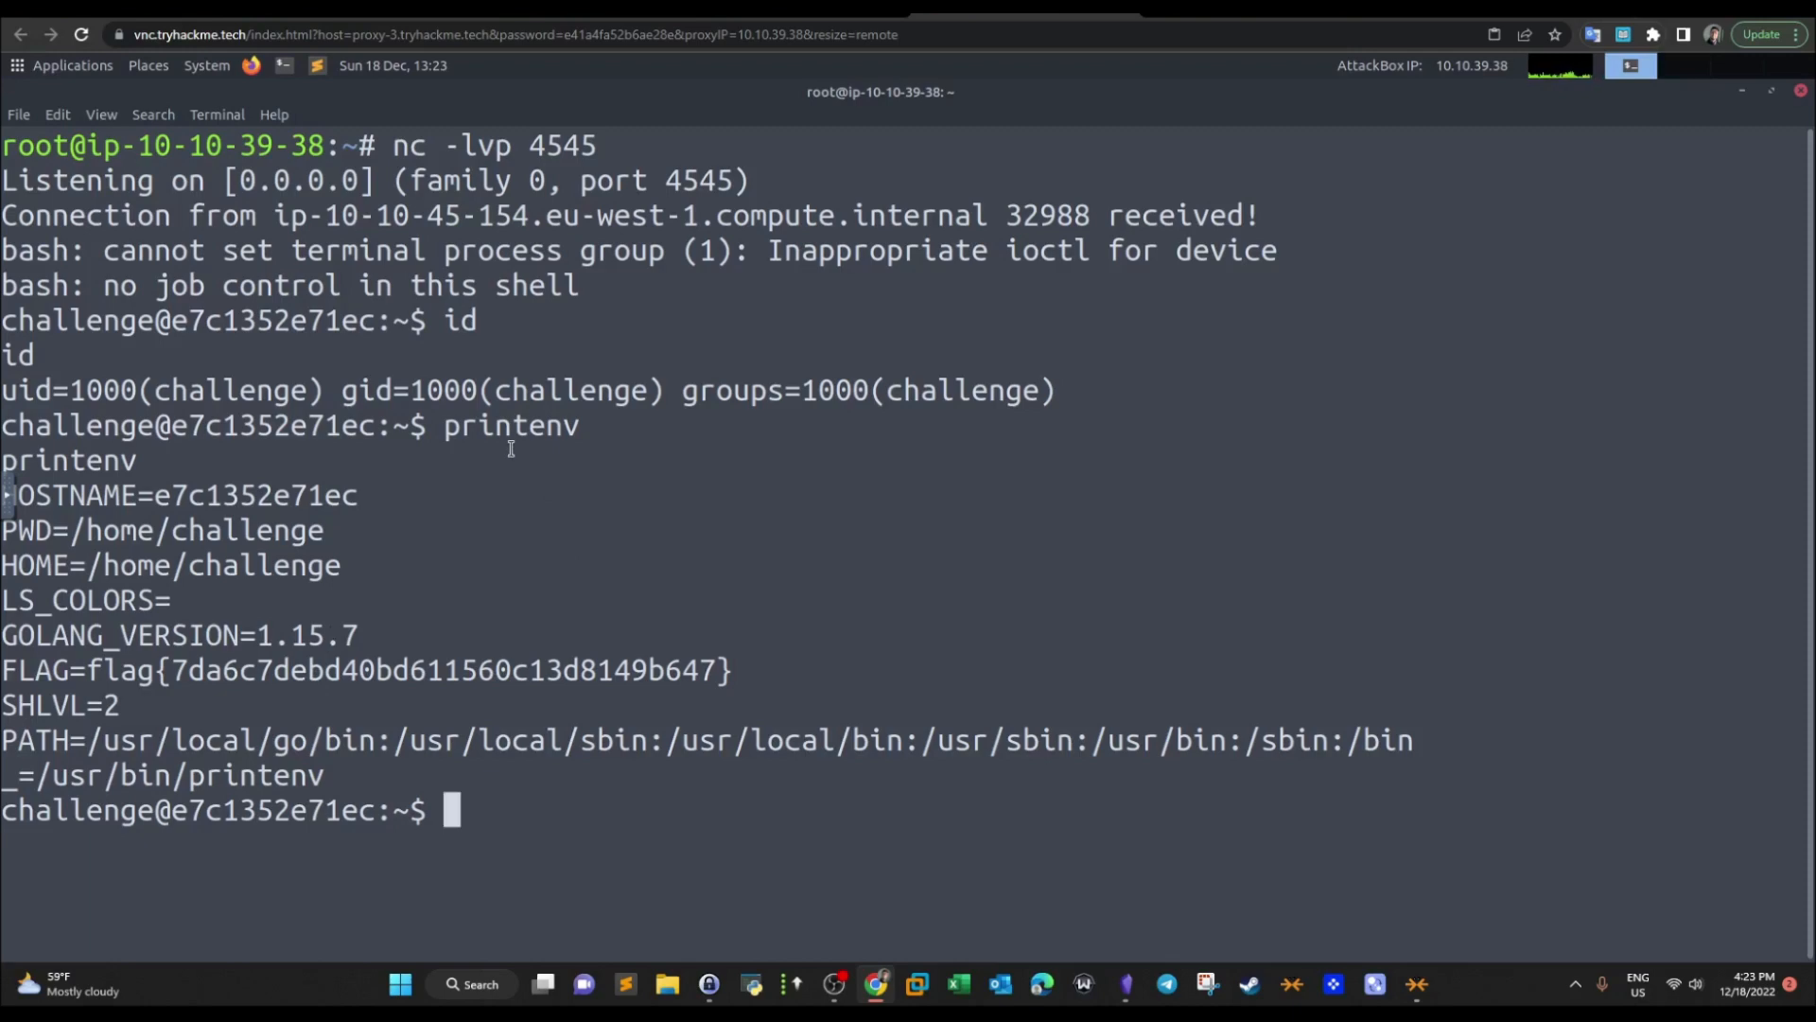
mouse_move(500, 493)
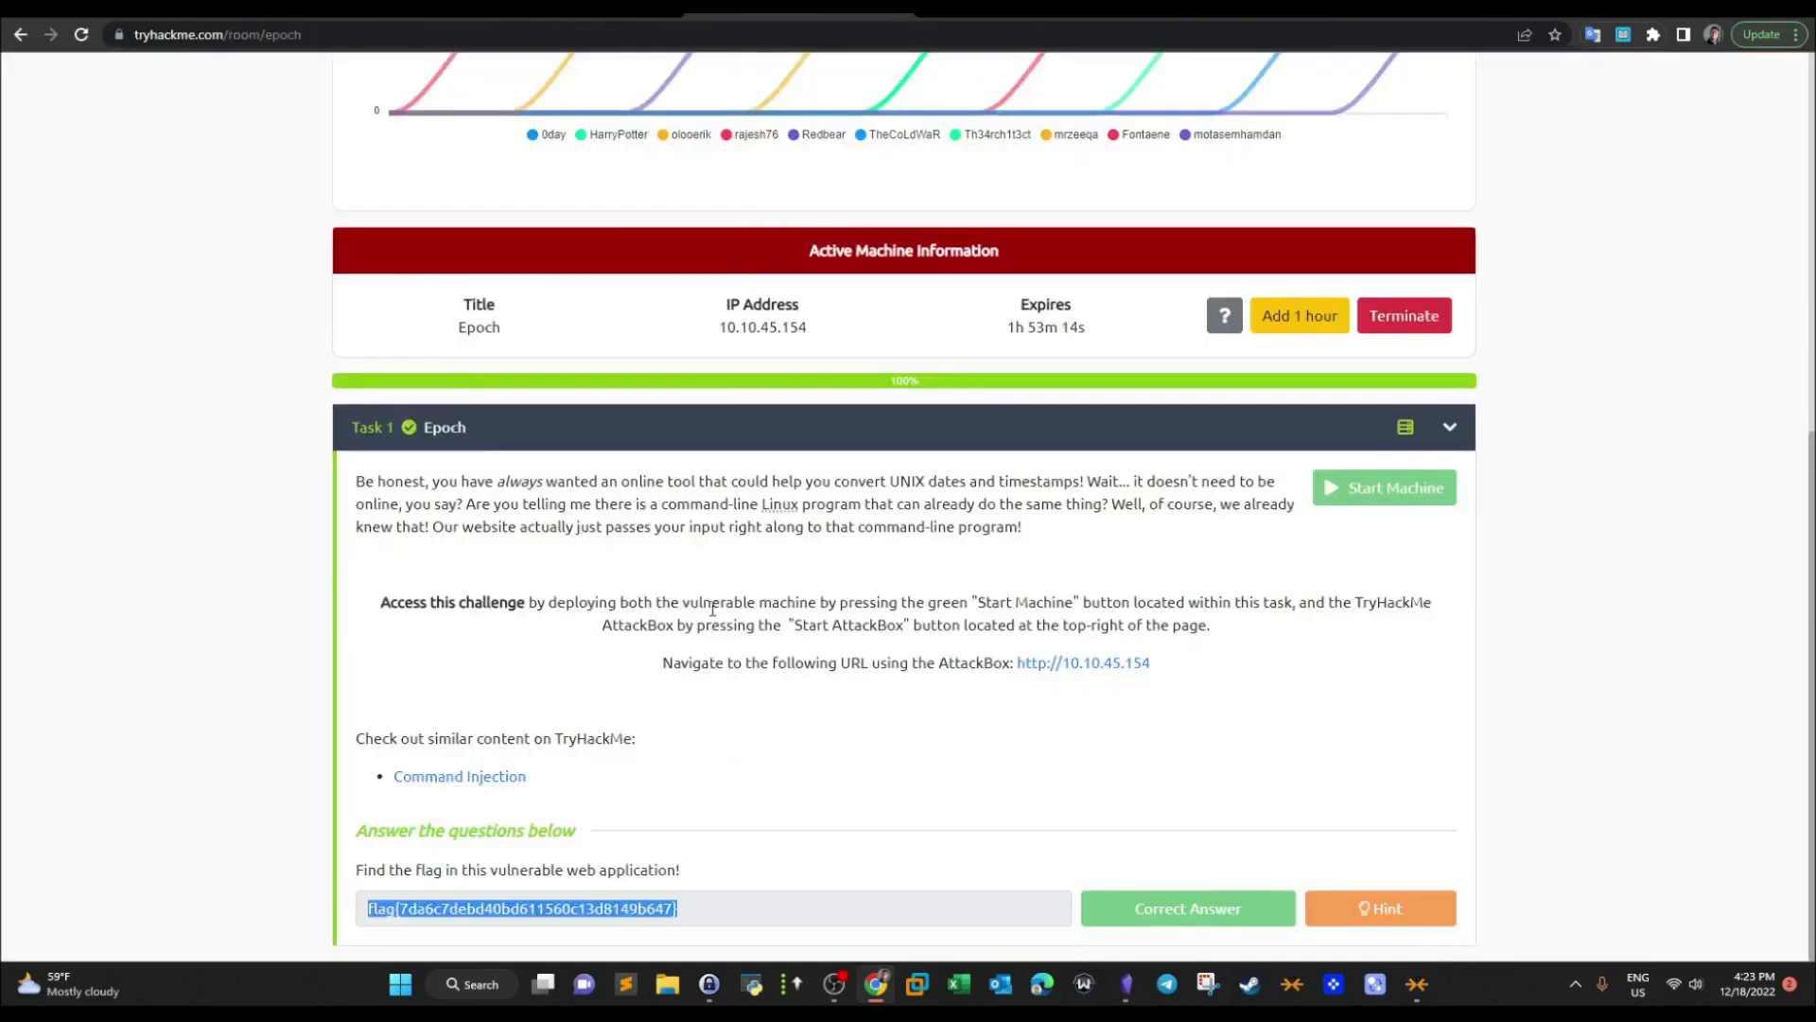
mouse_move(709, 970)
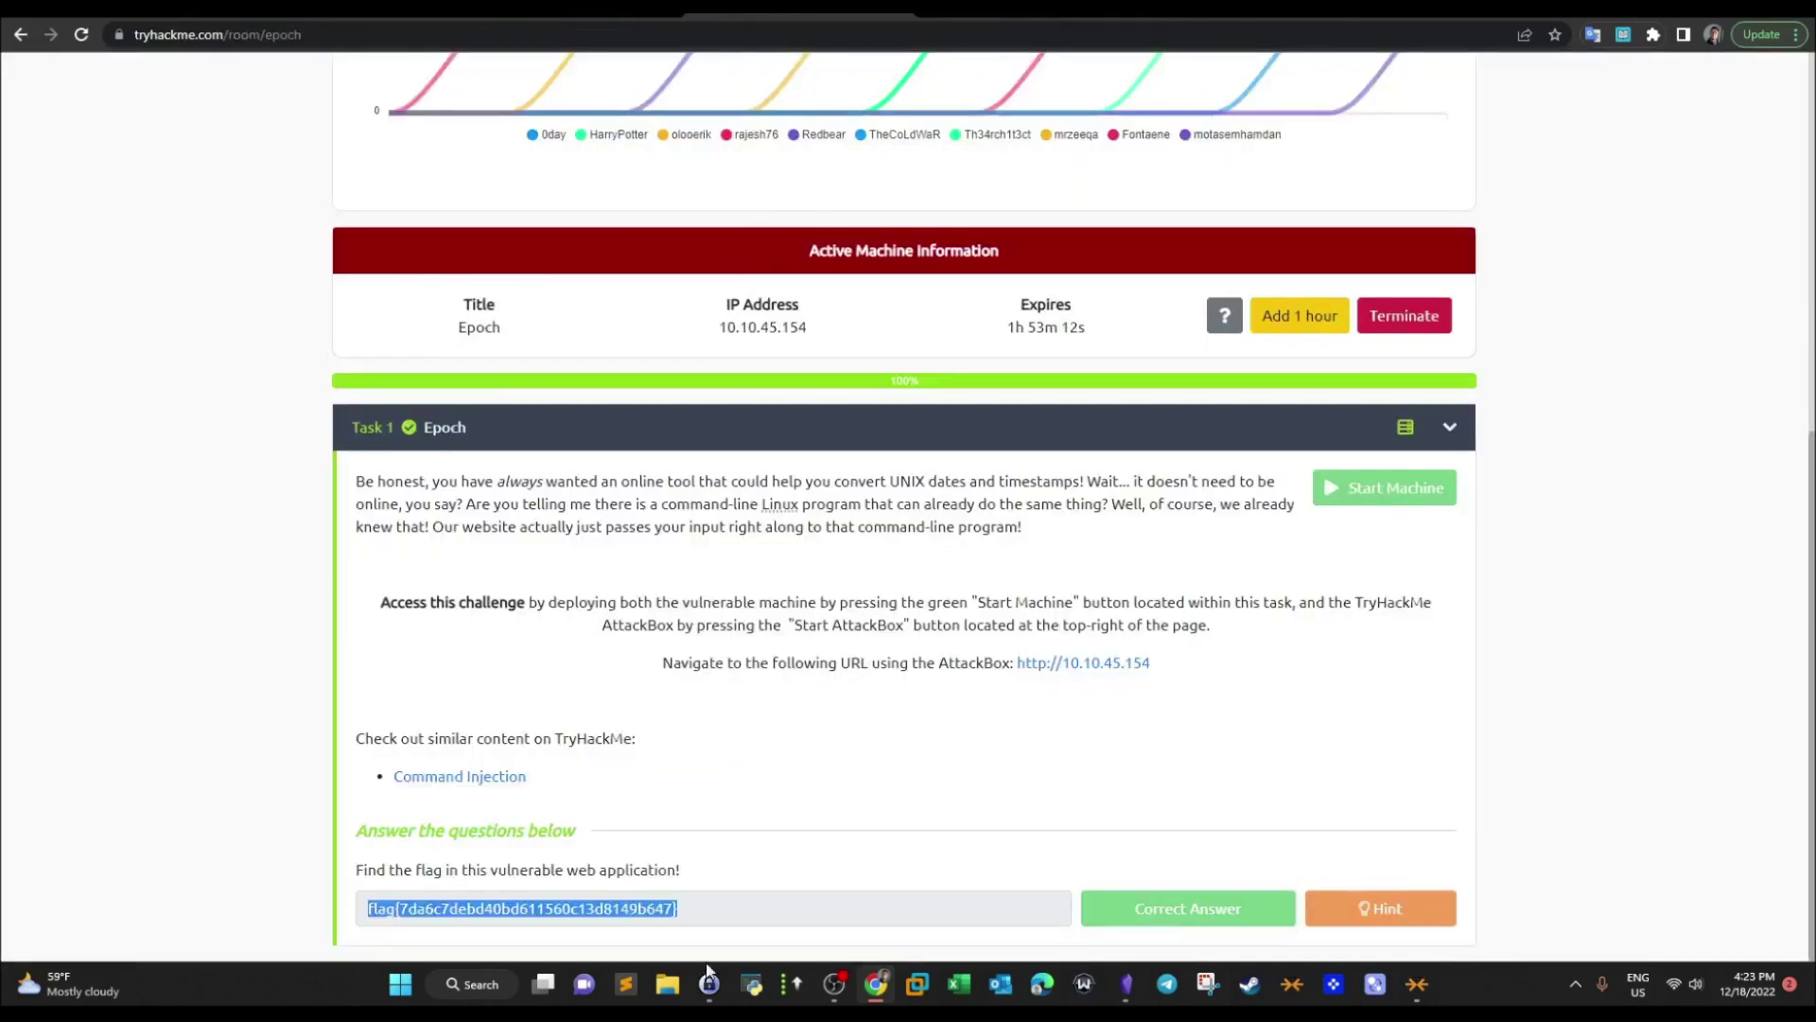